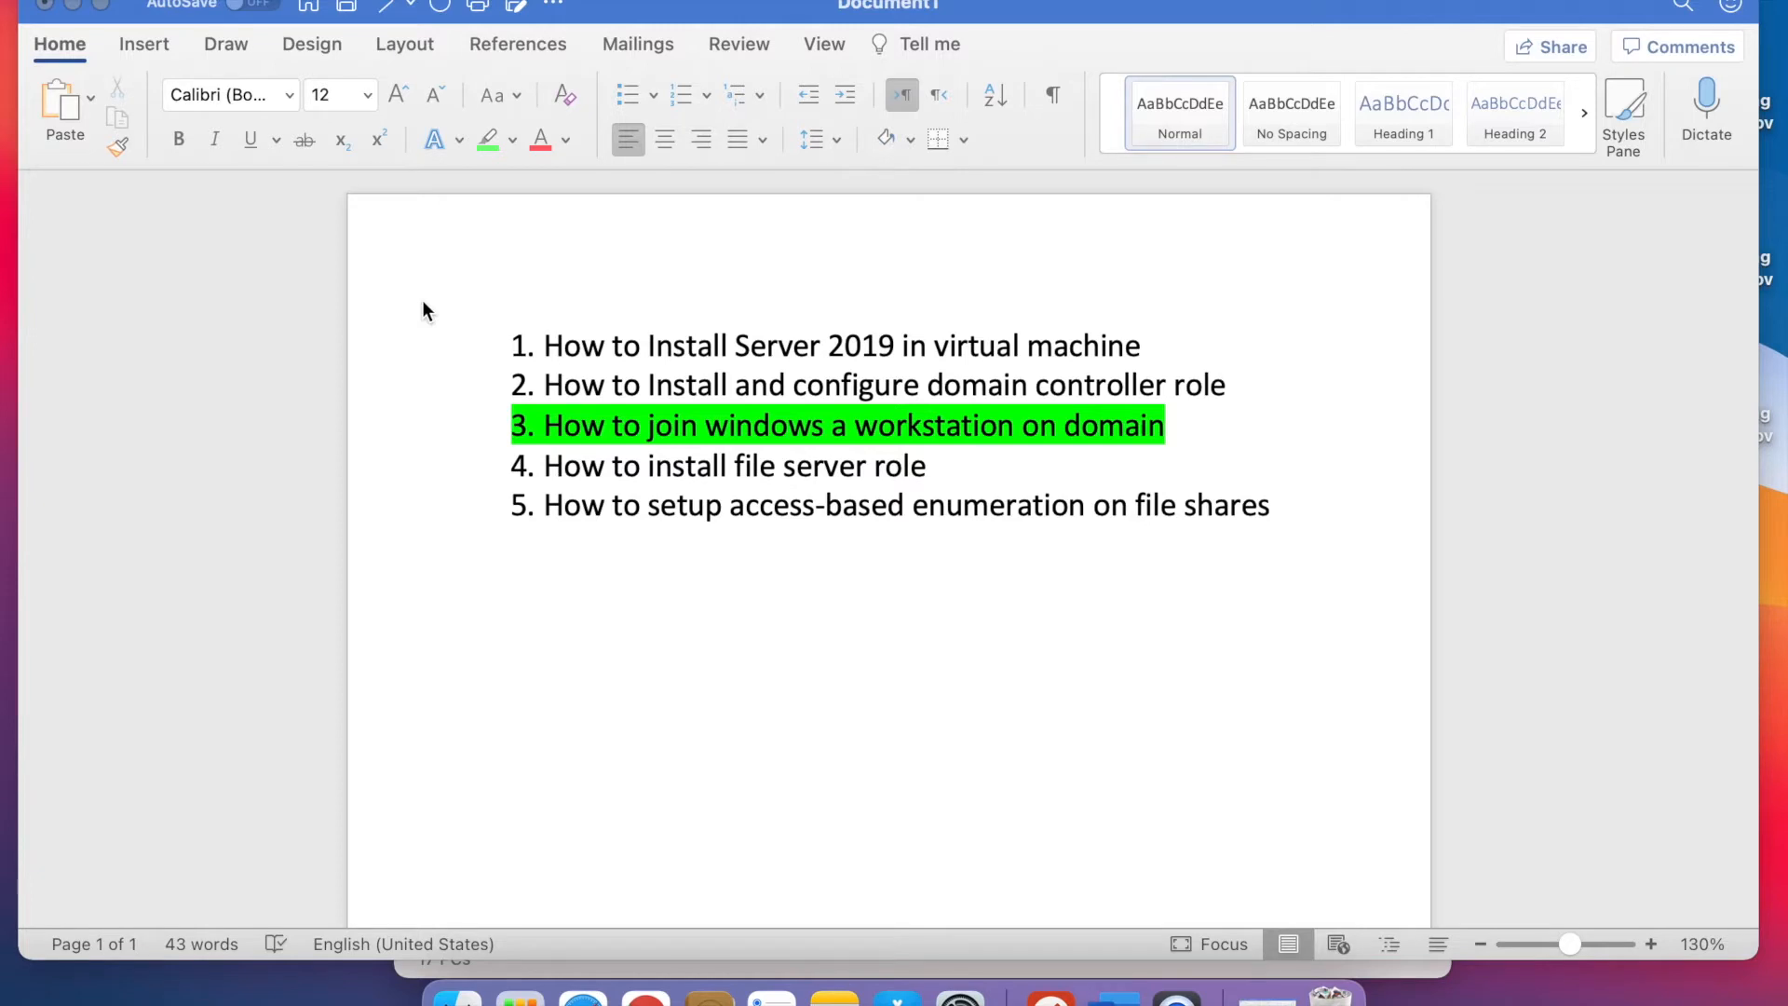
mouse_move(445, 331)
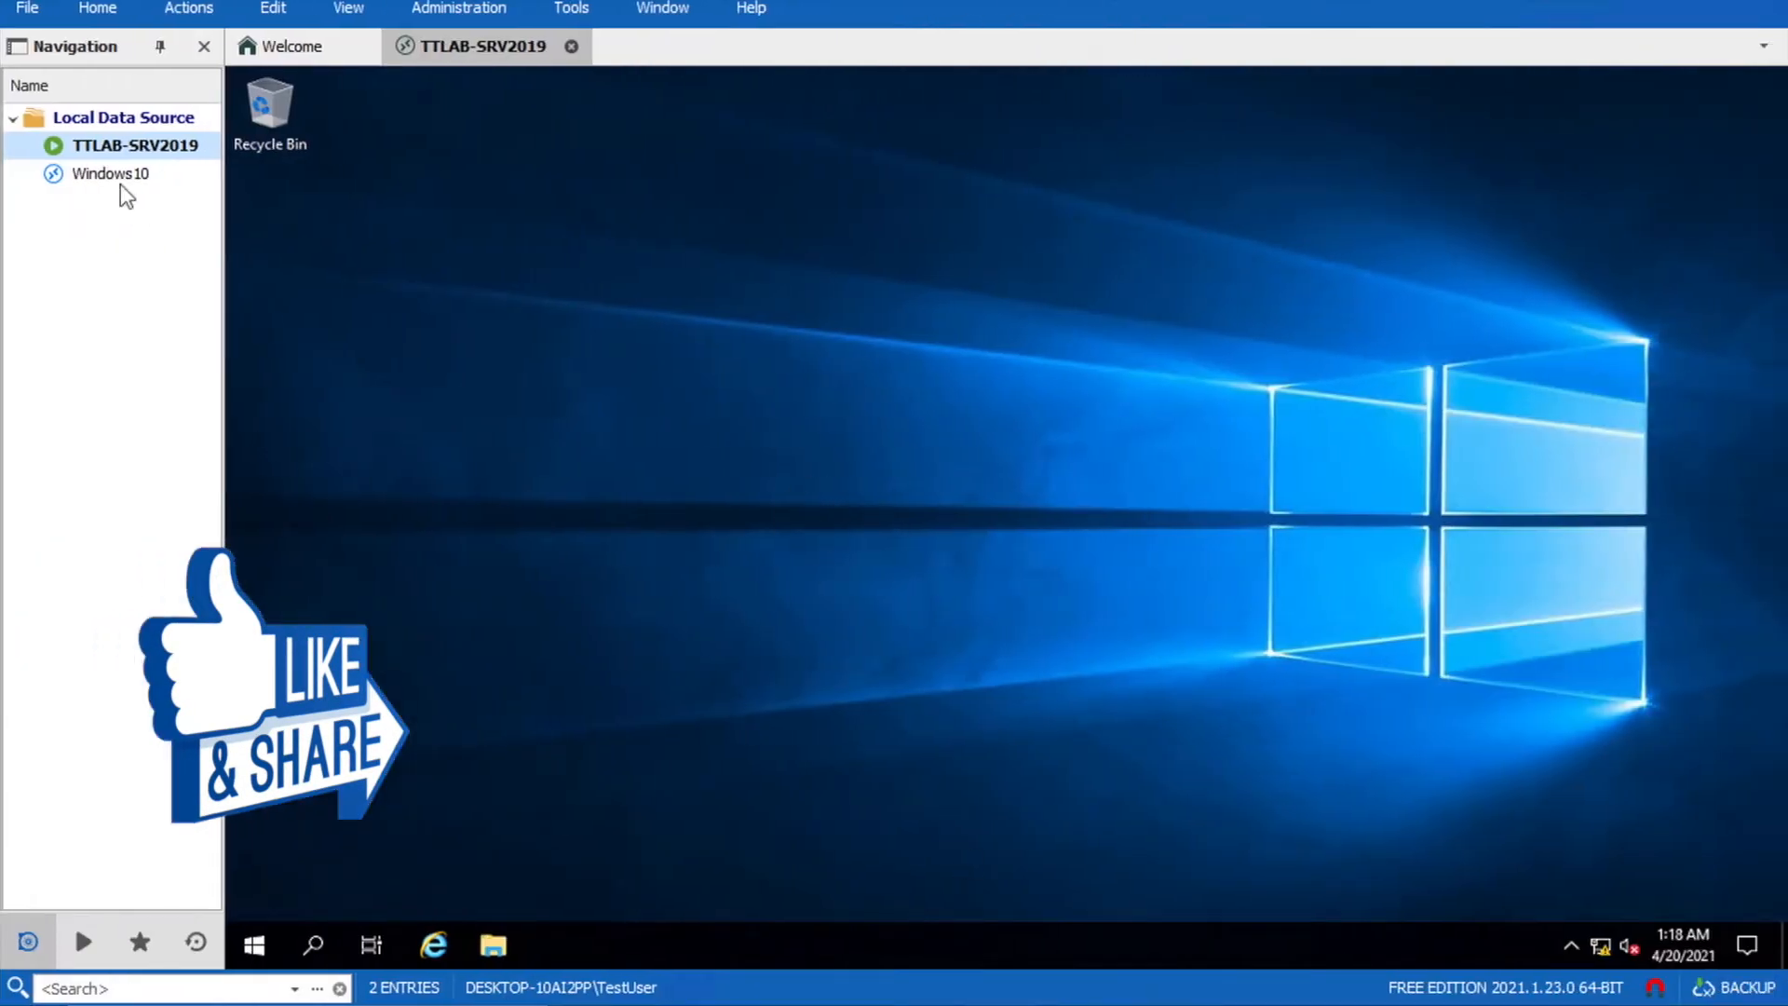
Step: Open a remote session to the Windows10 entry from the Navigation pane
left_click(110, 173)
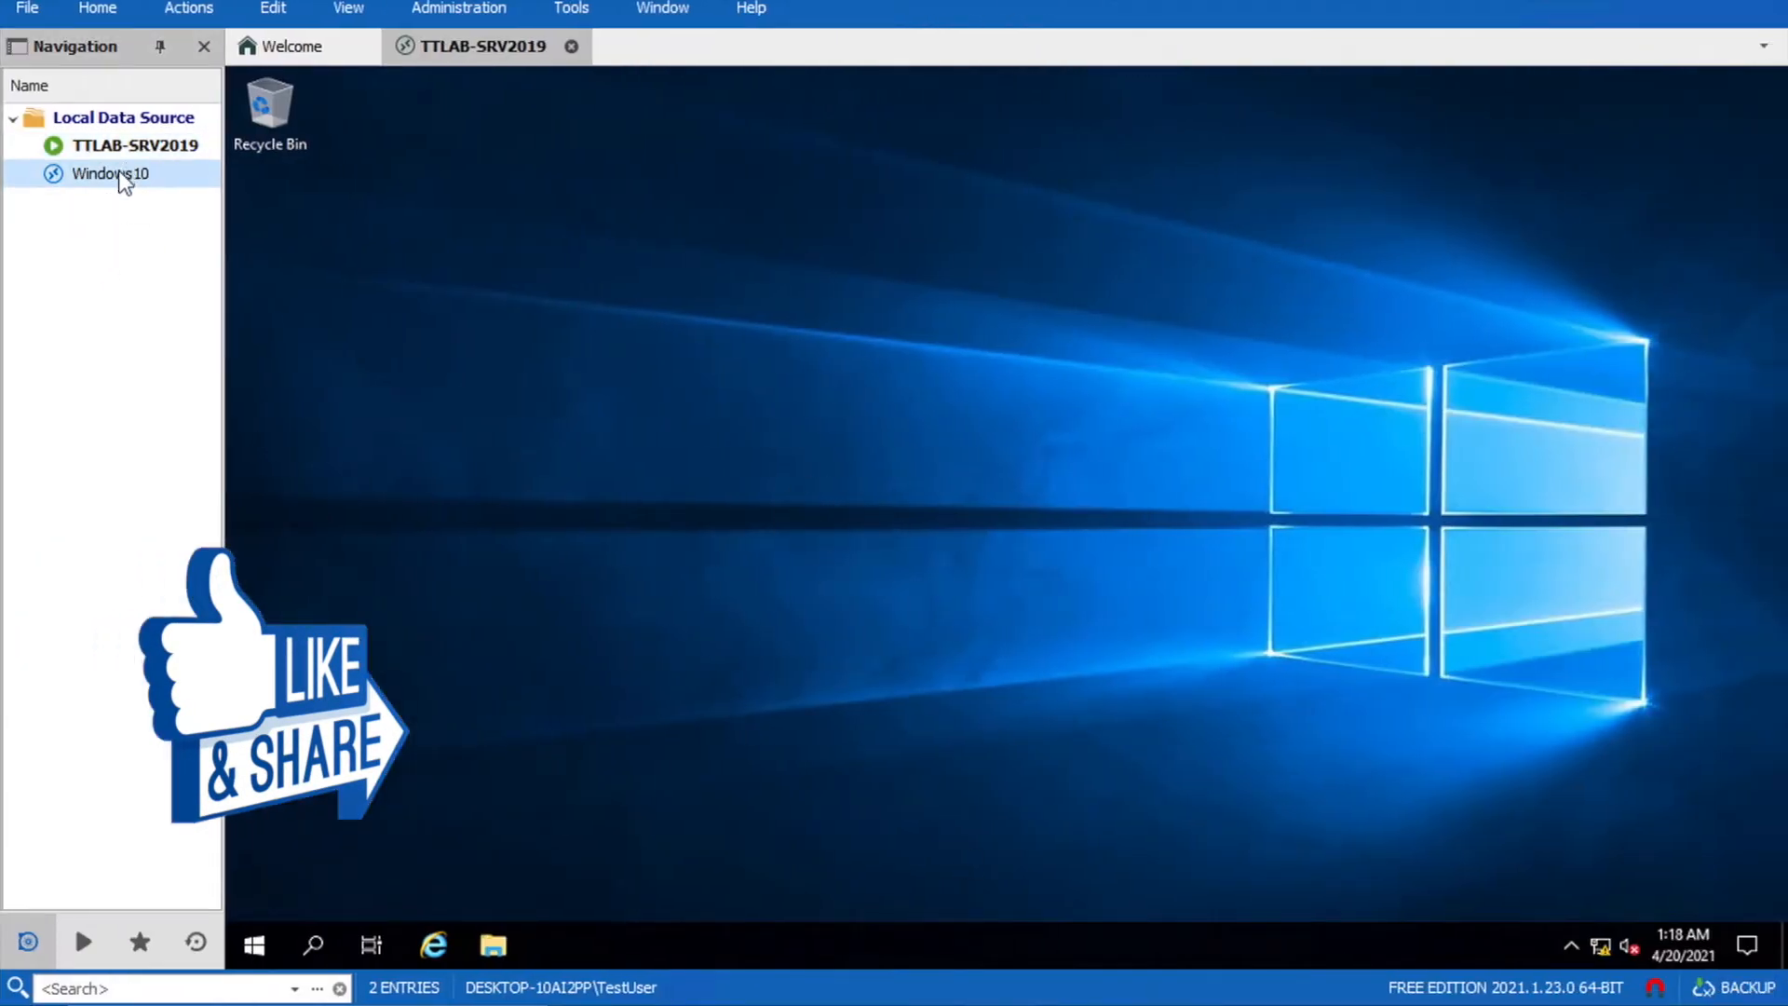
double_click(116, 173)
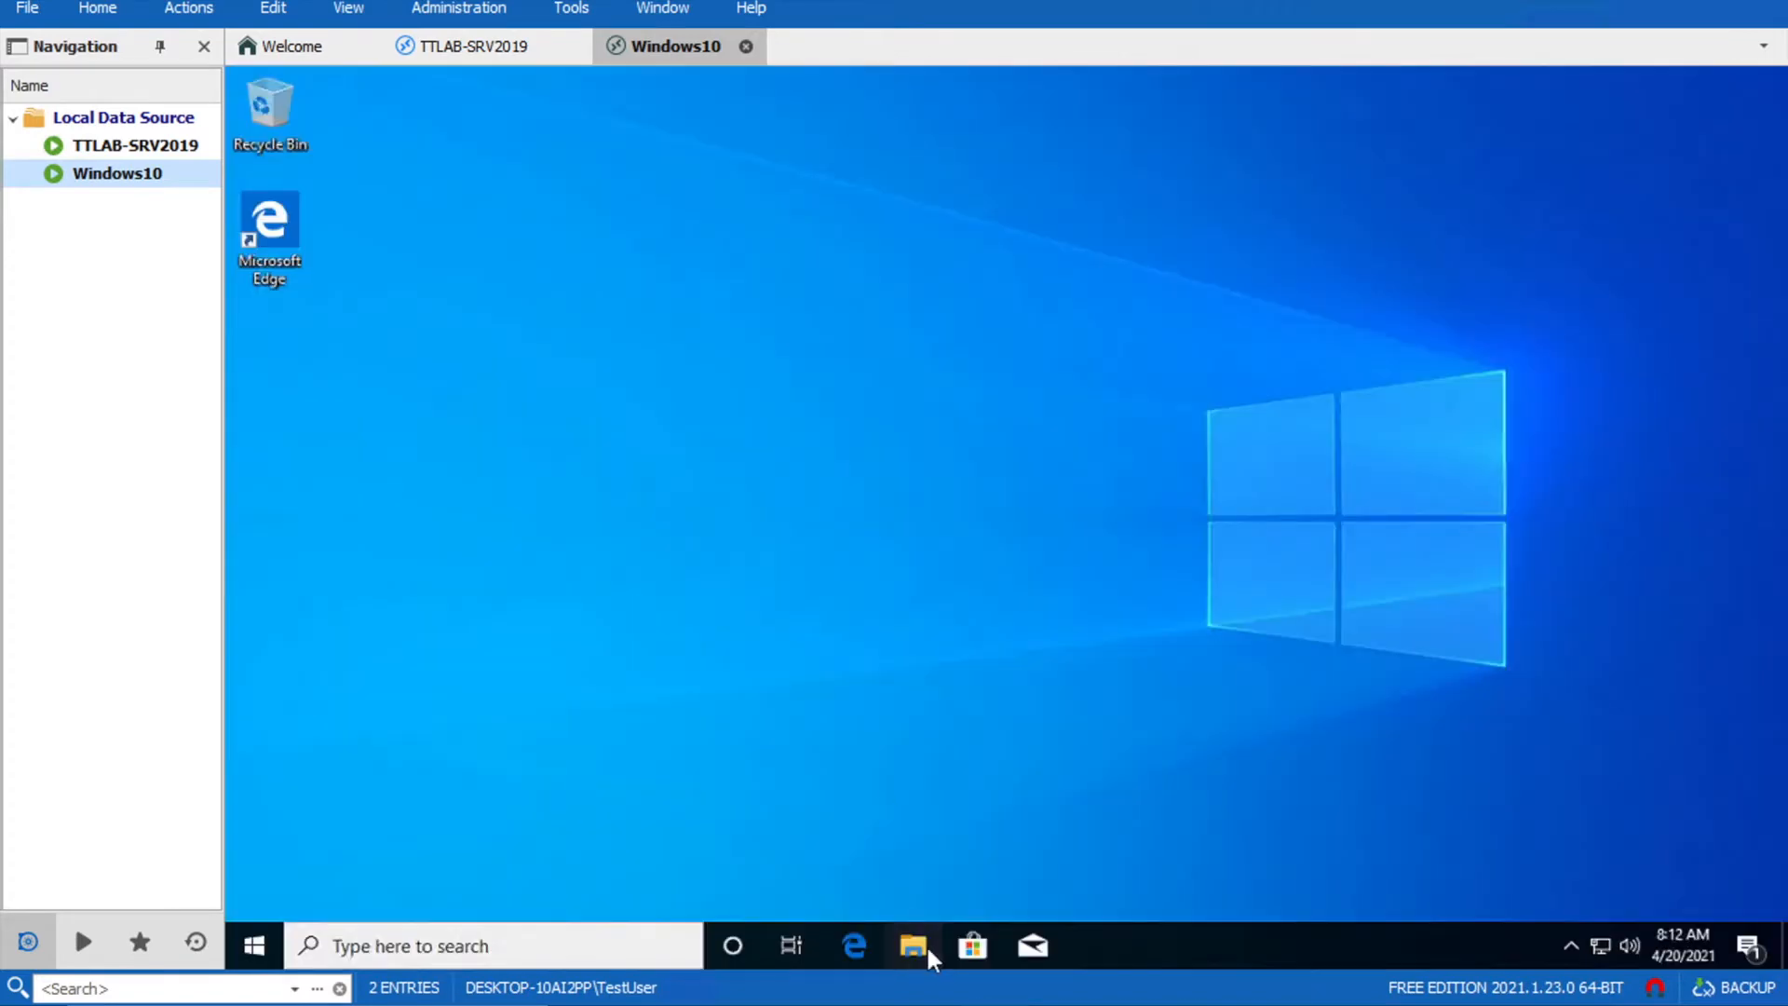
Step: Open This PC's properties in File Explorer to show computer DESKTOP-BONBIQM in WORKGROUP
left_click(914, 945)
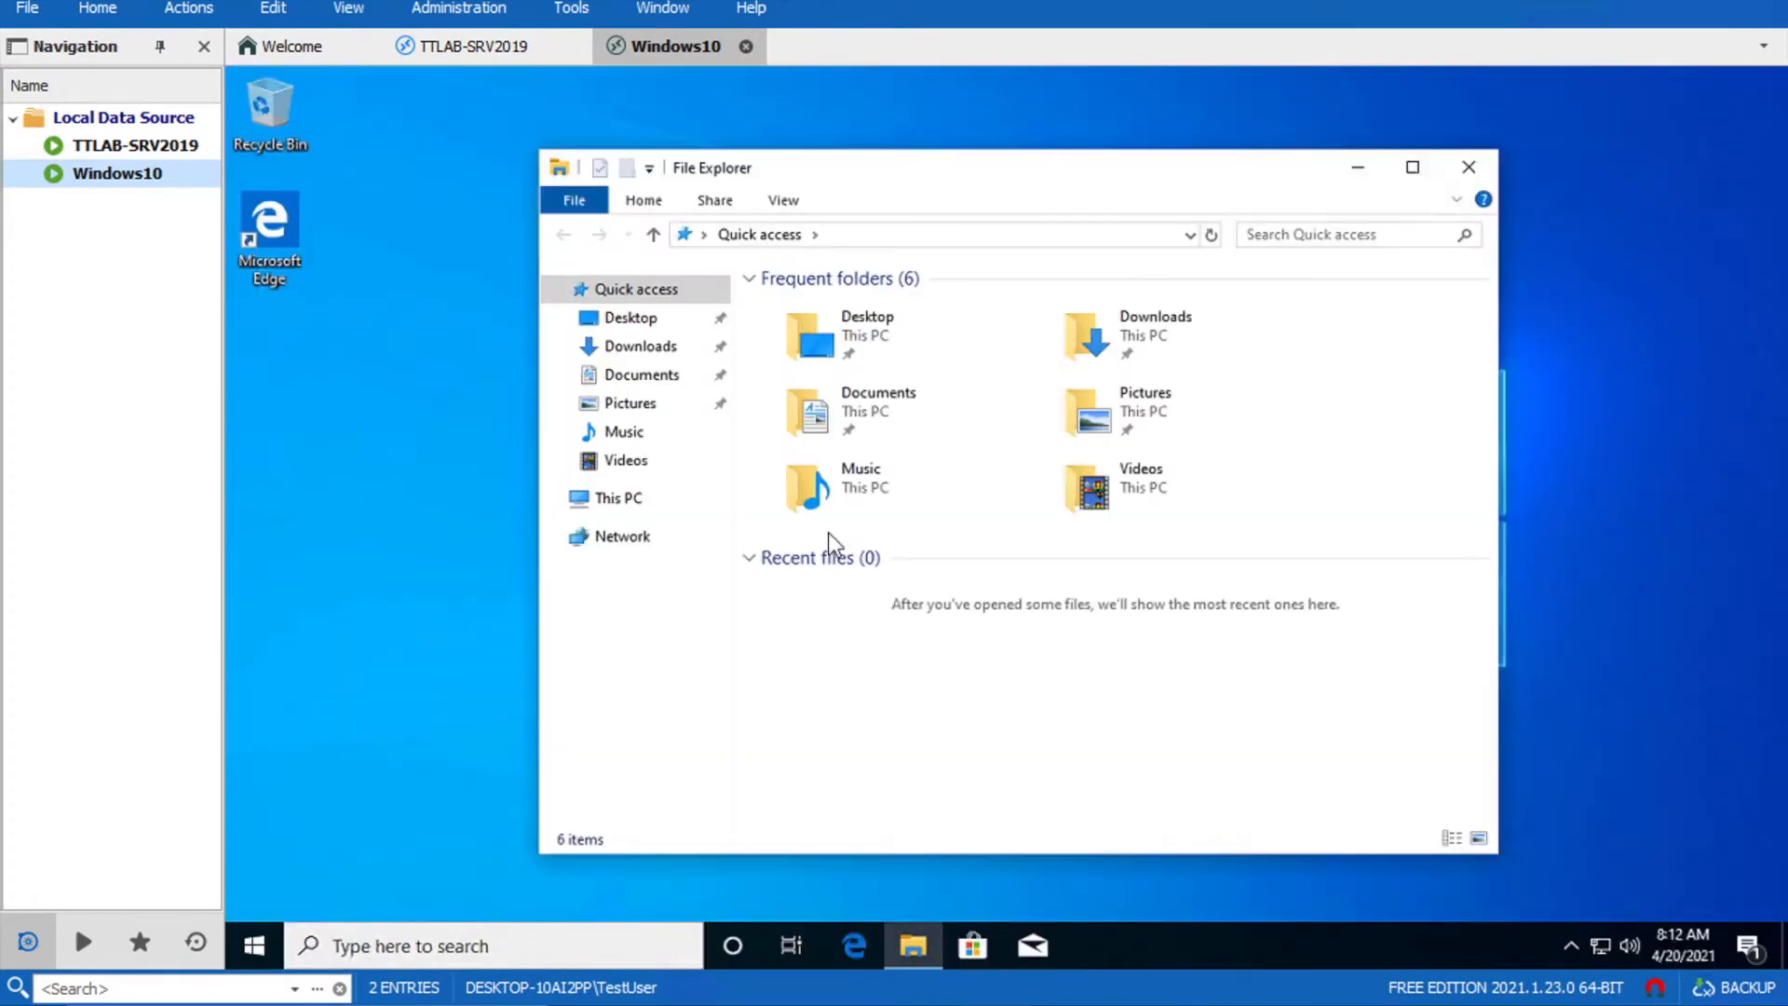
right_click(615, 497)
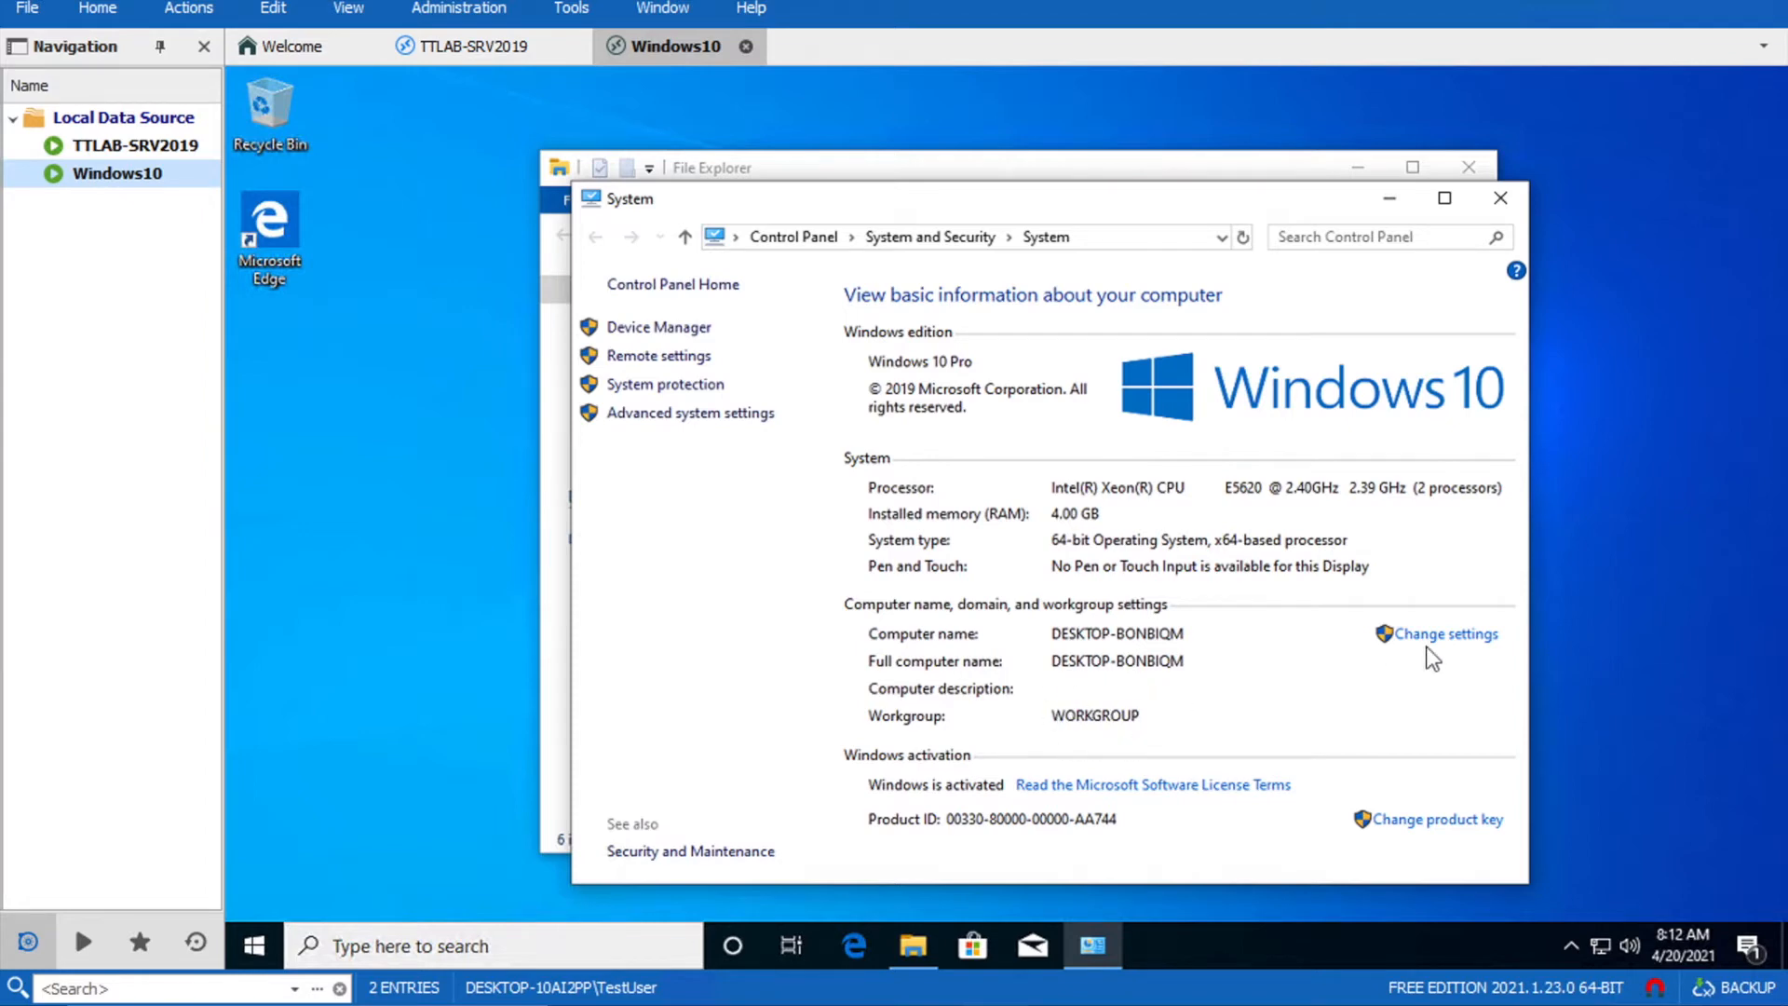
mouse_move(1445, 635)
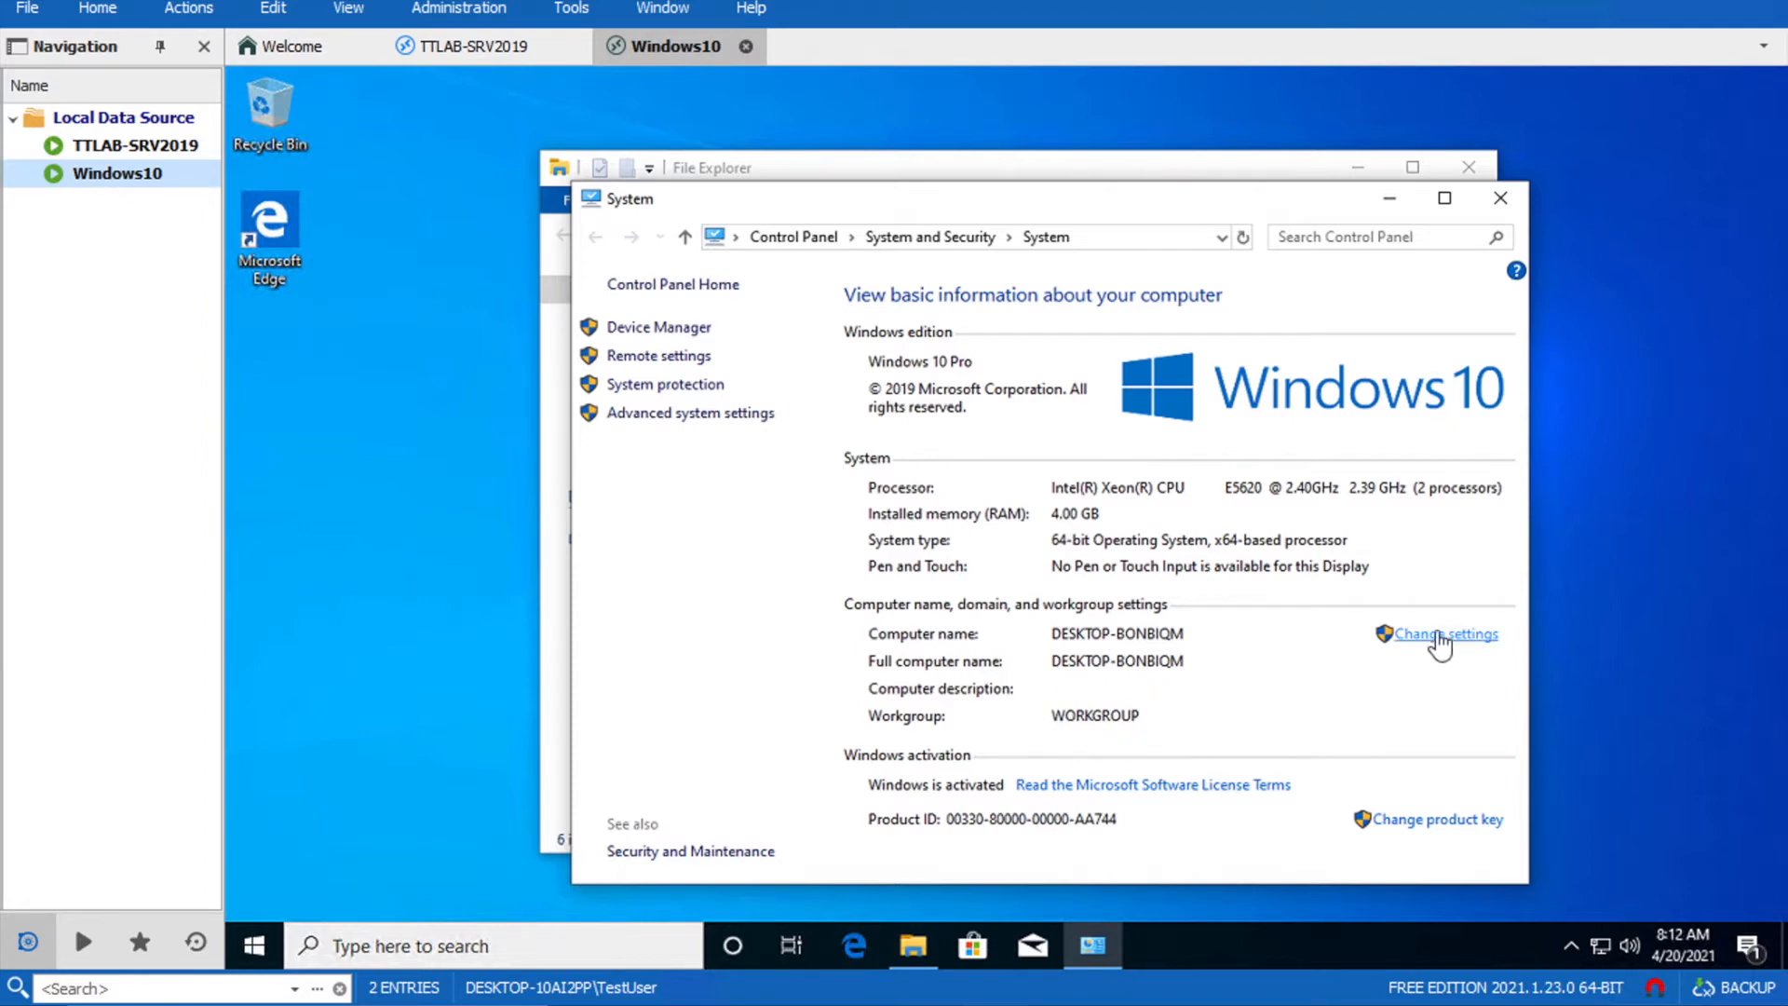
mouse_move(1601, 949)
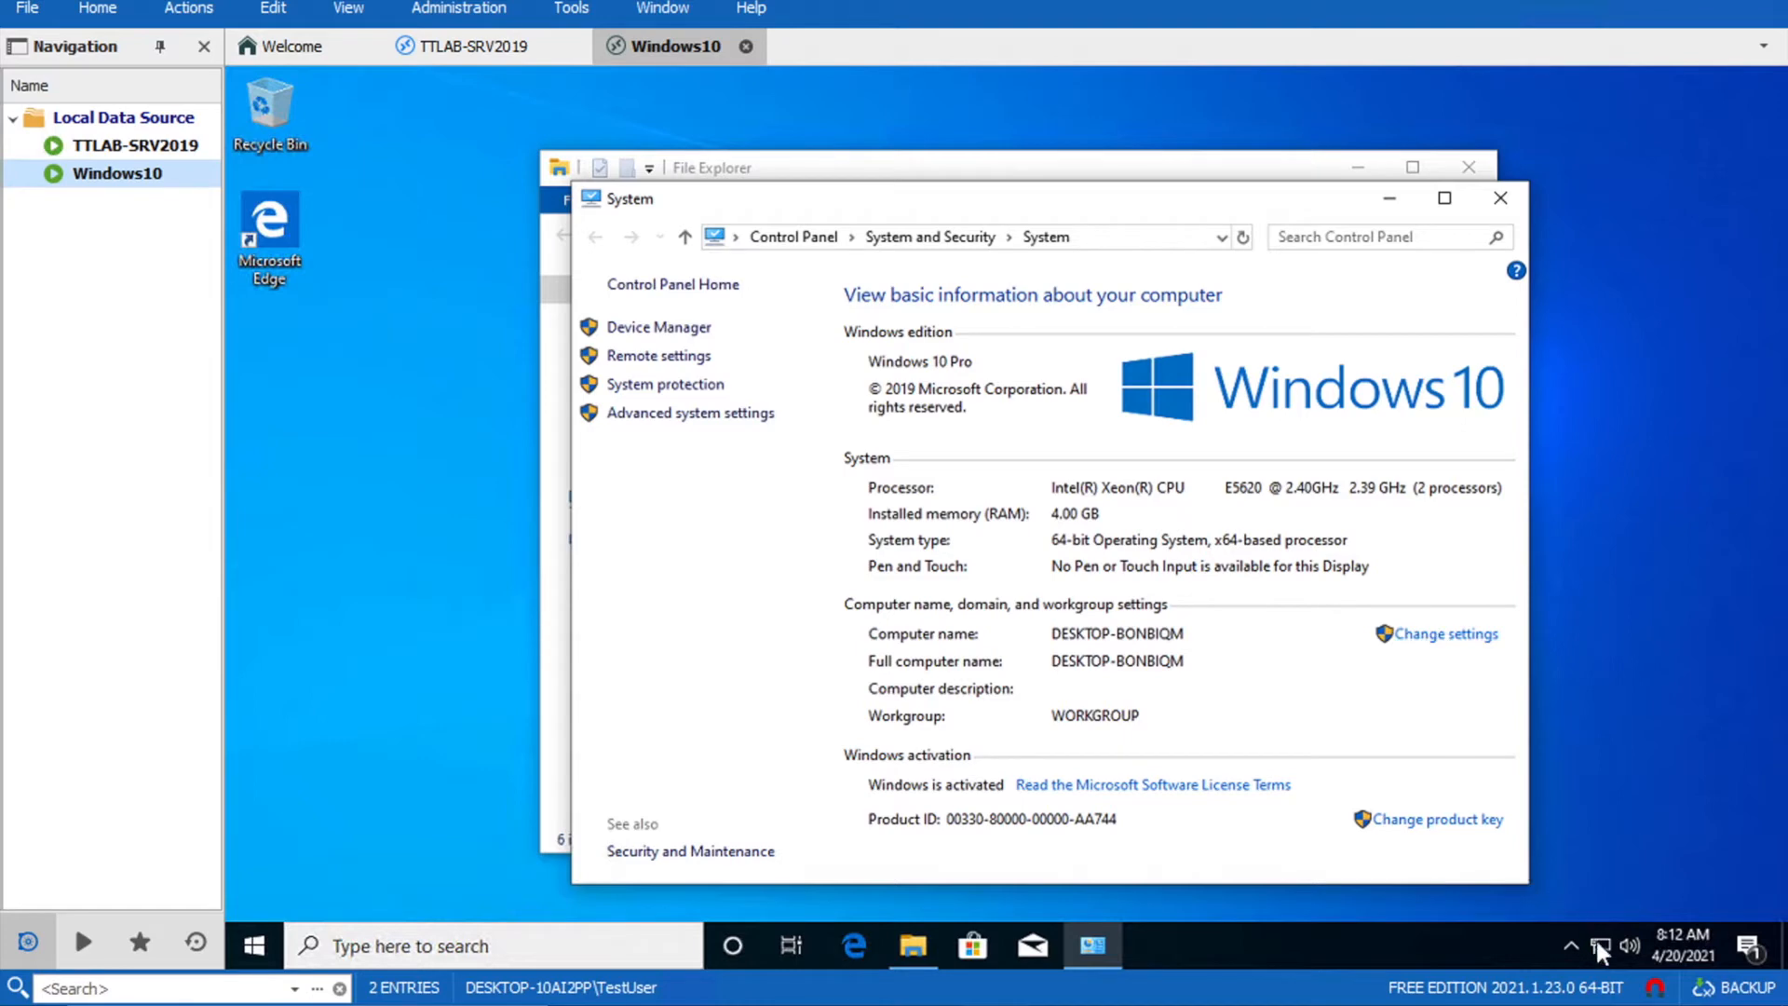
mouse_move(1601, 948)
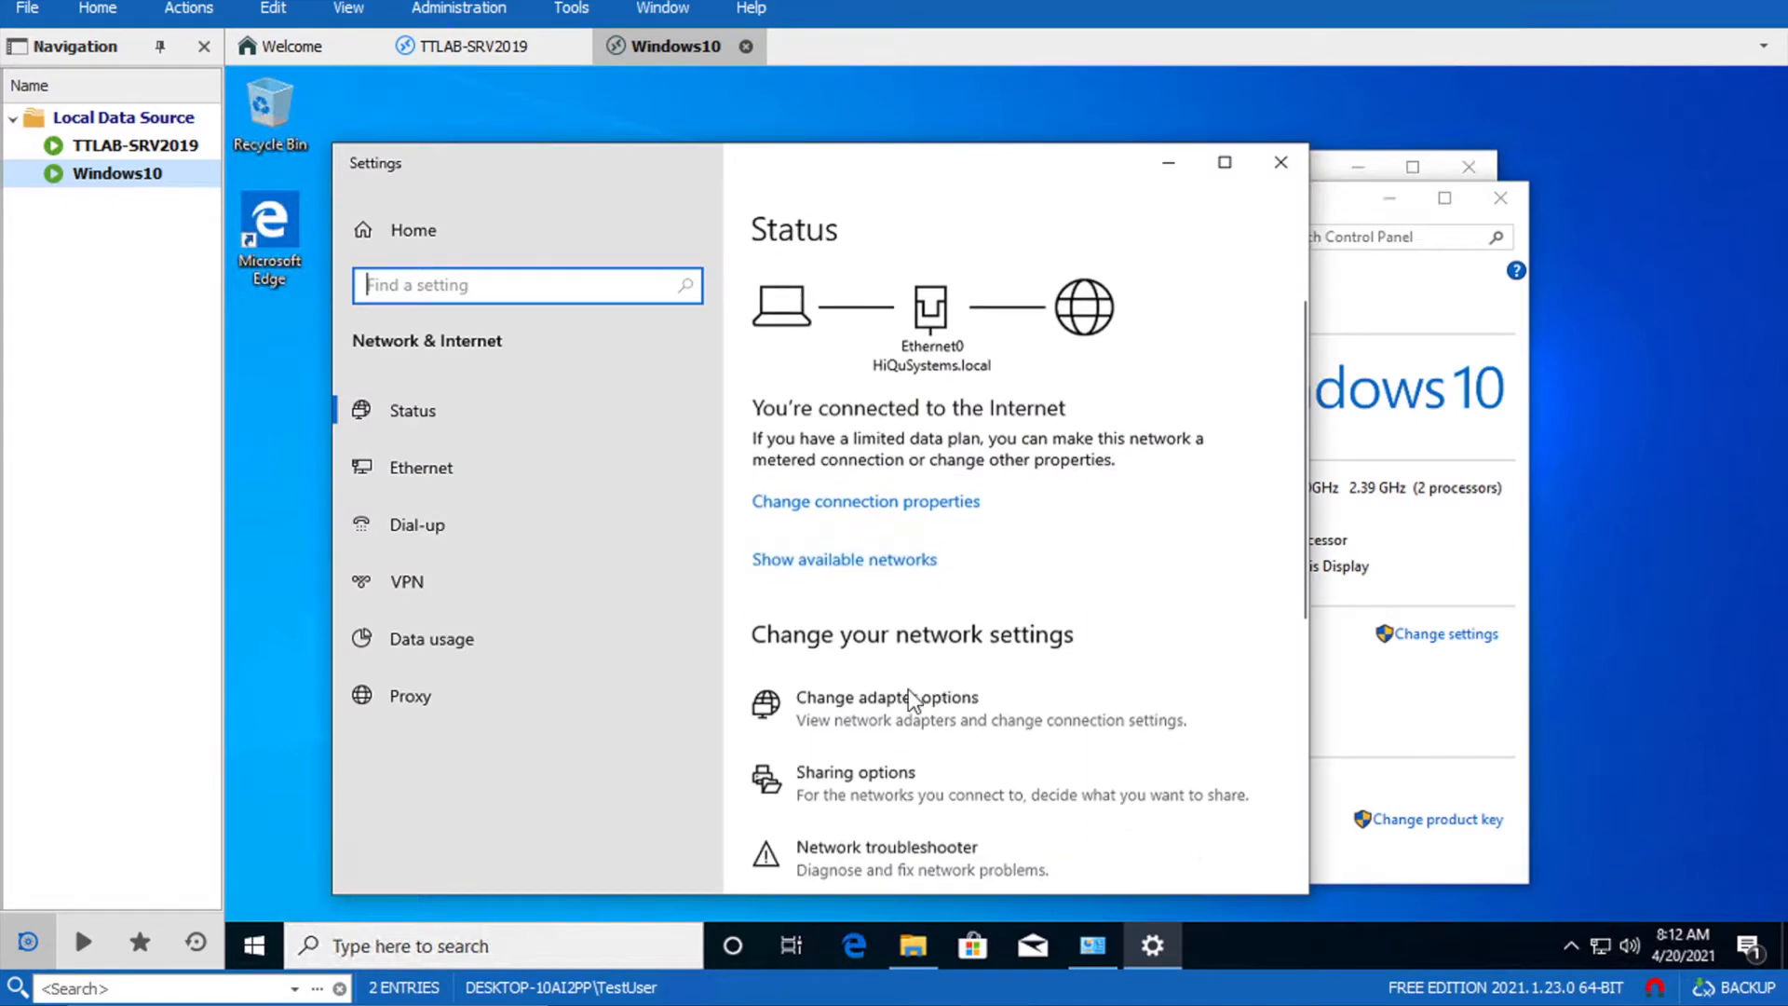
Step: Open the Ethernet0 adapter's properties from the network adapter list to reach IPv4
left_click(888, 697)
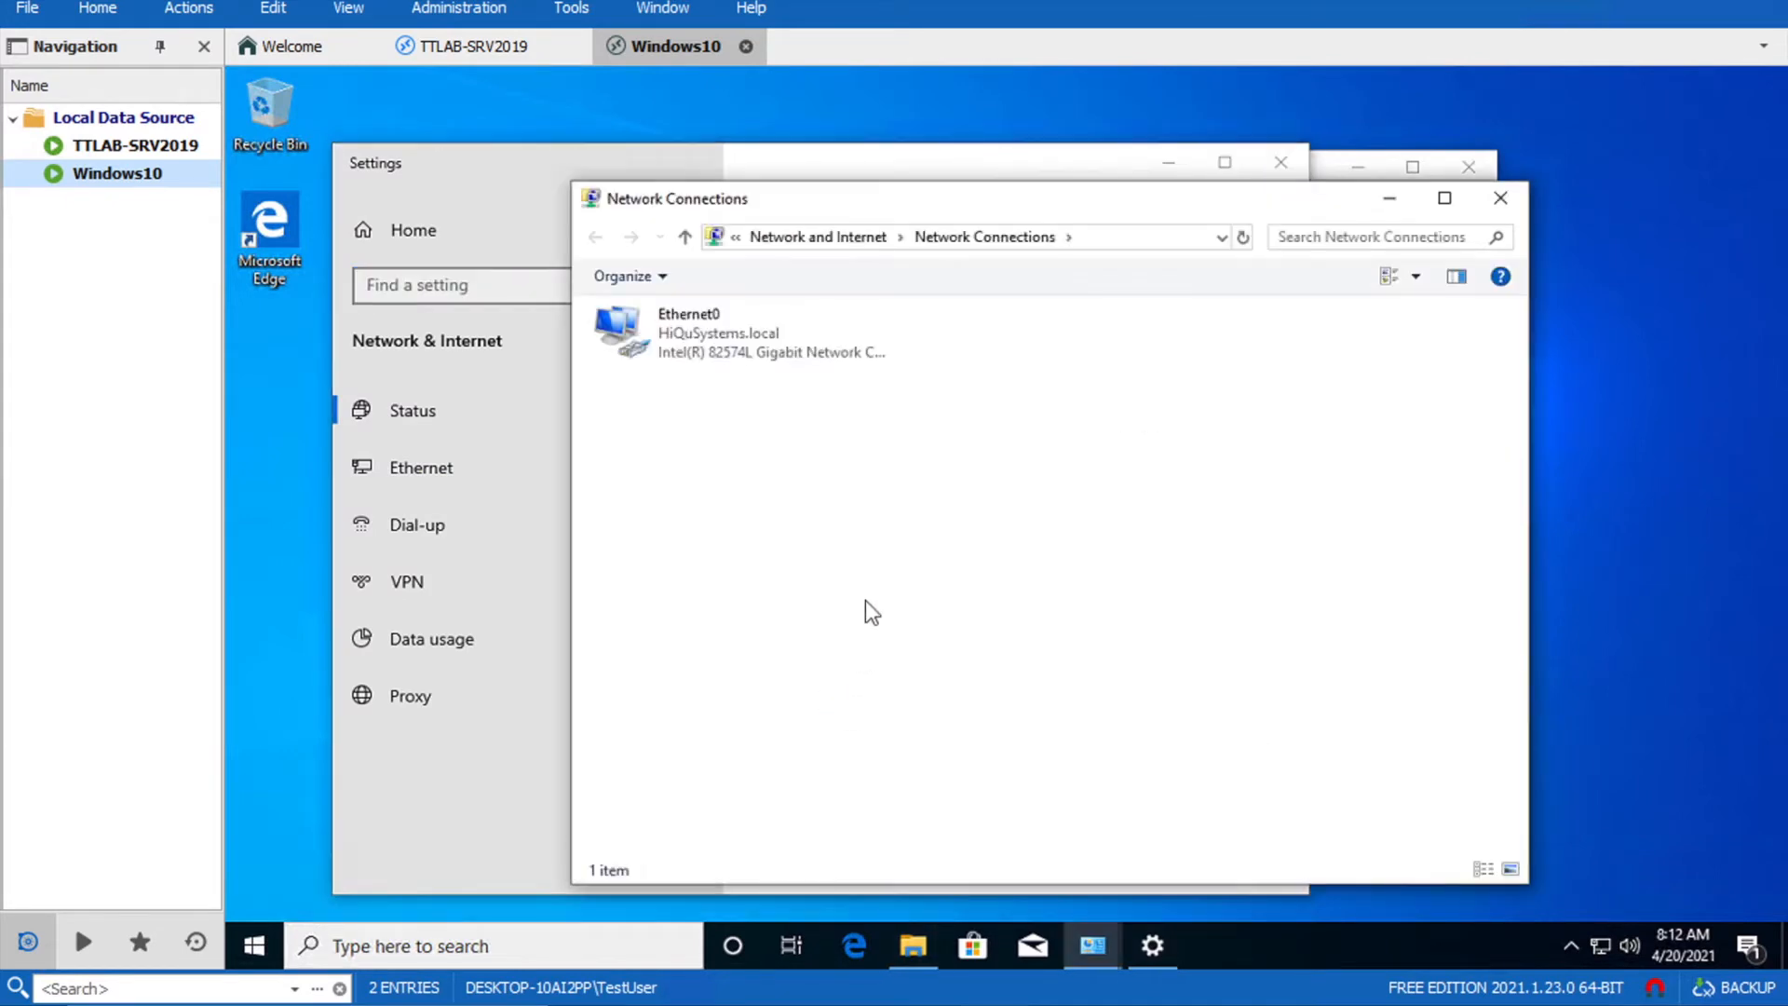
right_click(739, 332)
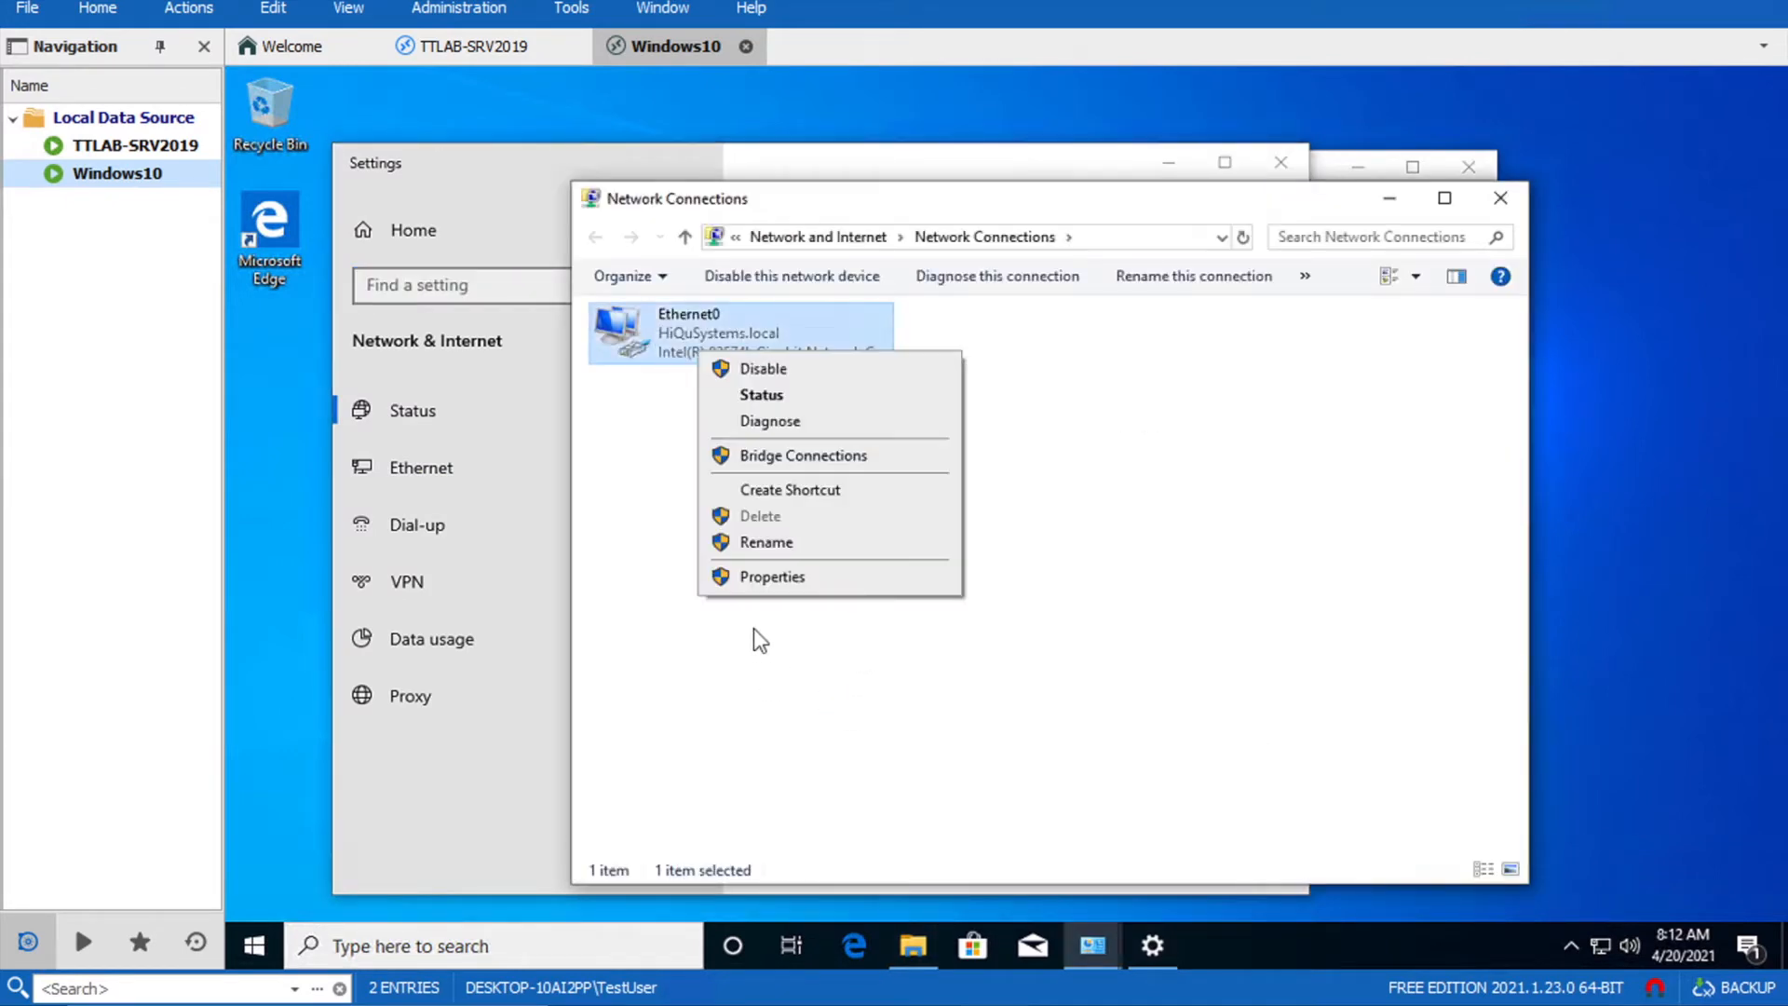
left_click(772, 575)
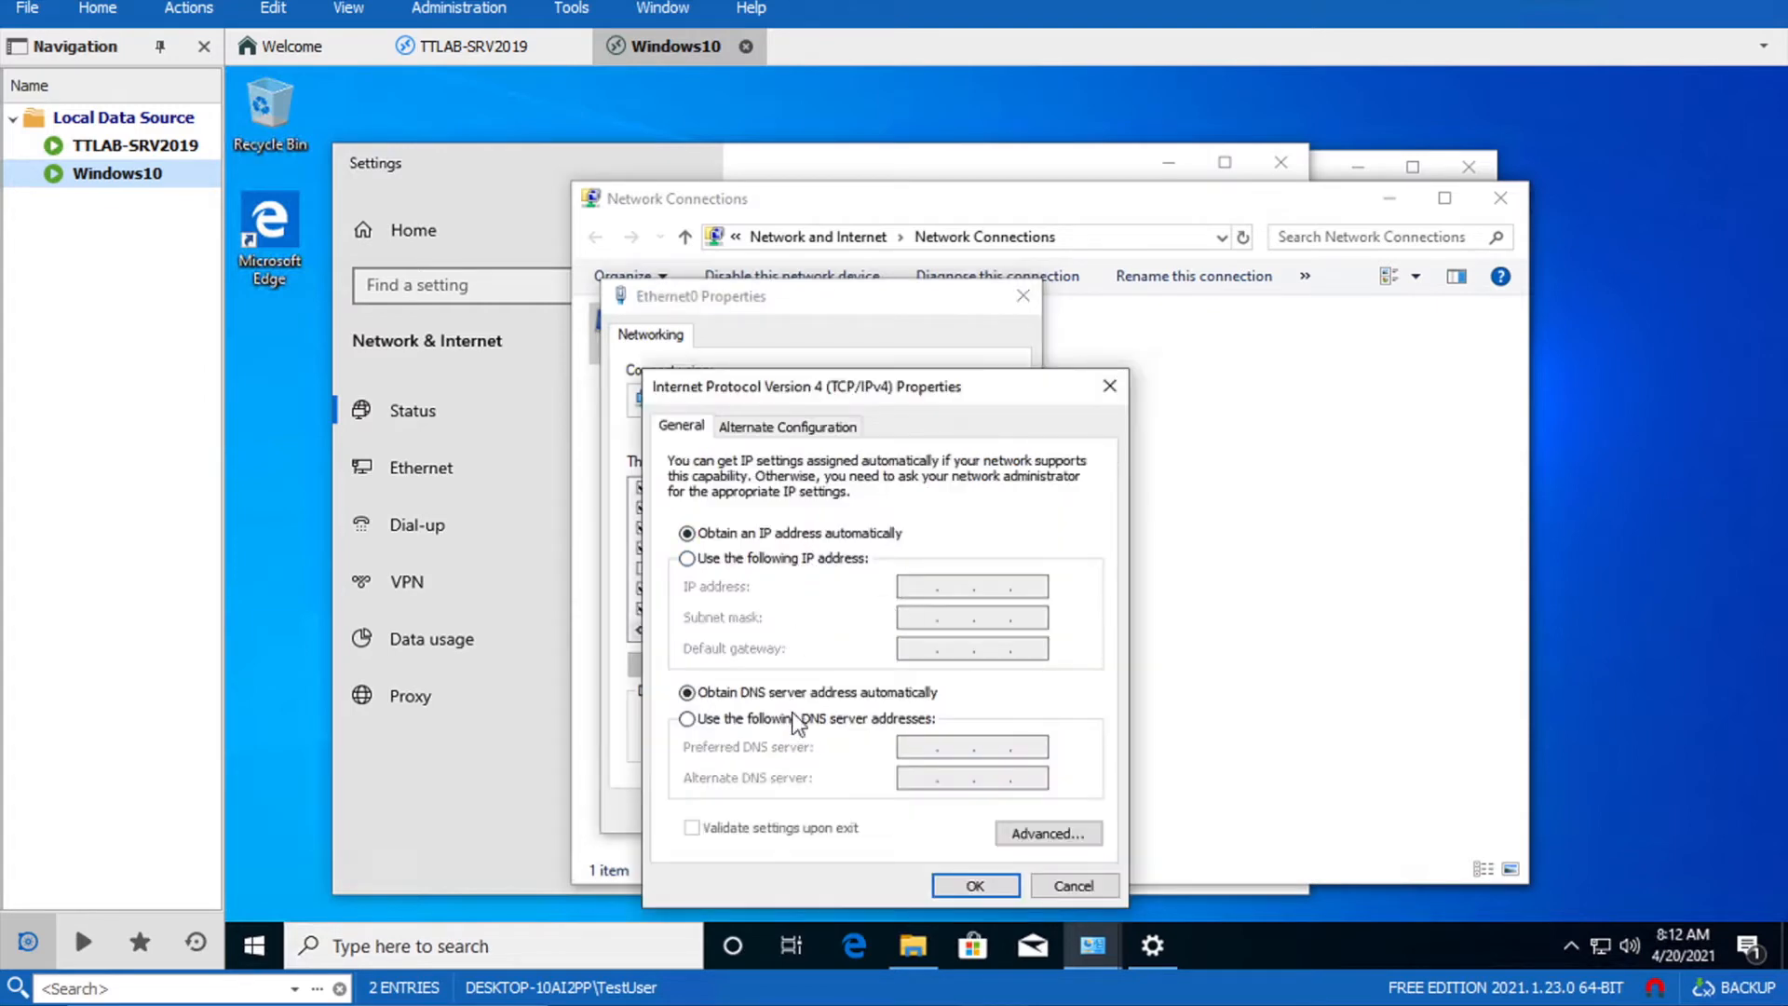
Step: Switch to manual DNS and enter 192.168.25.250 as the preferred DNS server
left_click(688, 719)
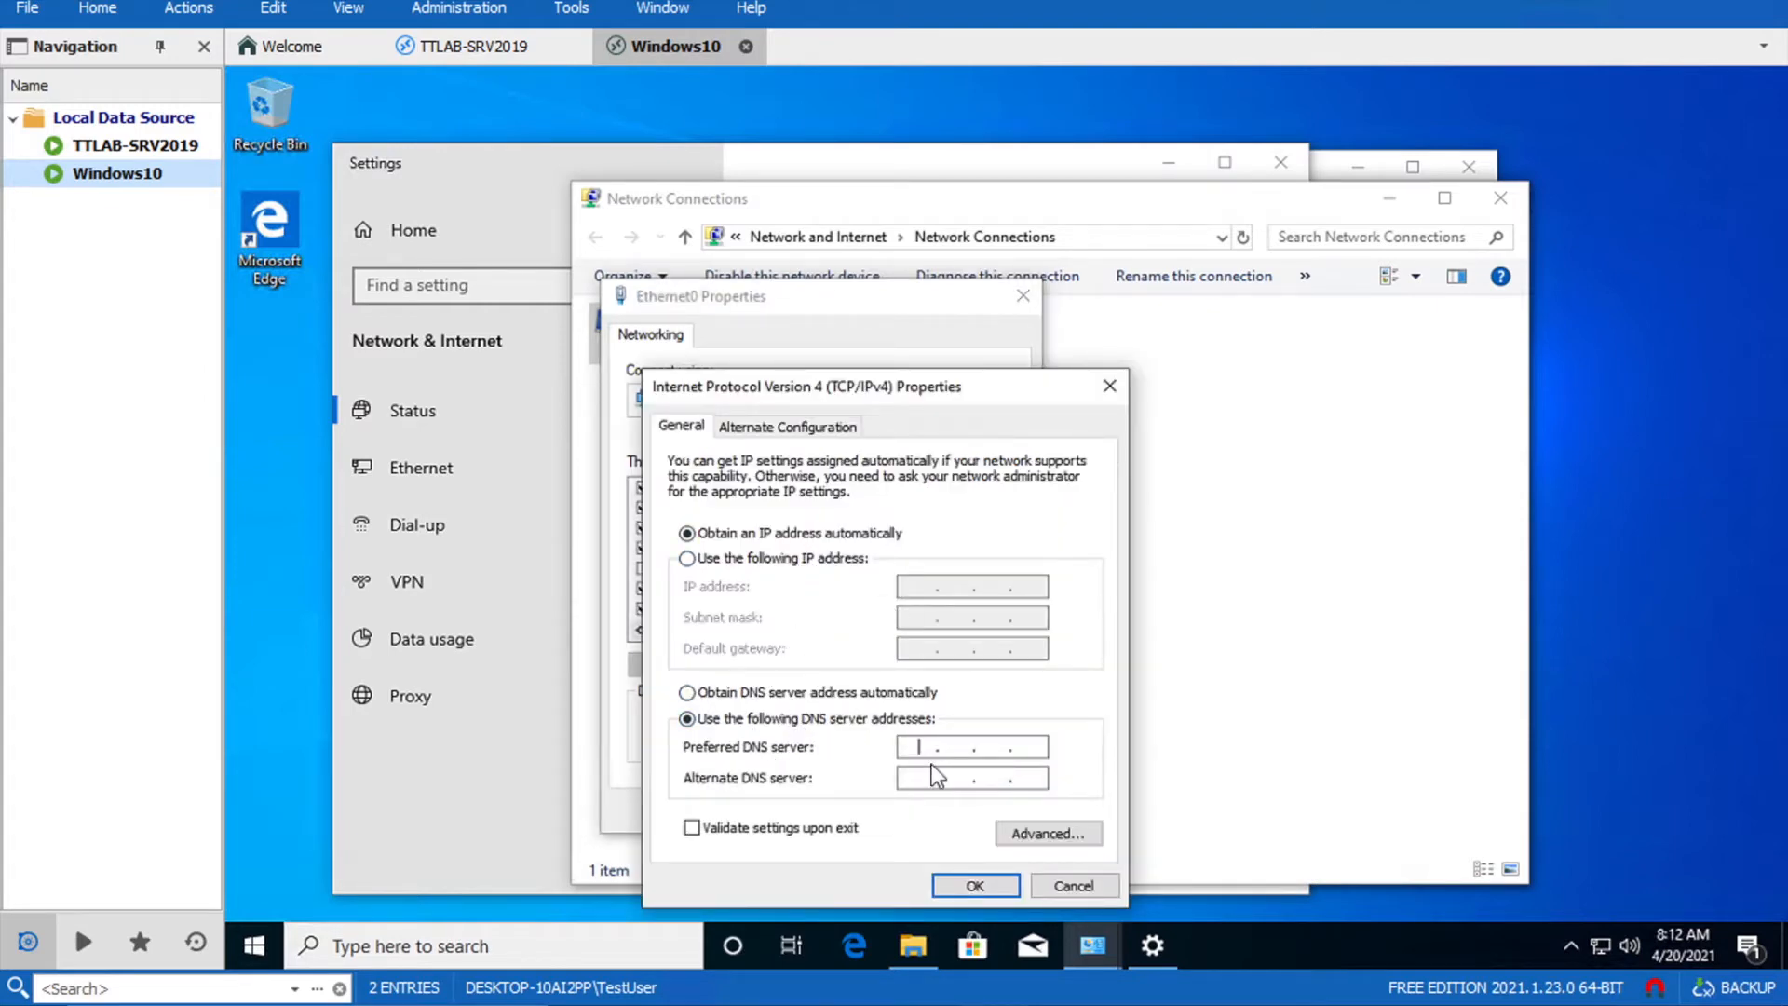
type("192")
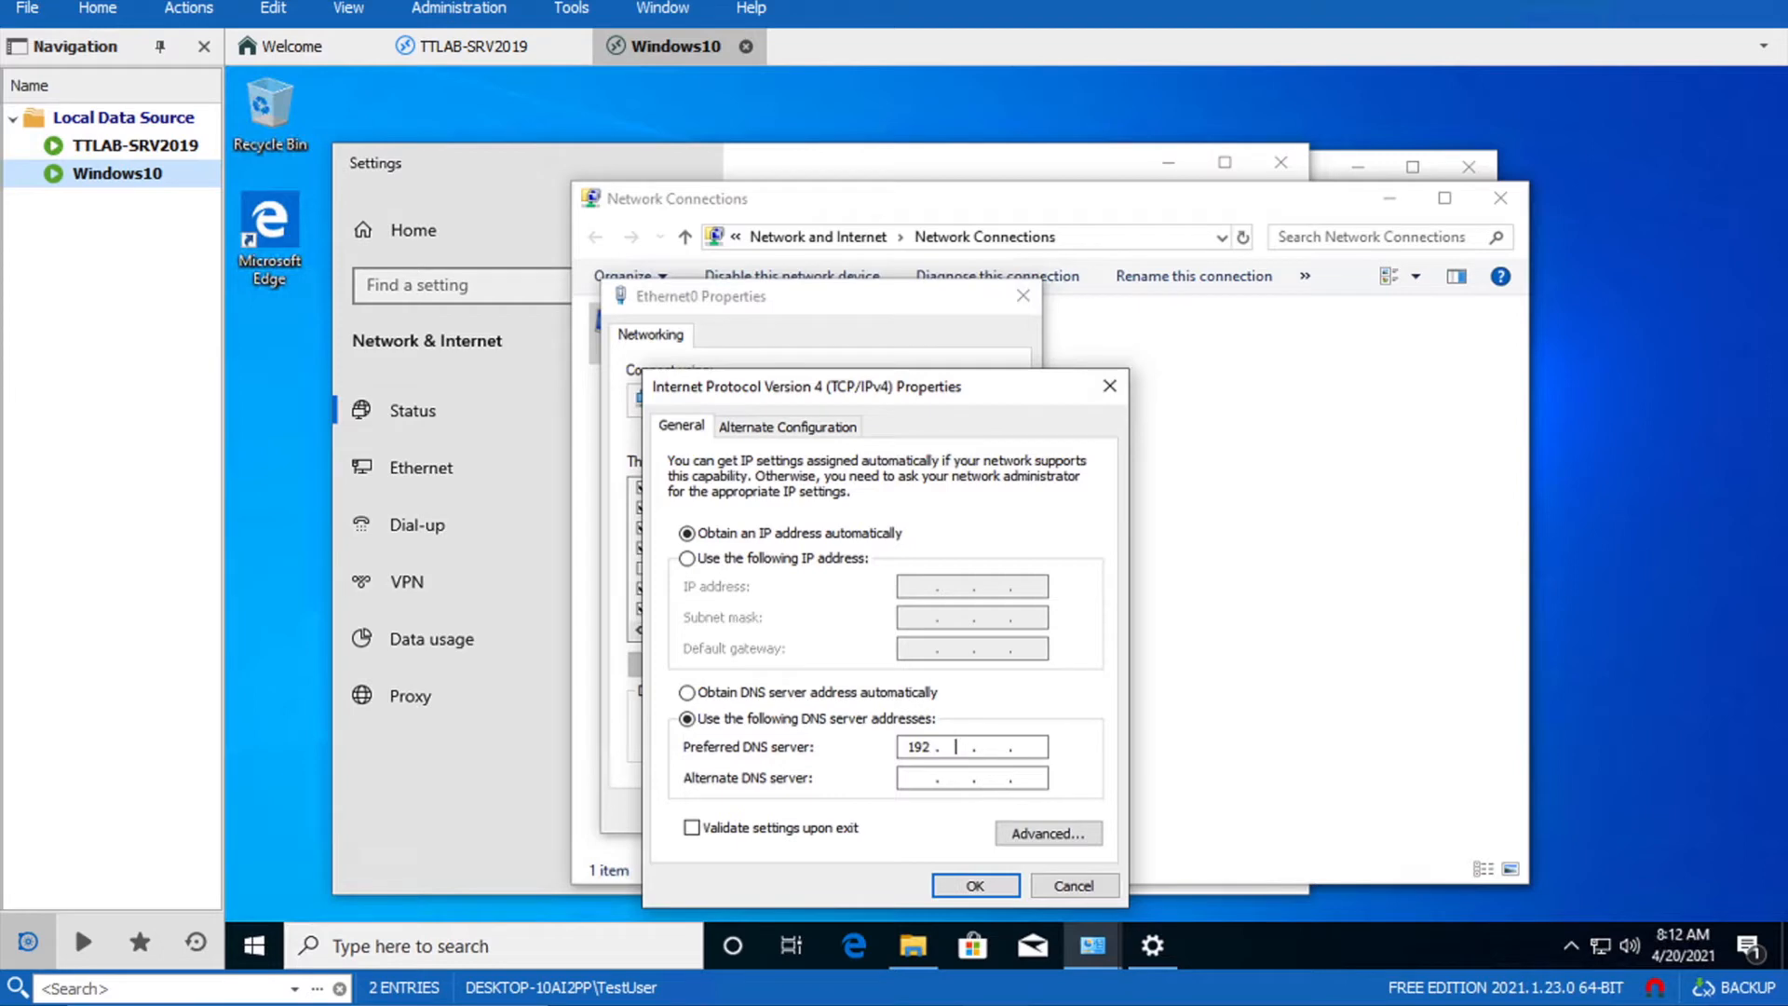
type("168")
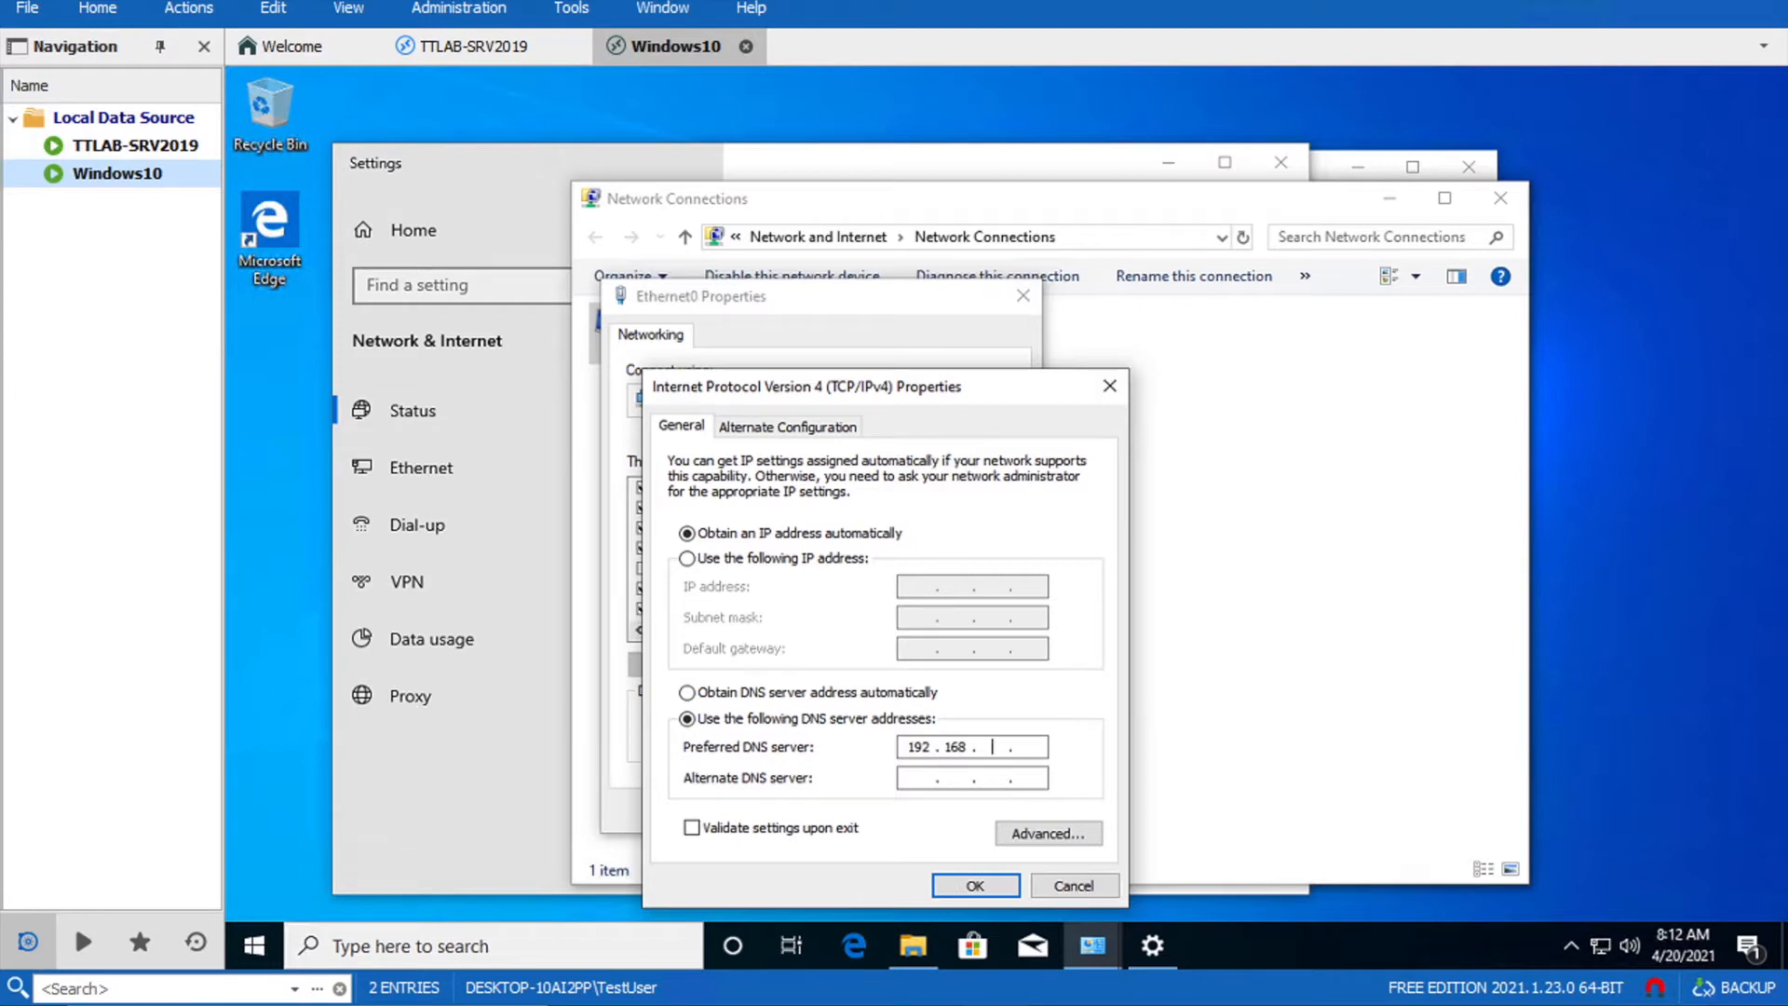
type("25")
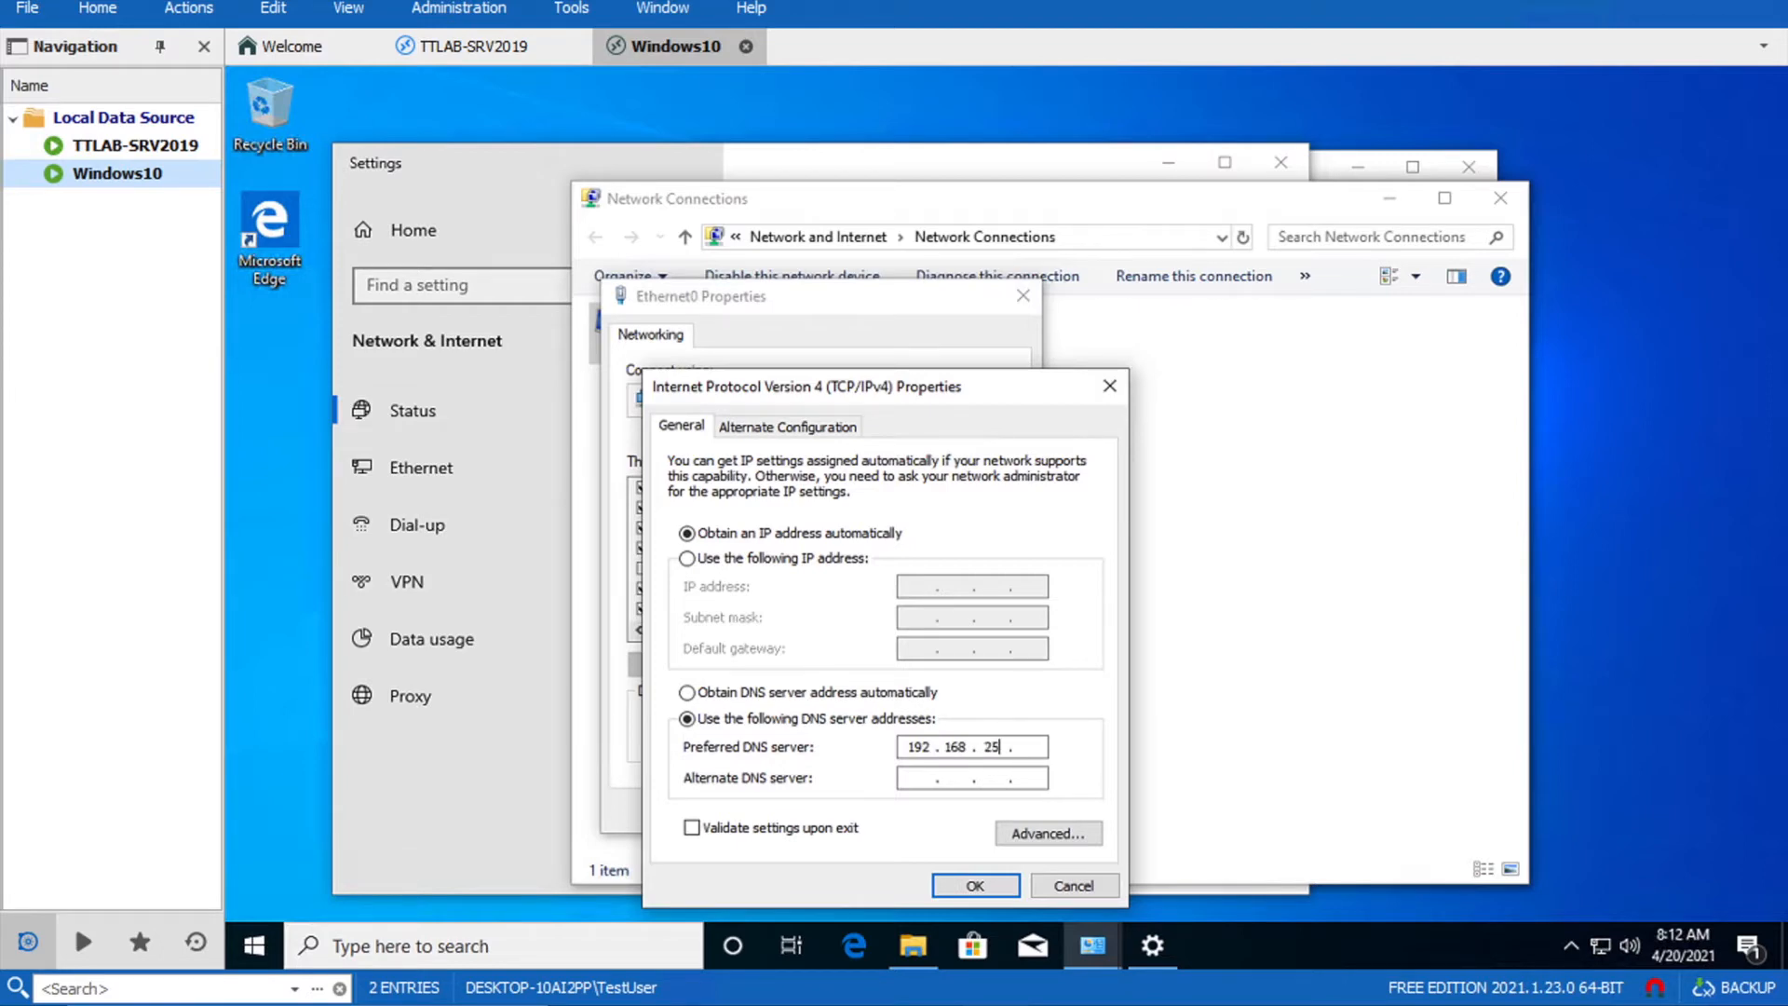
type("2")
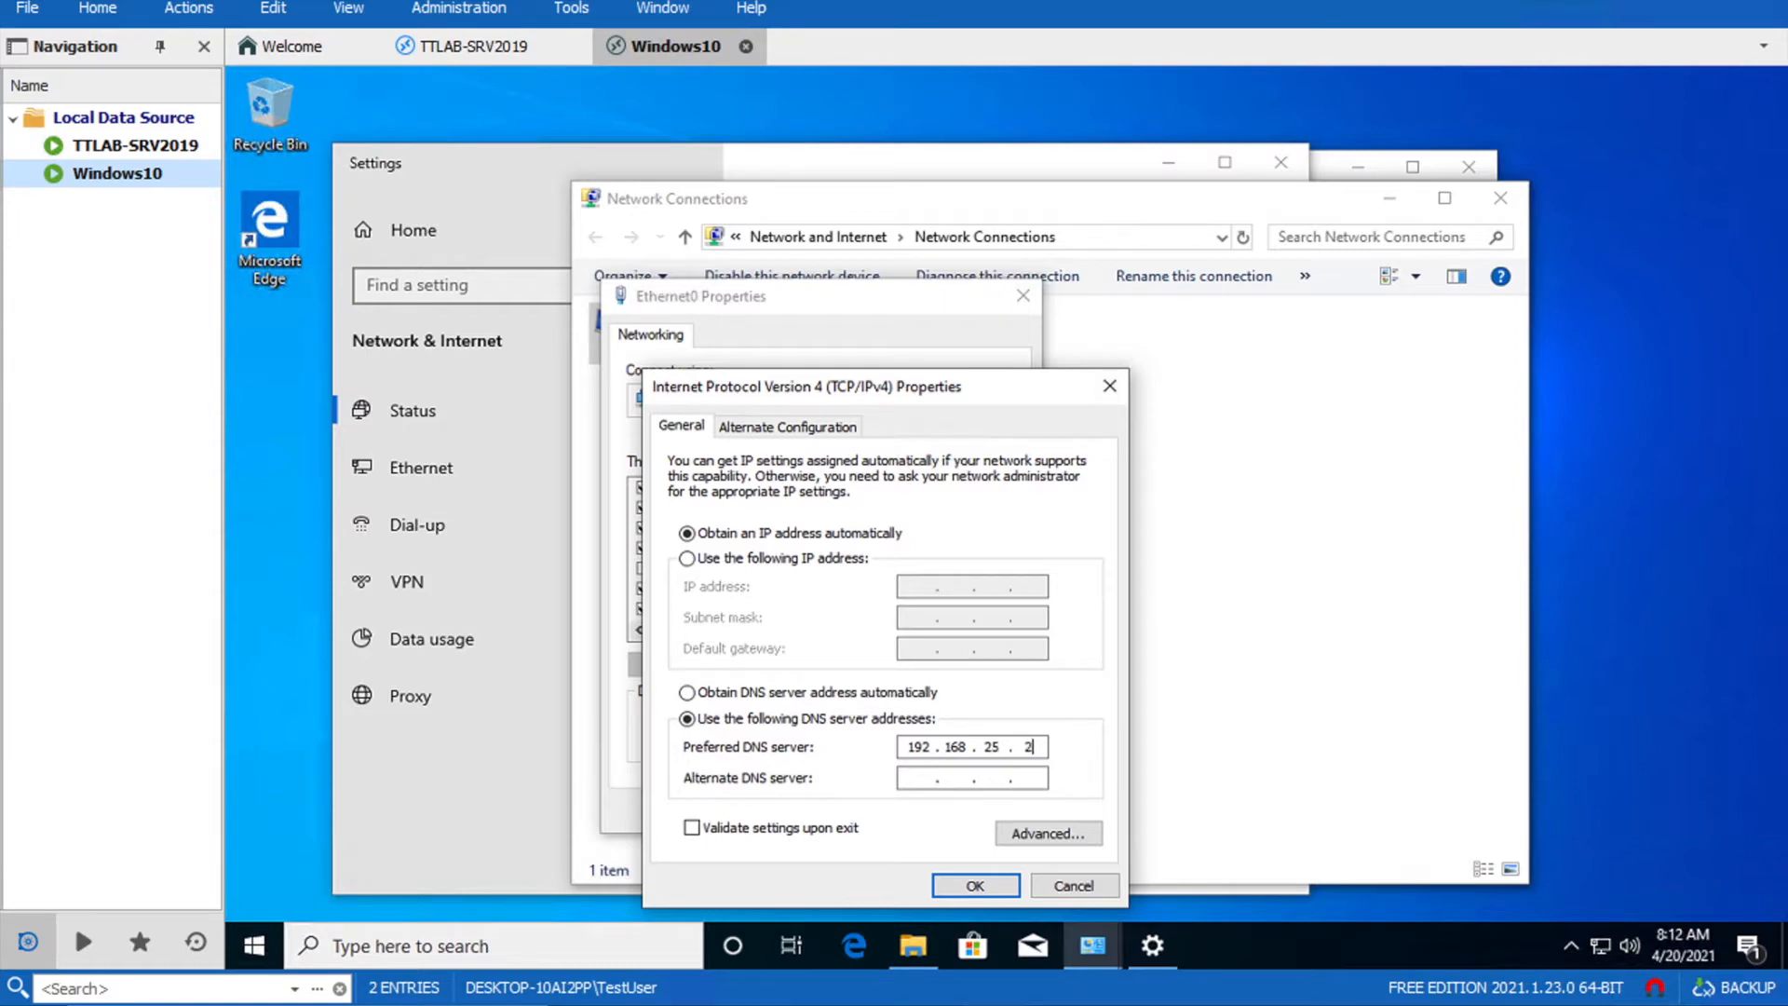
type("50")
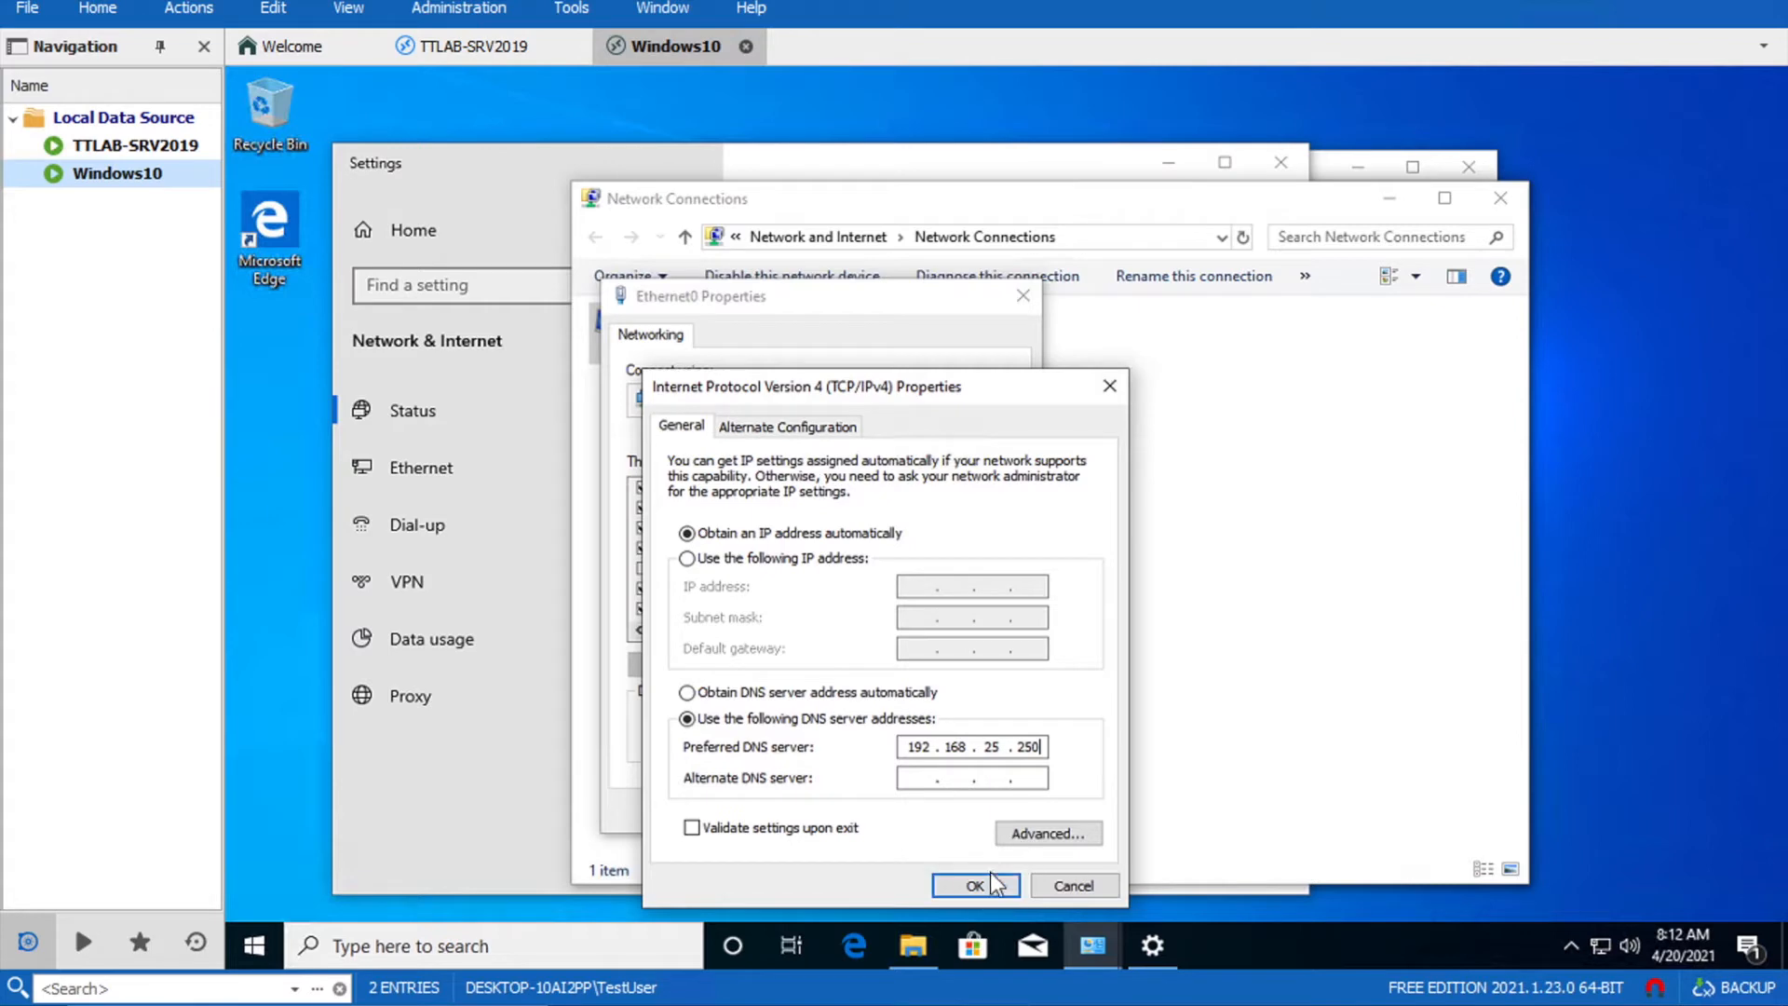
Step: Confirm the DNS change and close the Ethernet0 properties and Network Connections windows
left_click(975, 886)
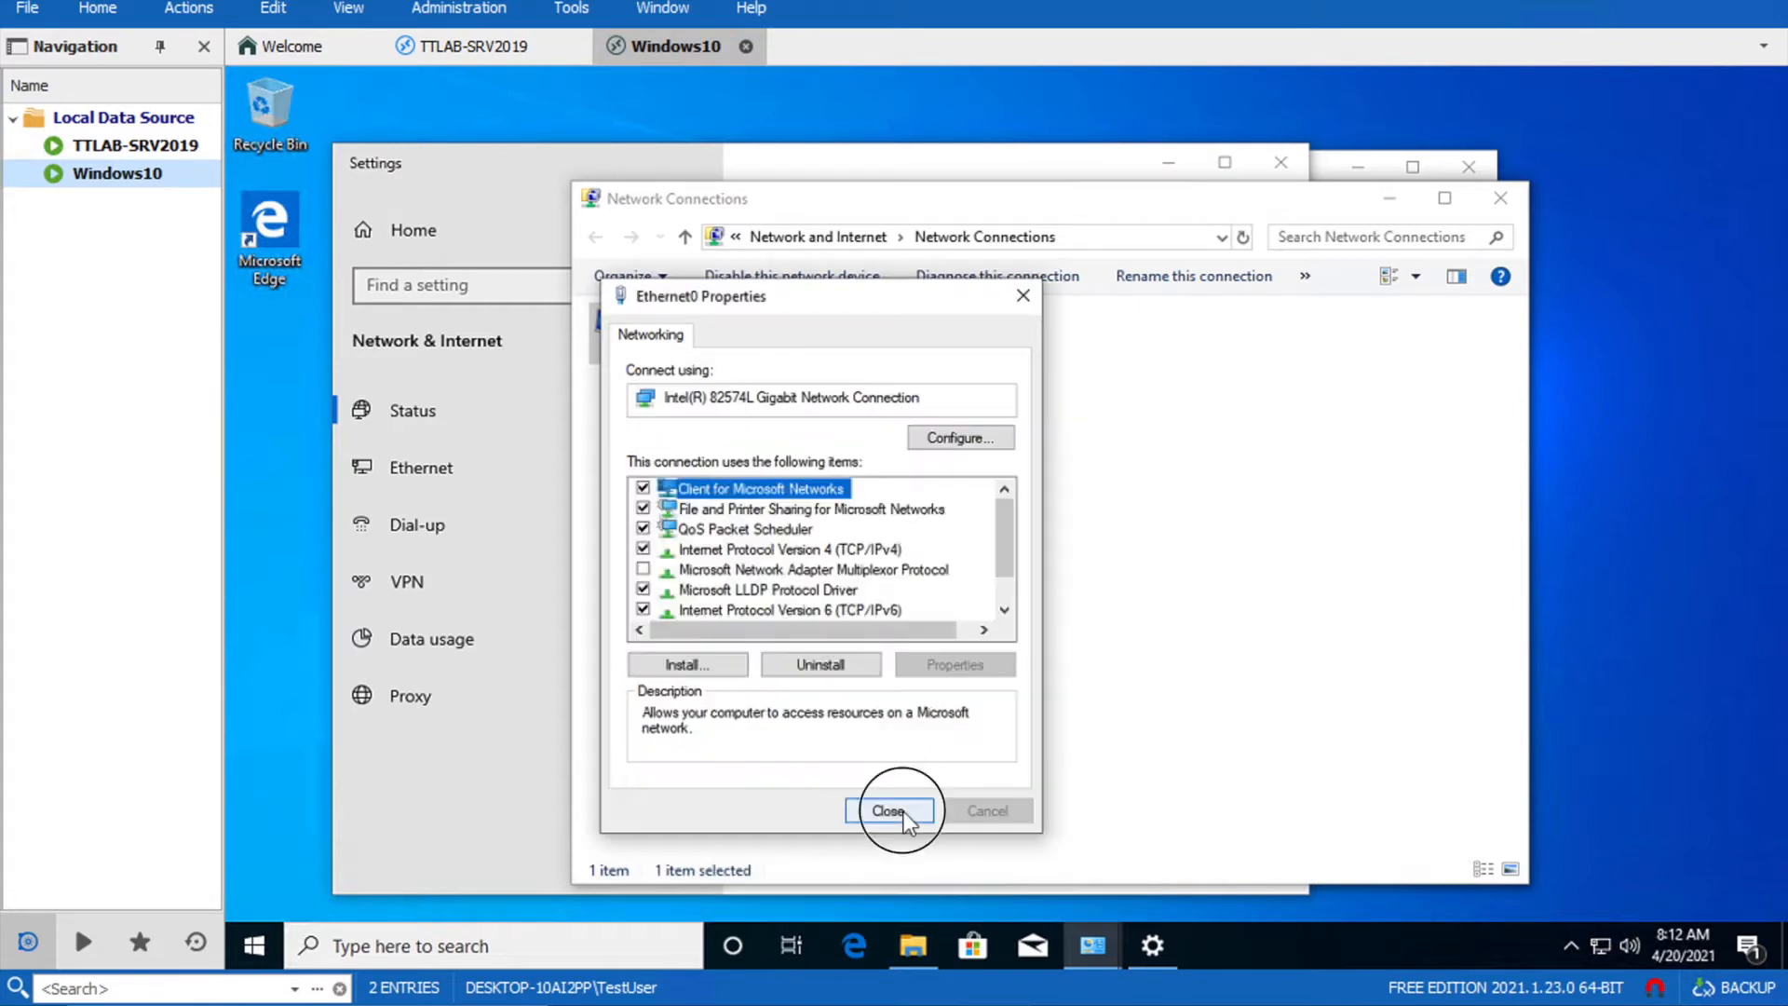
left_click(889, 809)
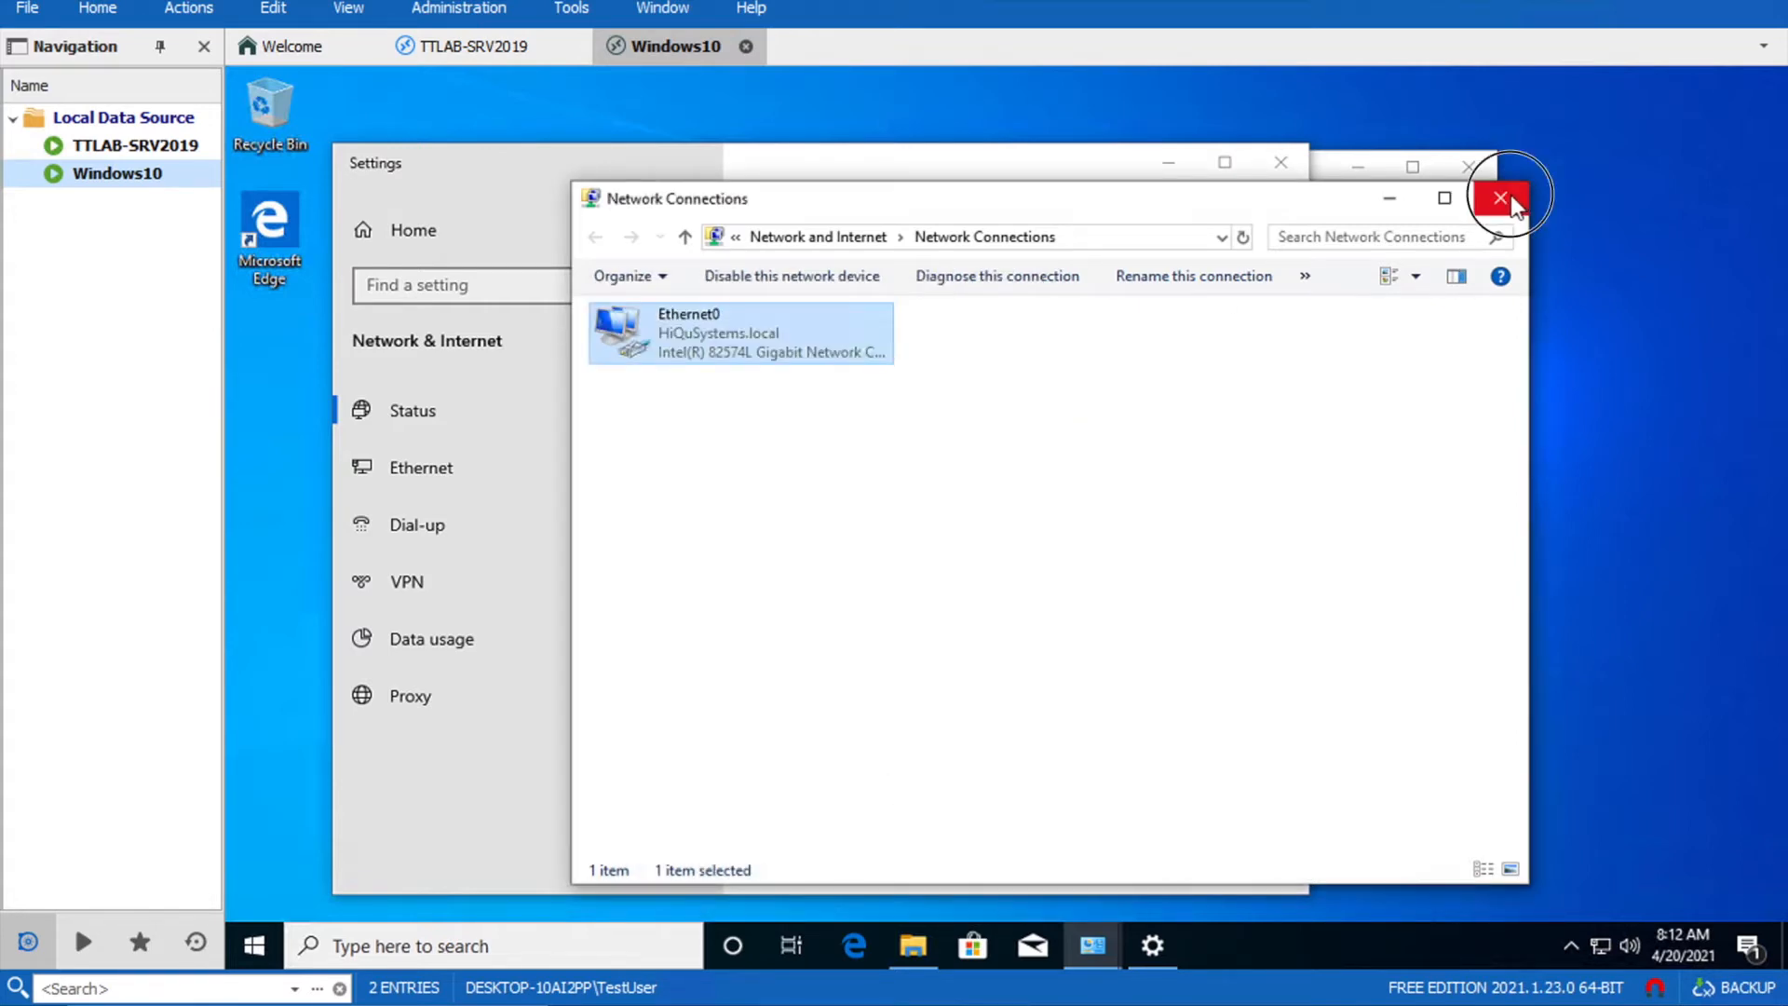
left_click(1500, 197)
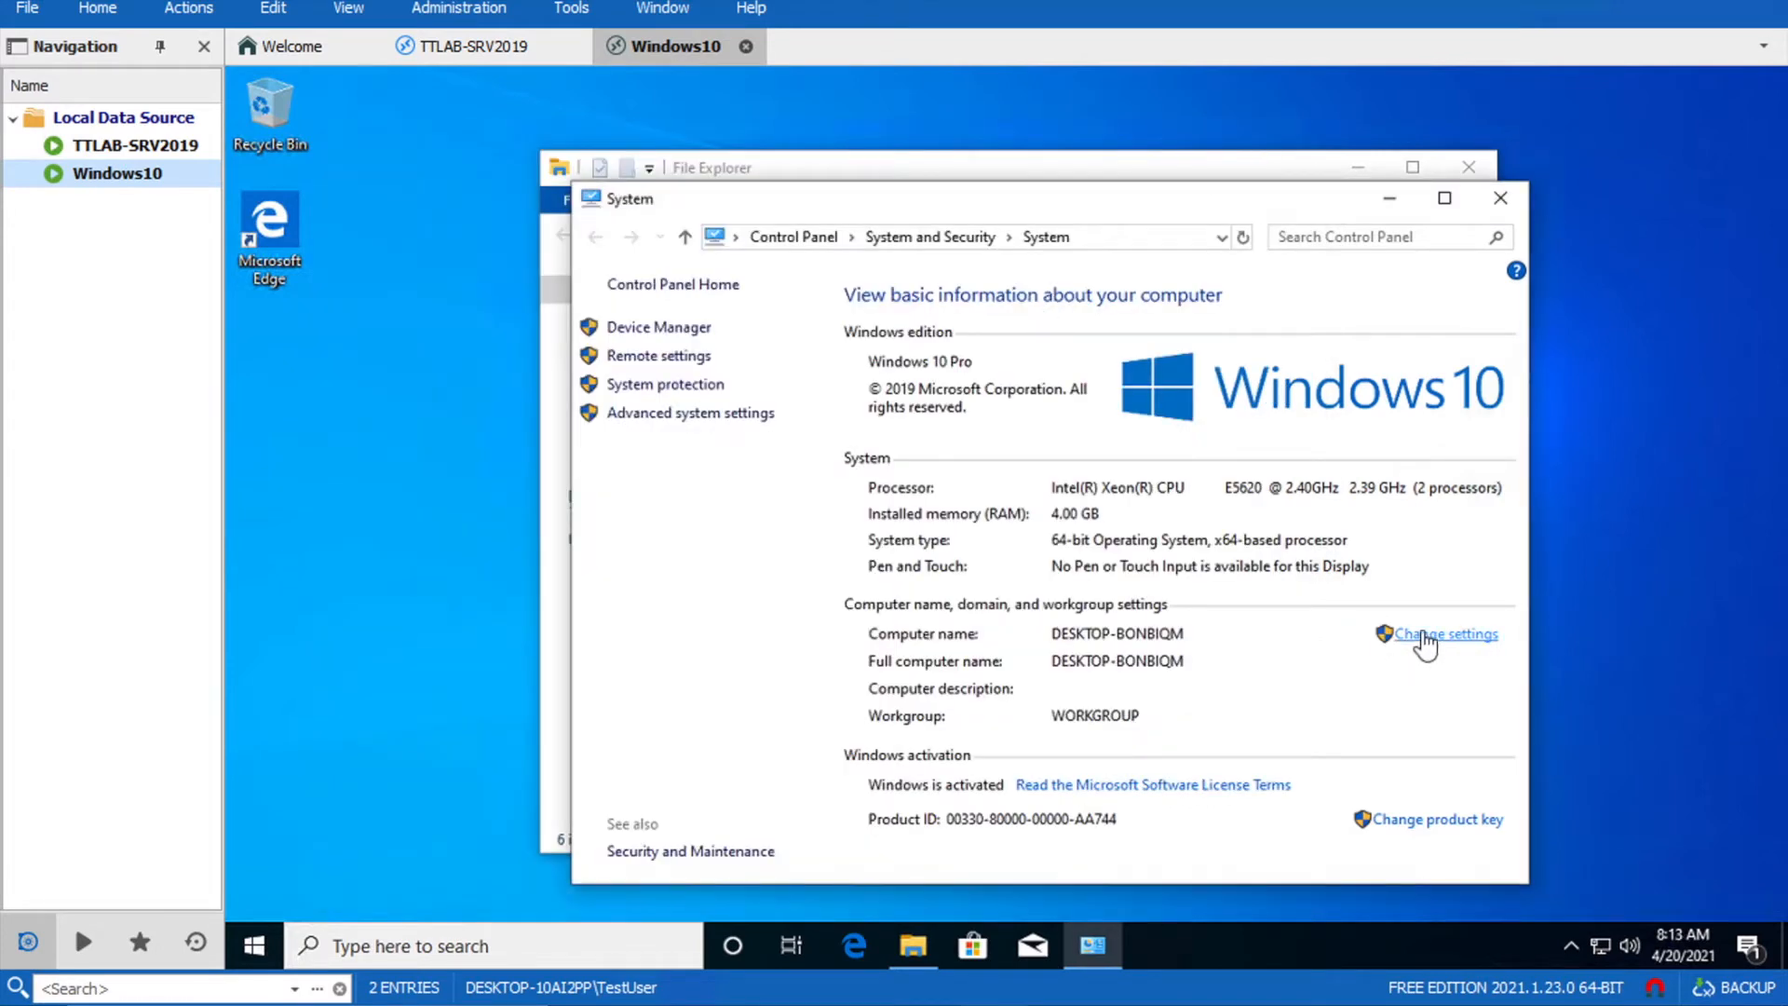
Step: In Computer Name/Domain Changes, enter computer name TTWIN10 and select Domain membership
left_click(1445, 634)
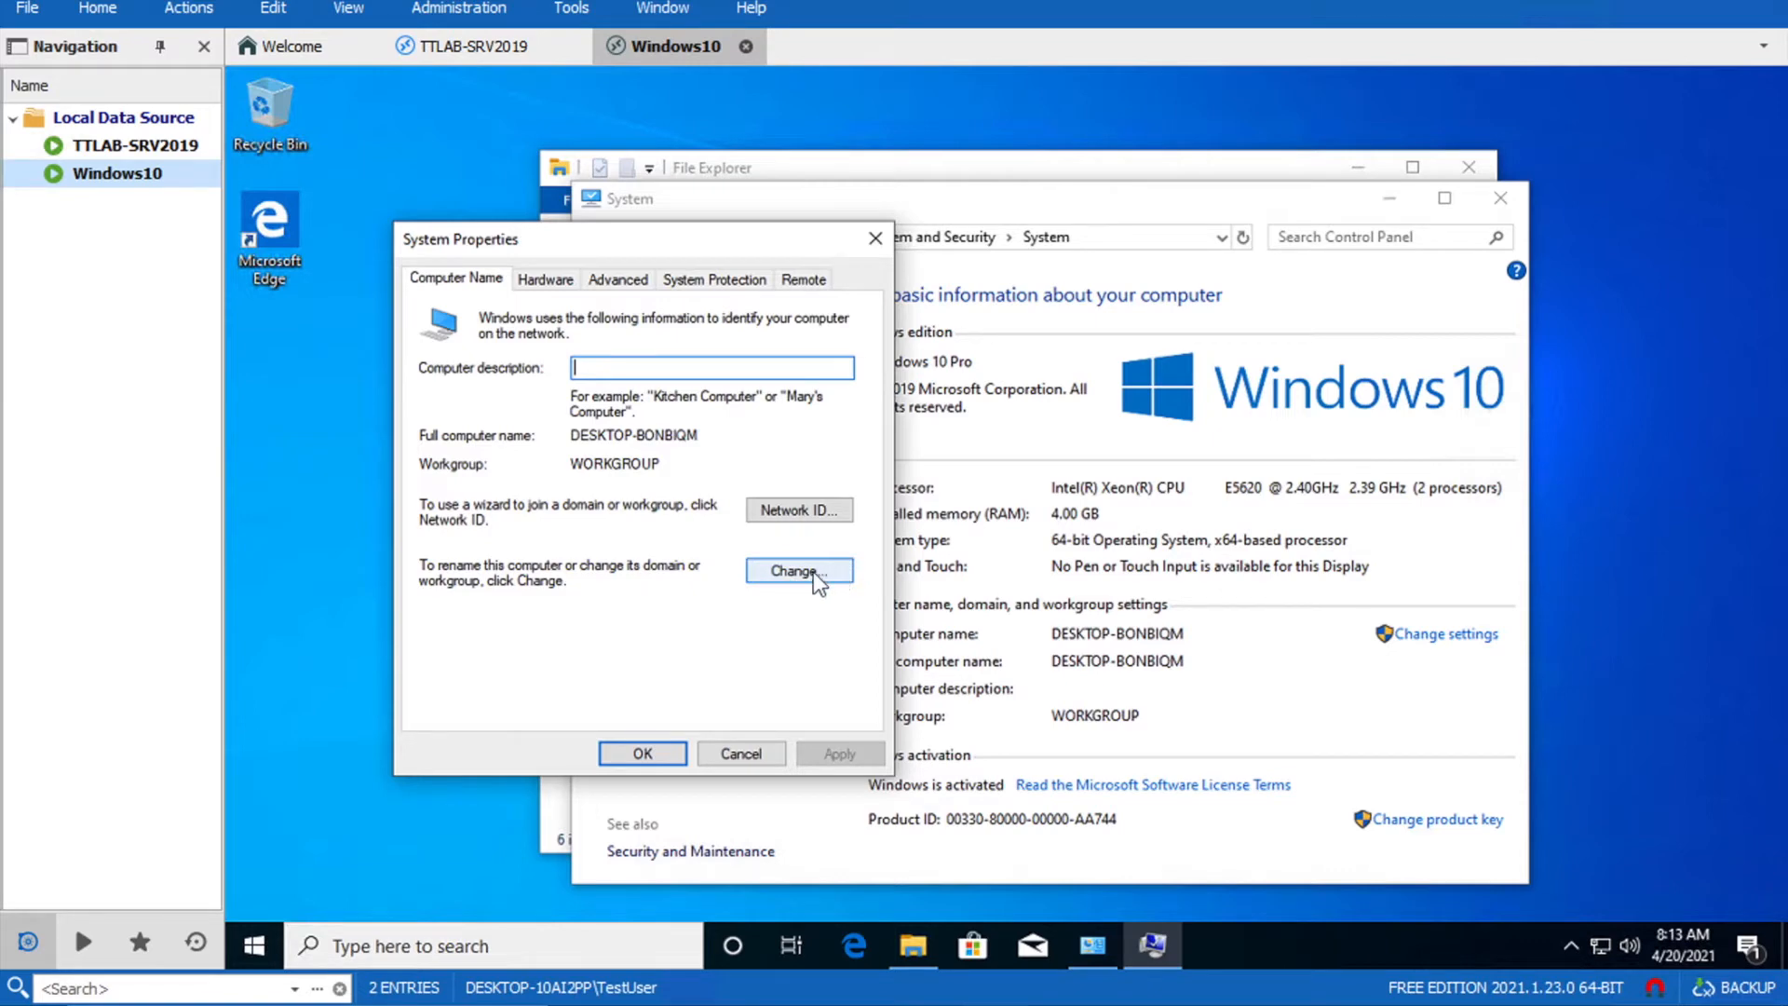
left_click(798, 570)
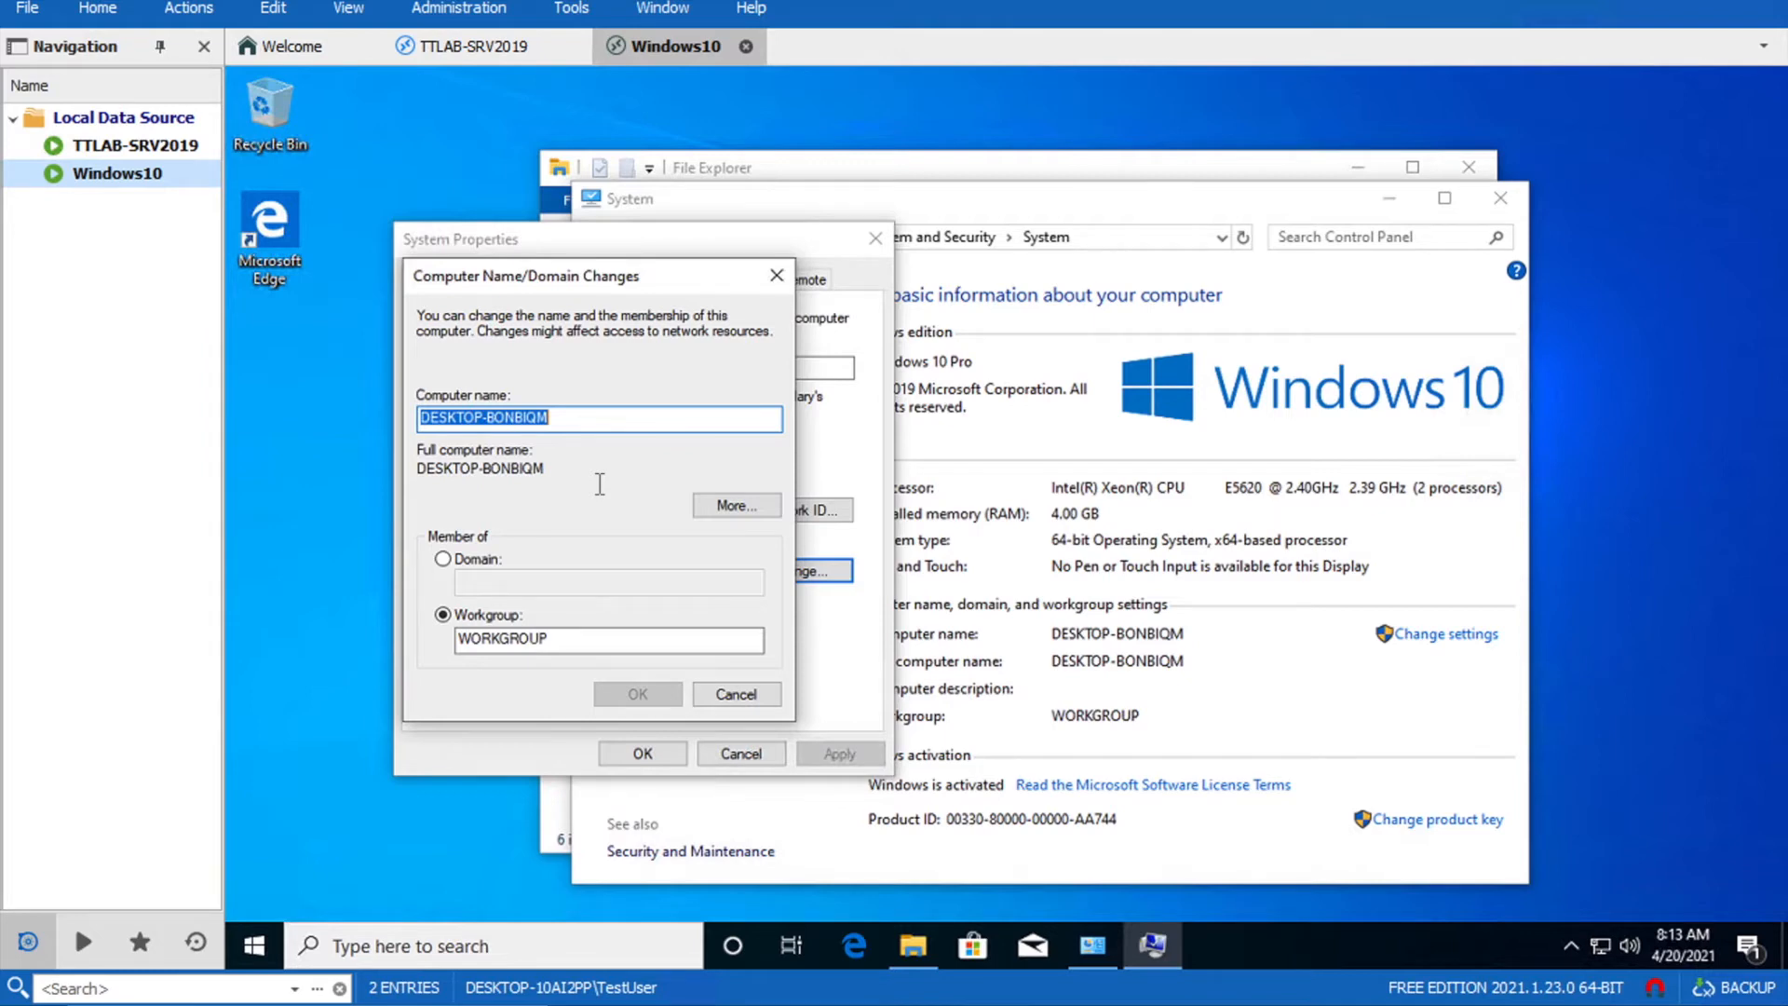
type("W")
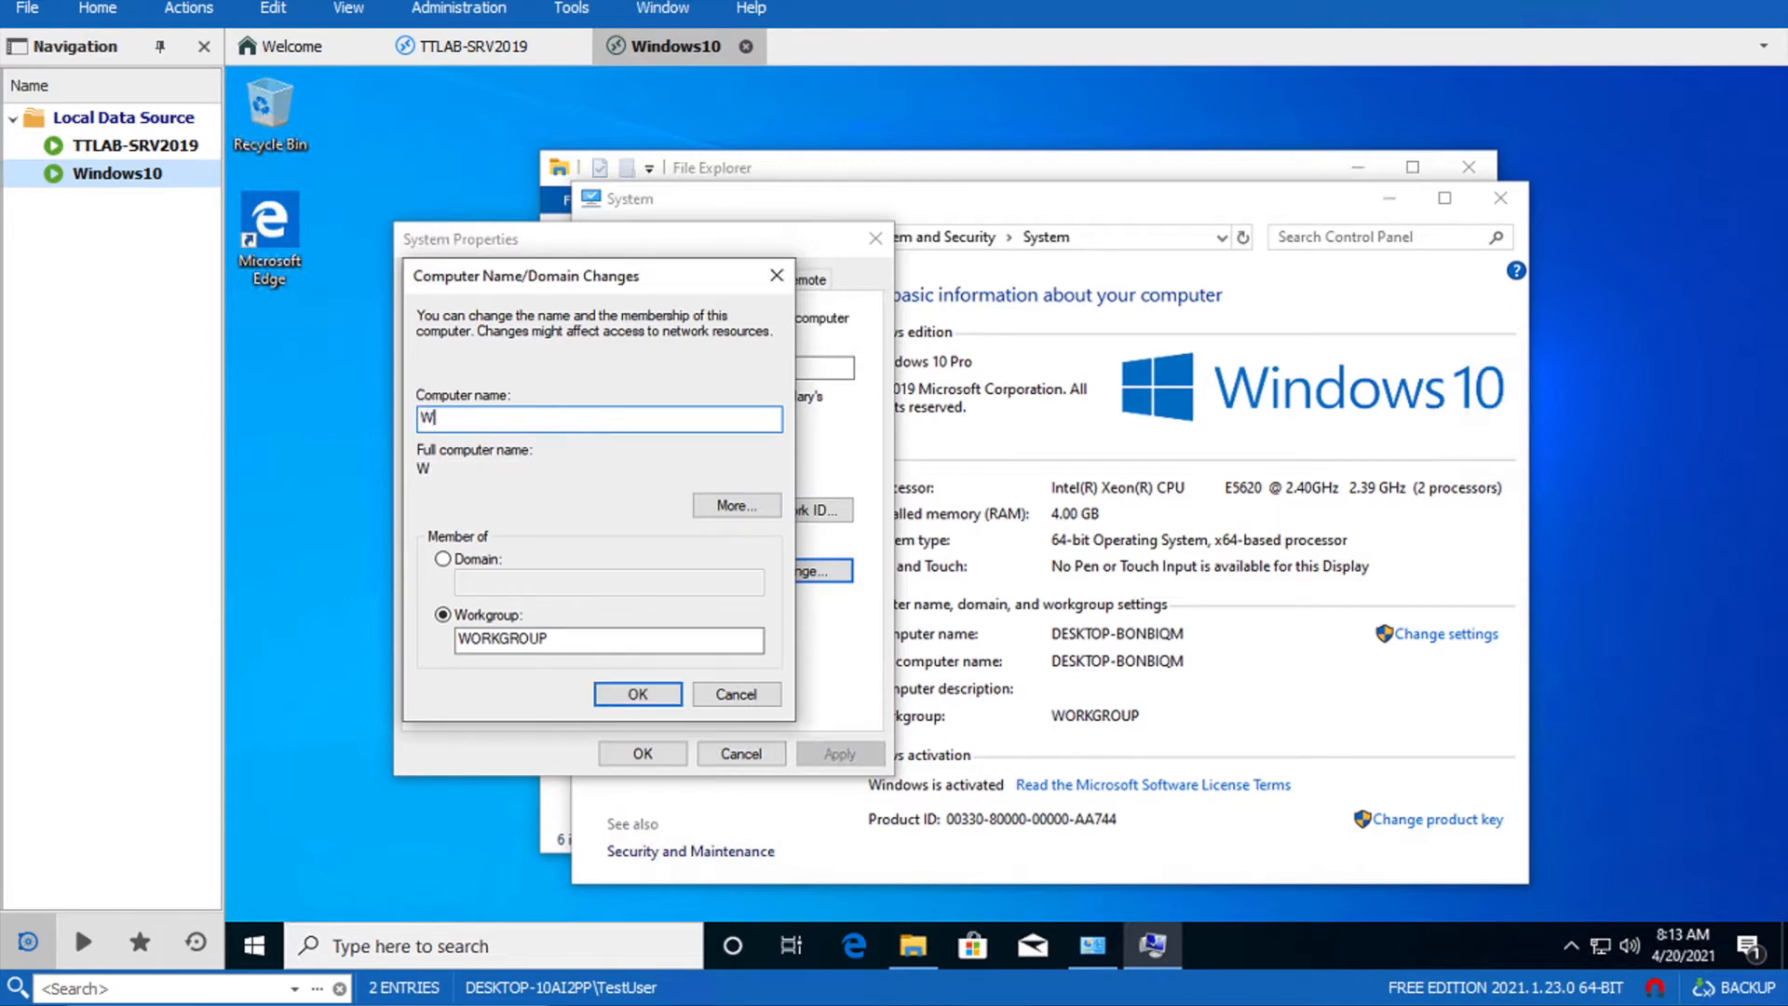
type("TTWIN")
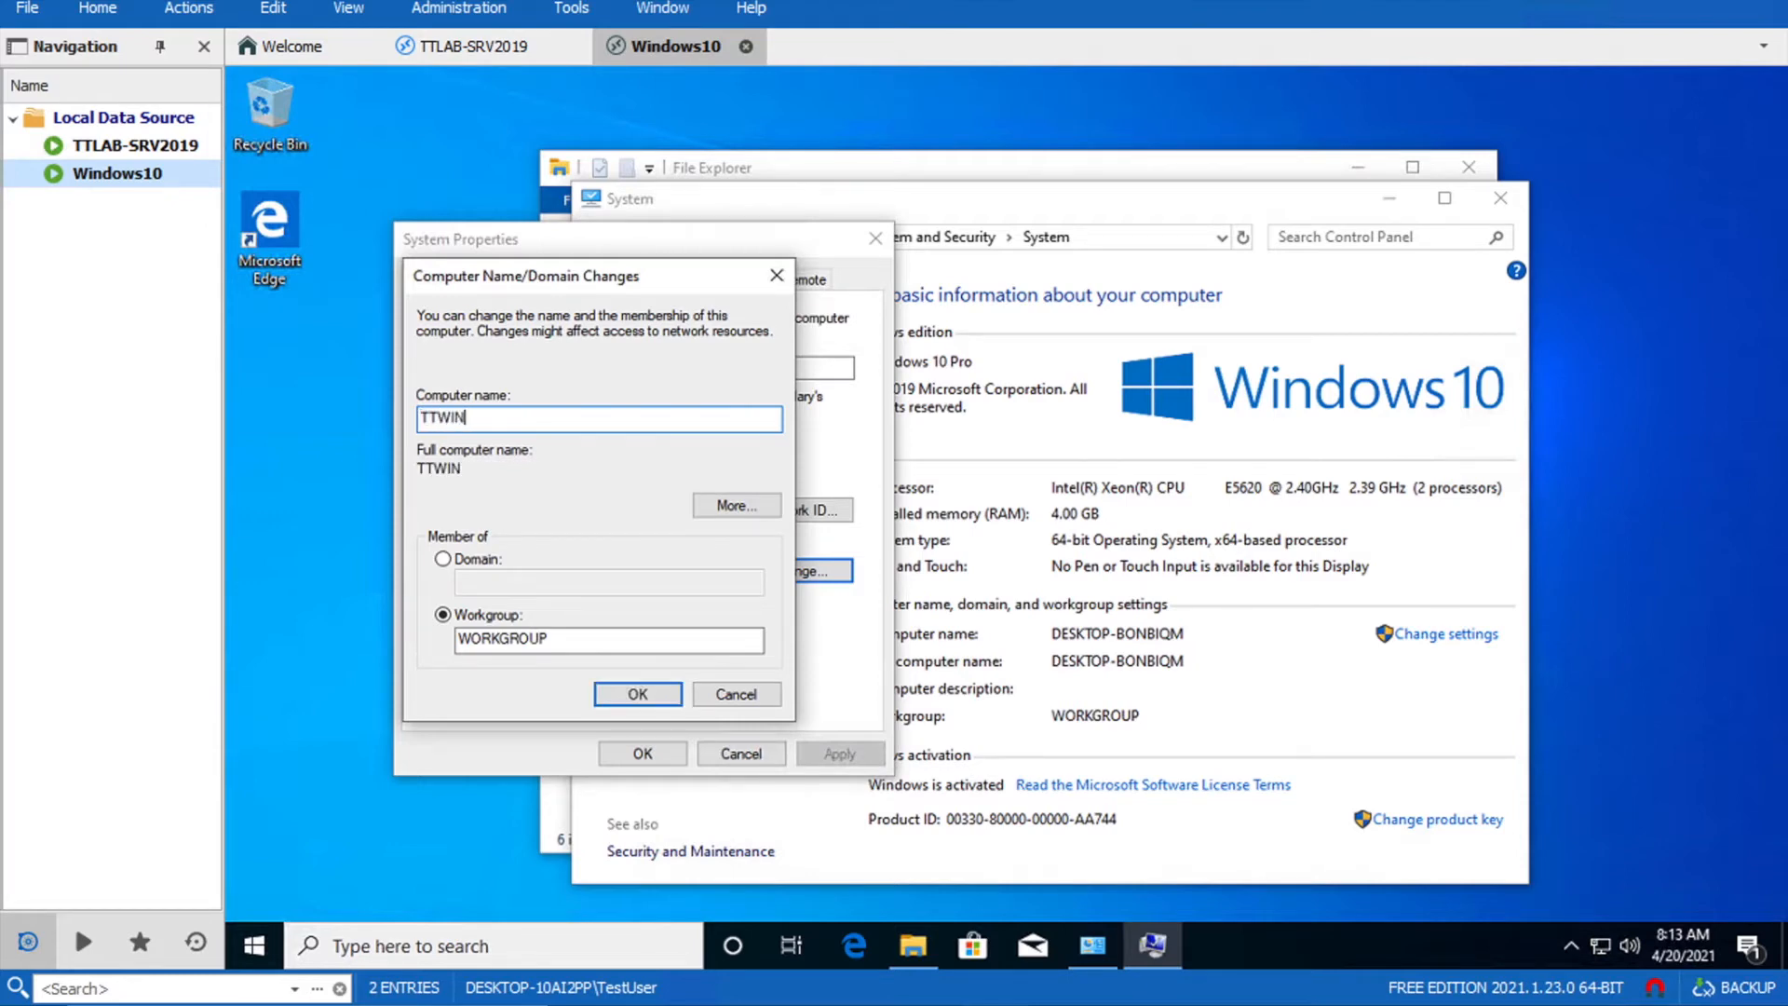
left_click(443, 559)
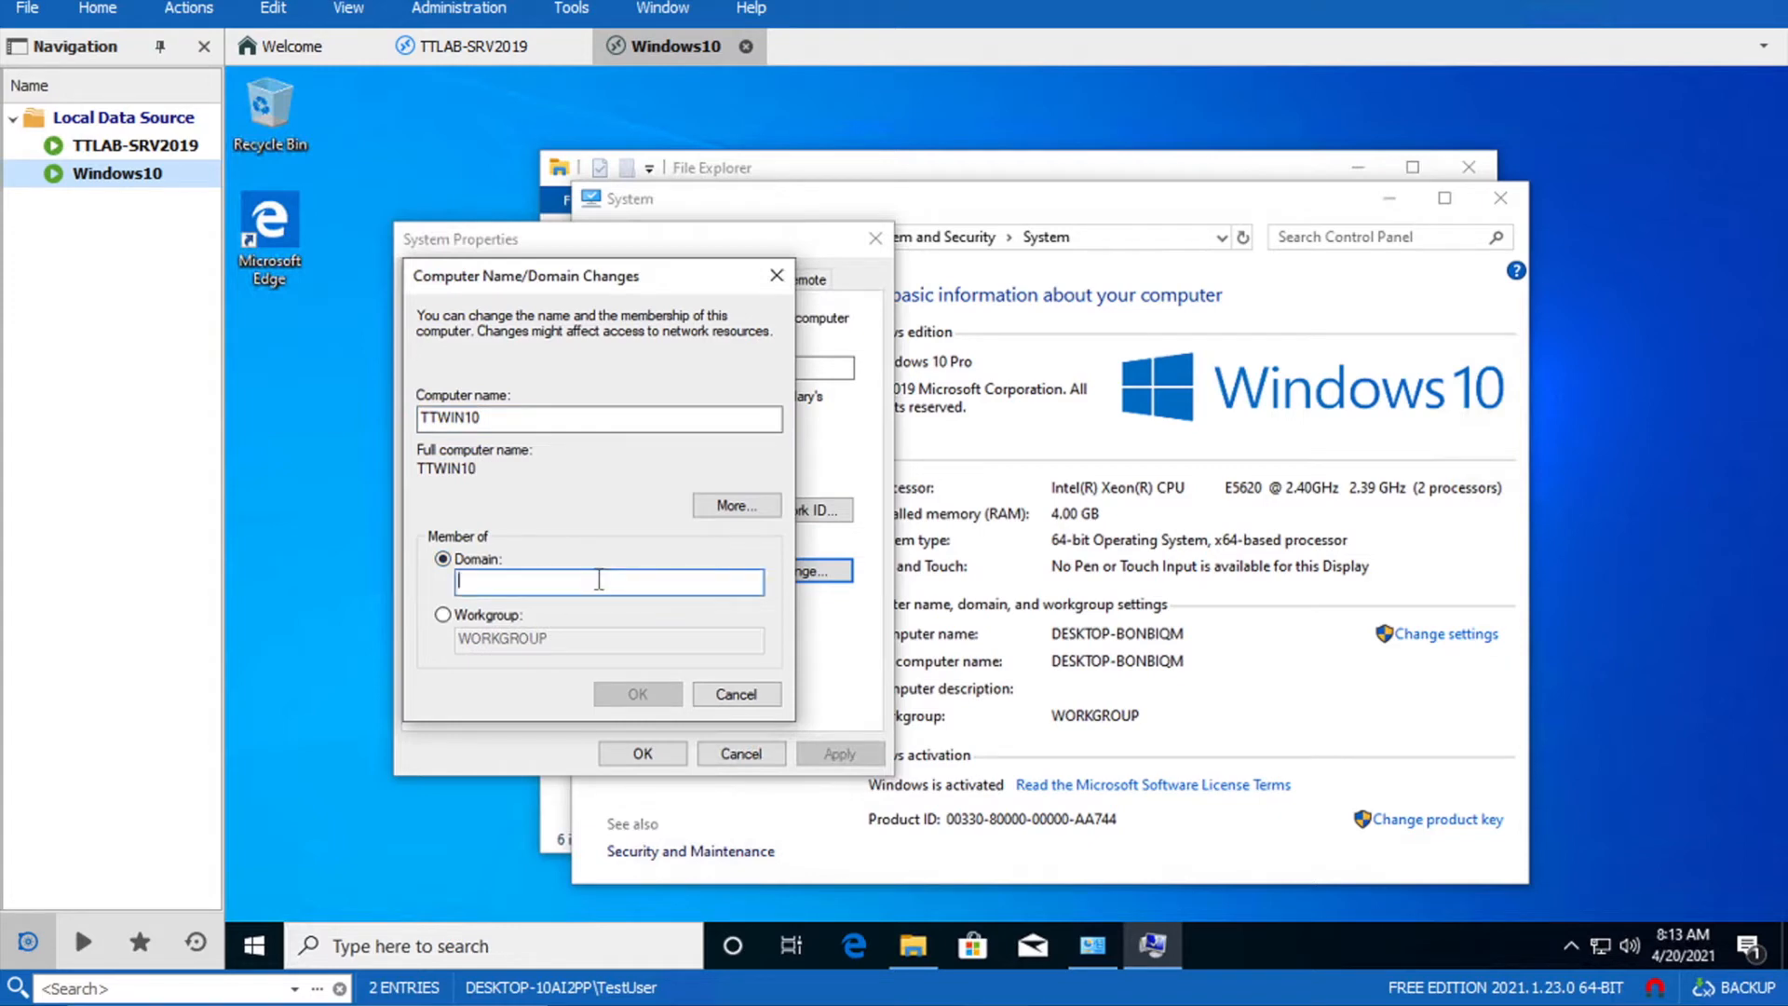
Step: Enter domain TT and submit the administrator credentials to join it
type("TT")
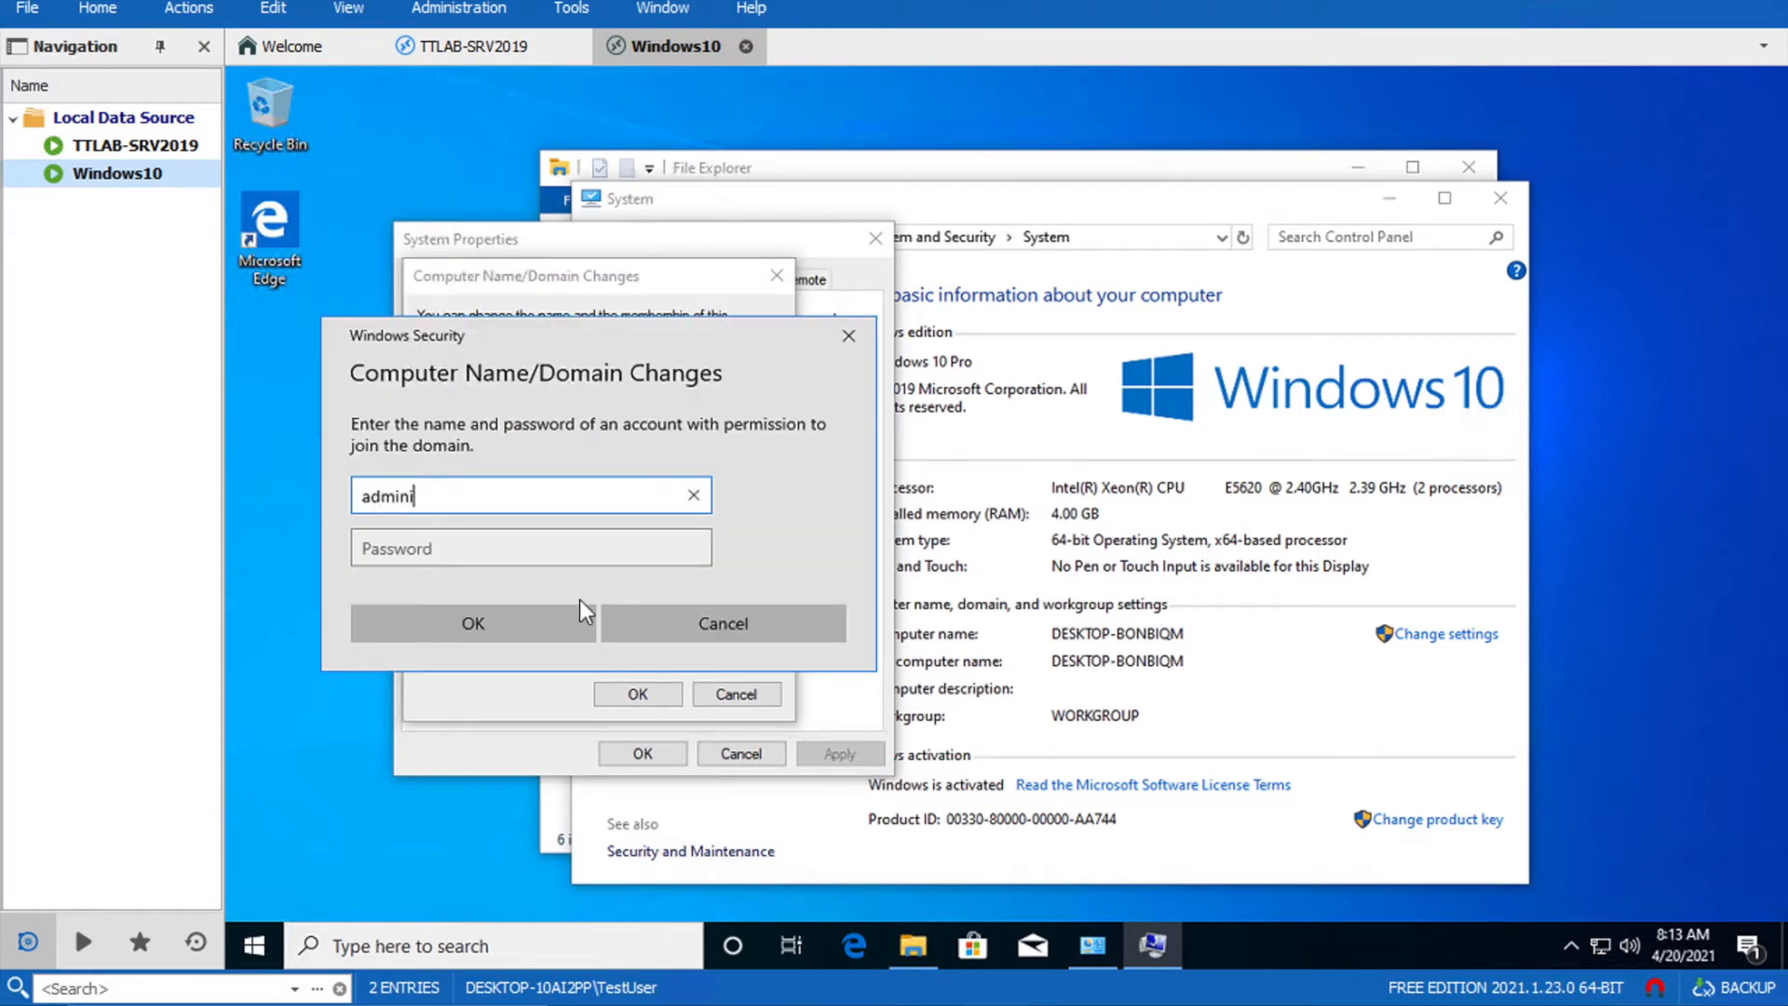
type("strator")
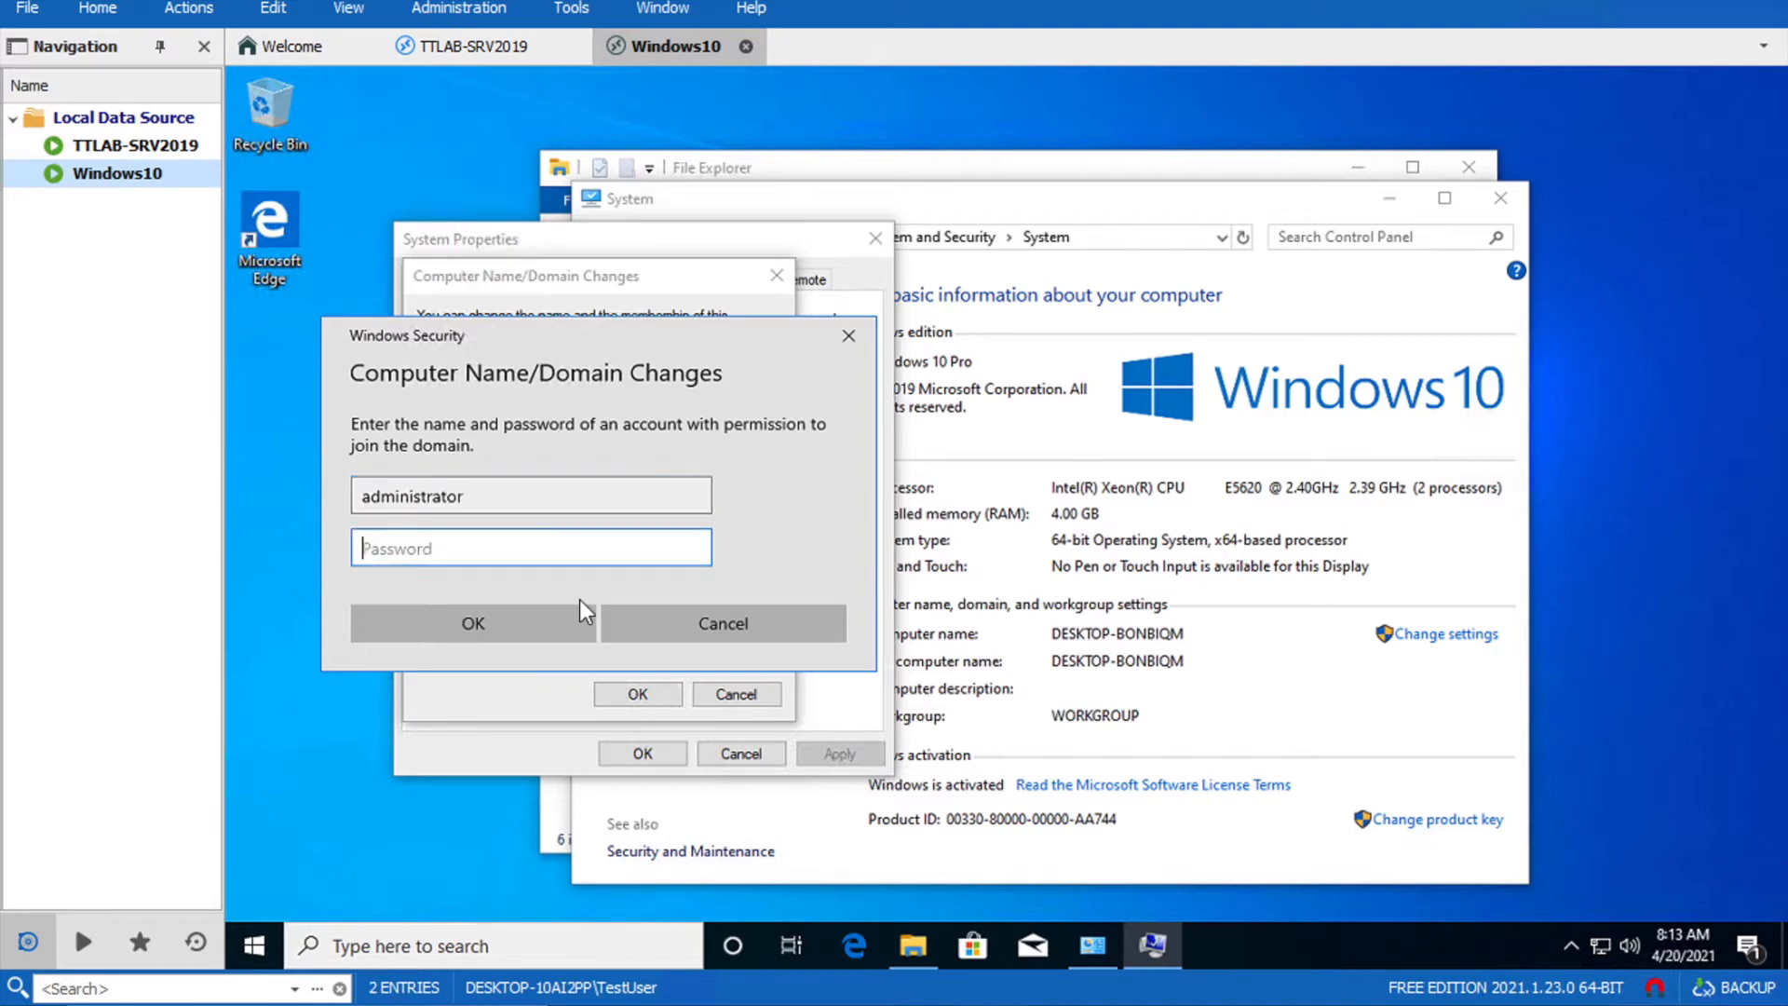
type("password")
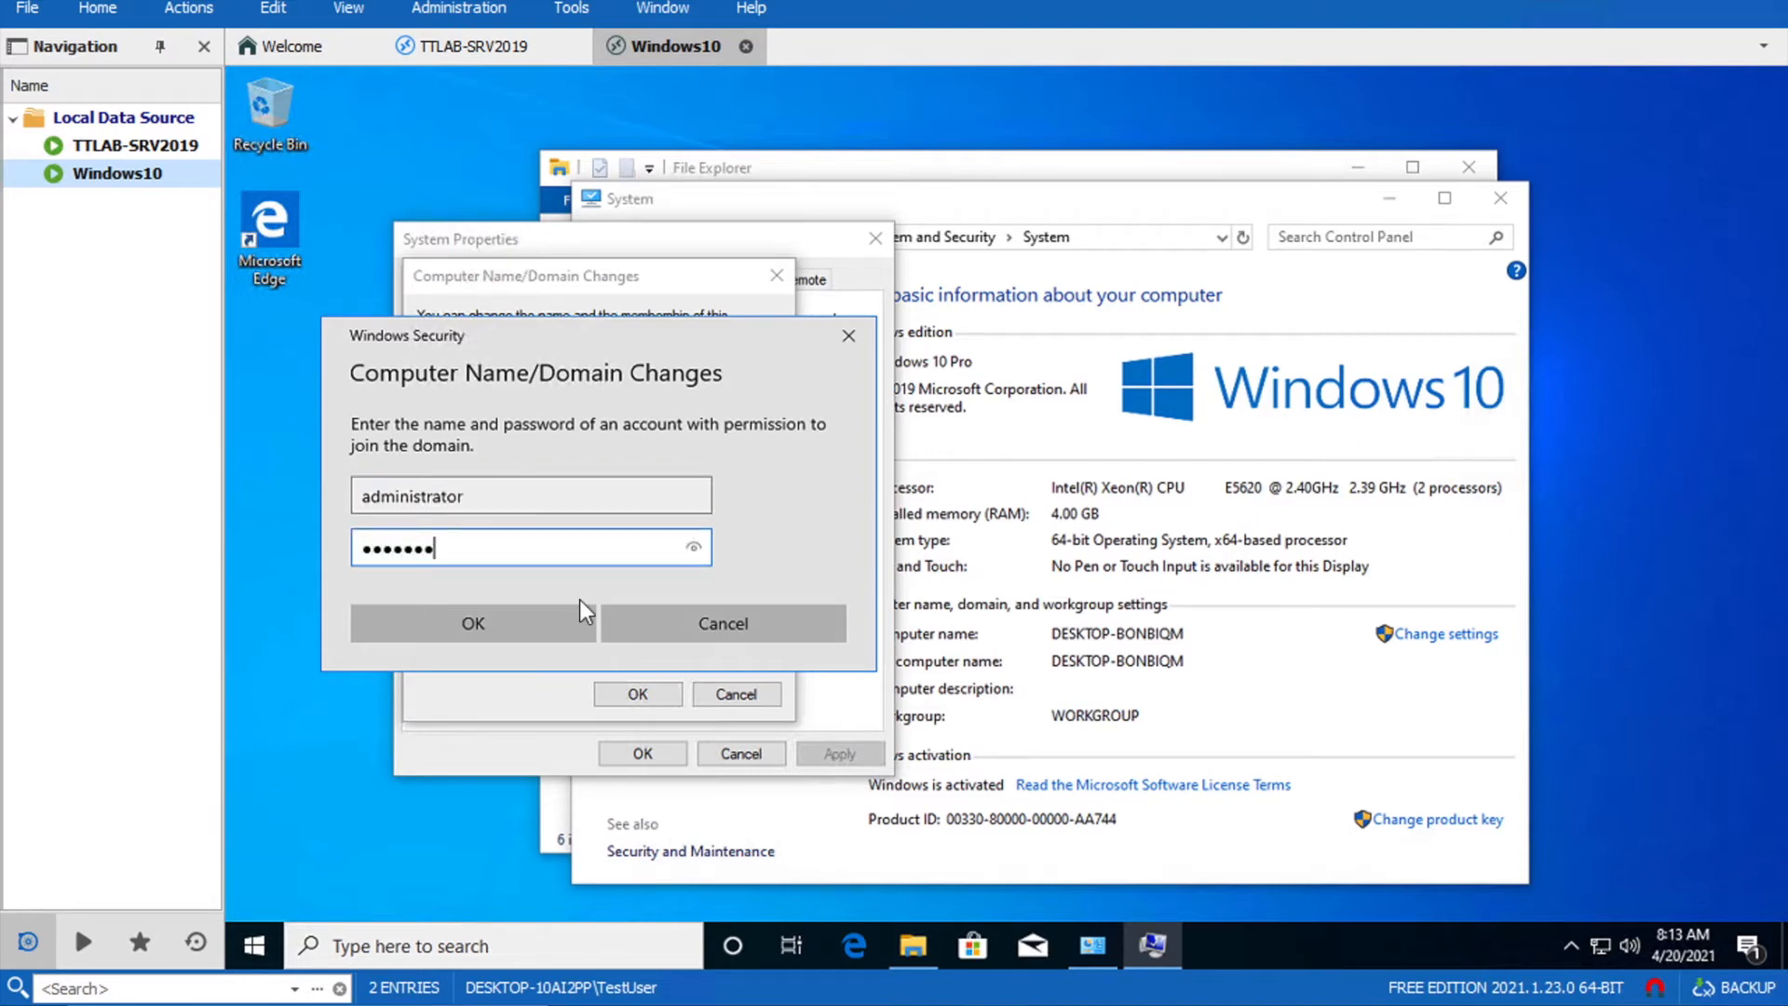
left_click(472, 623)
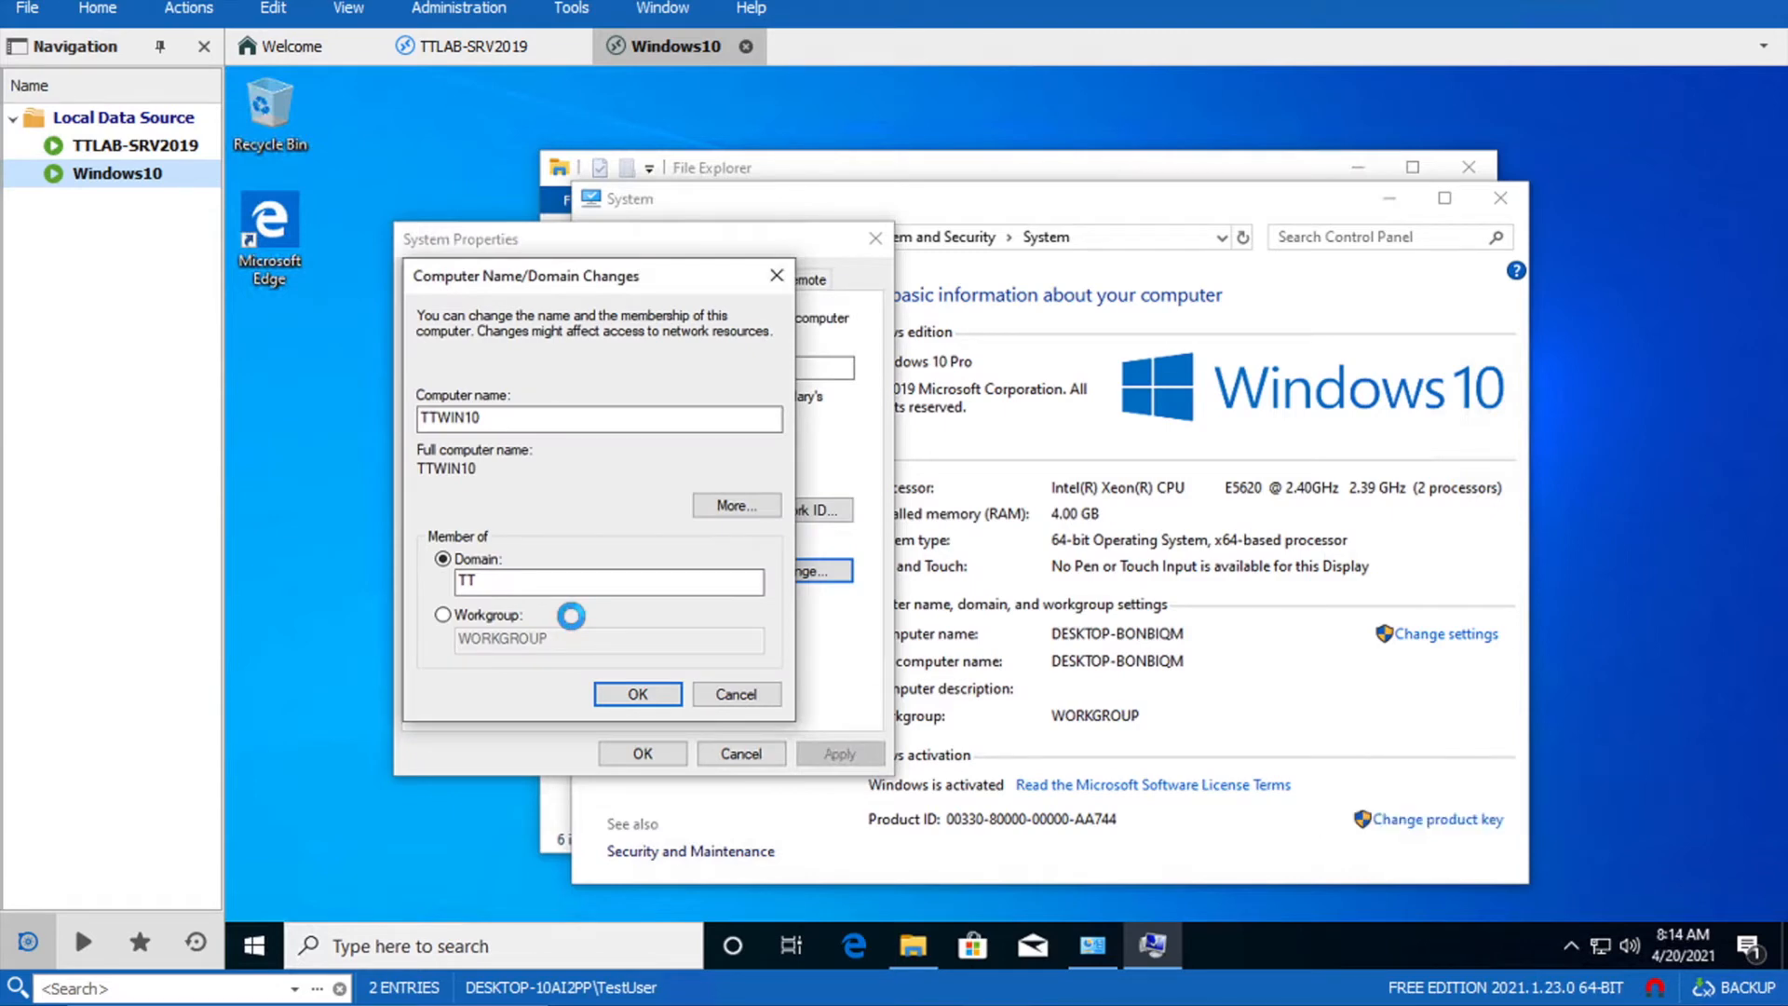
Step: Dismiss the TT domain welcome and restart notices, then restart Windows10 now
left_click(636, 693)
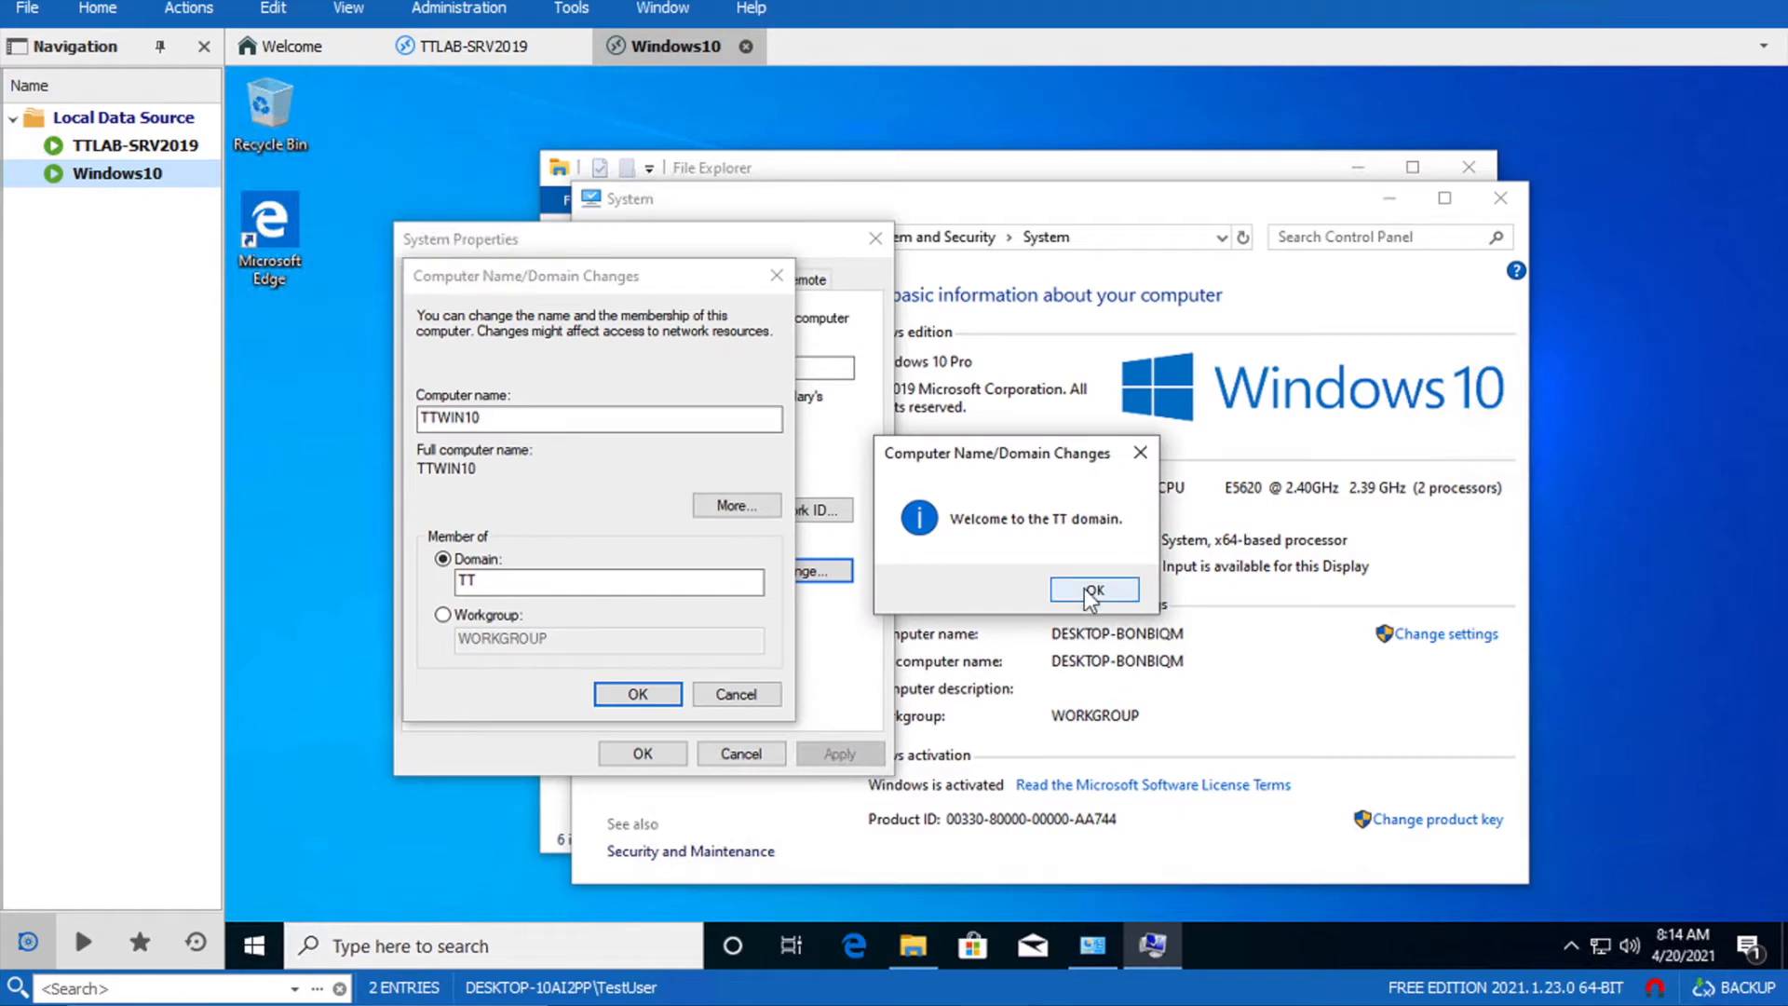
left_click(1092, 590)
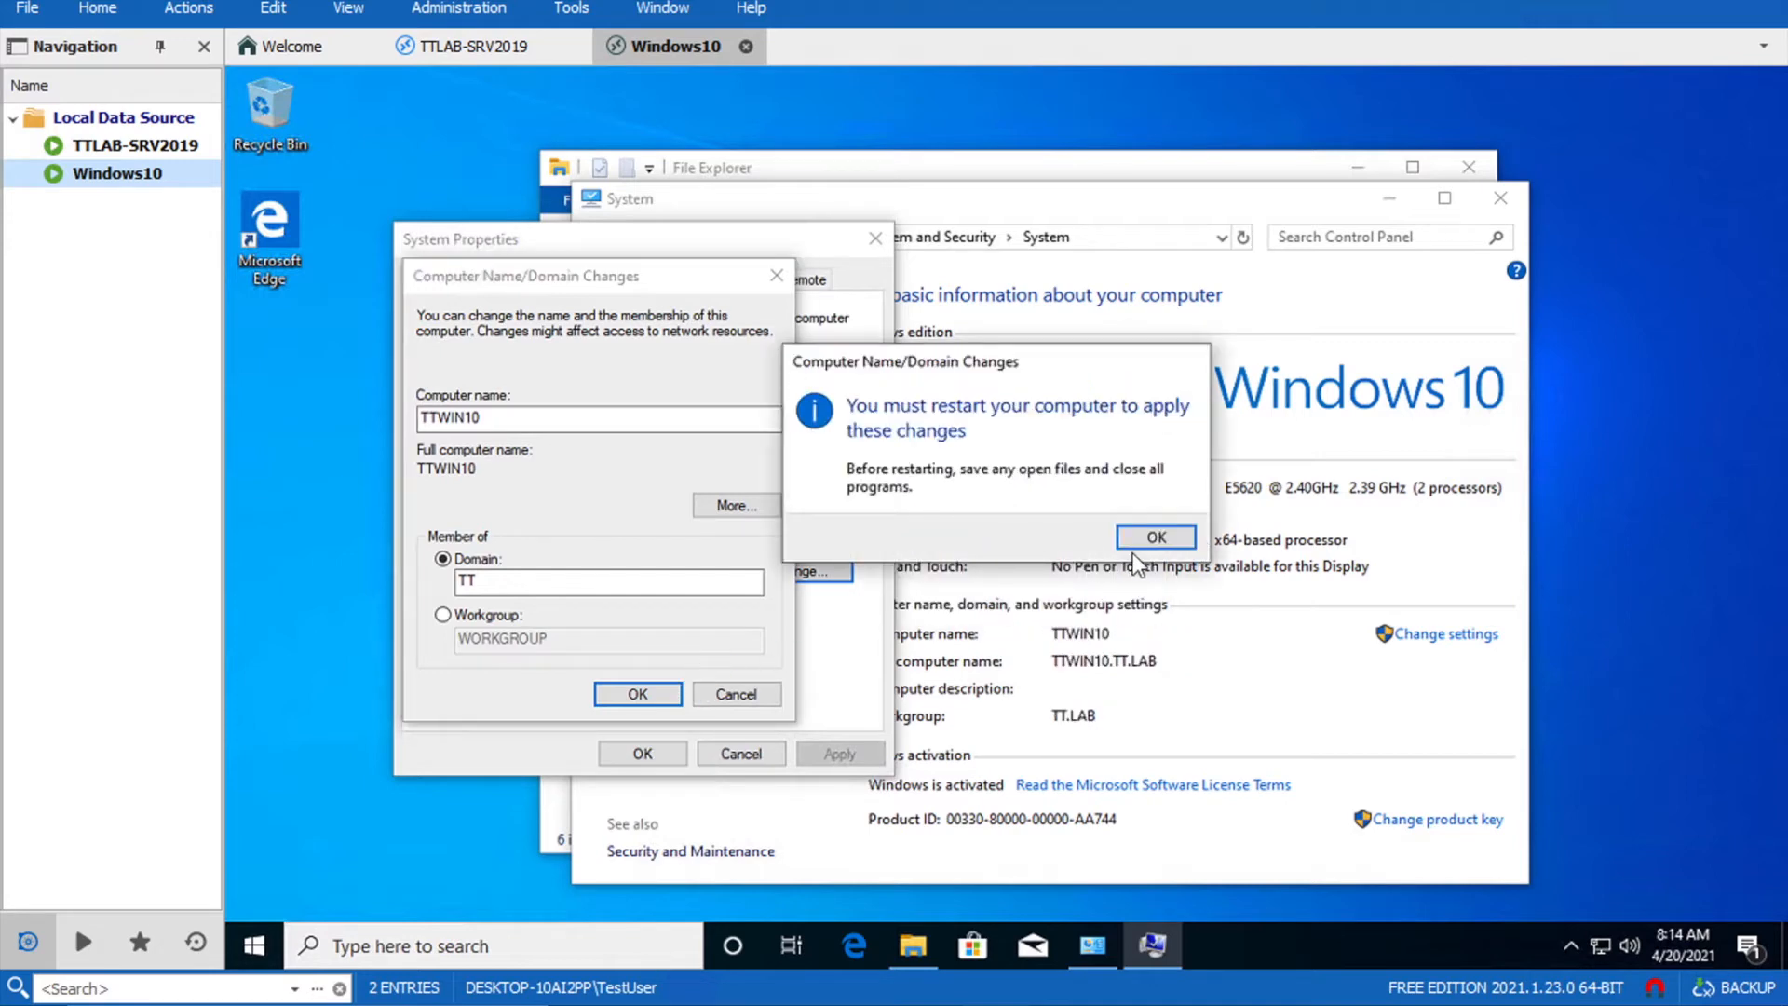
left_click(1154, 538)
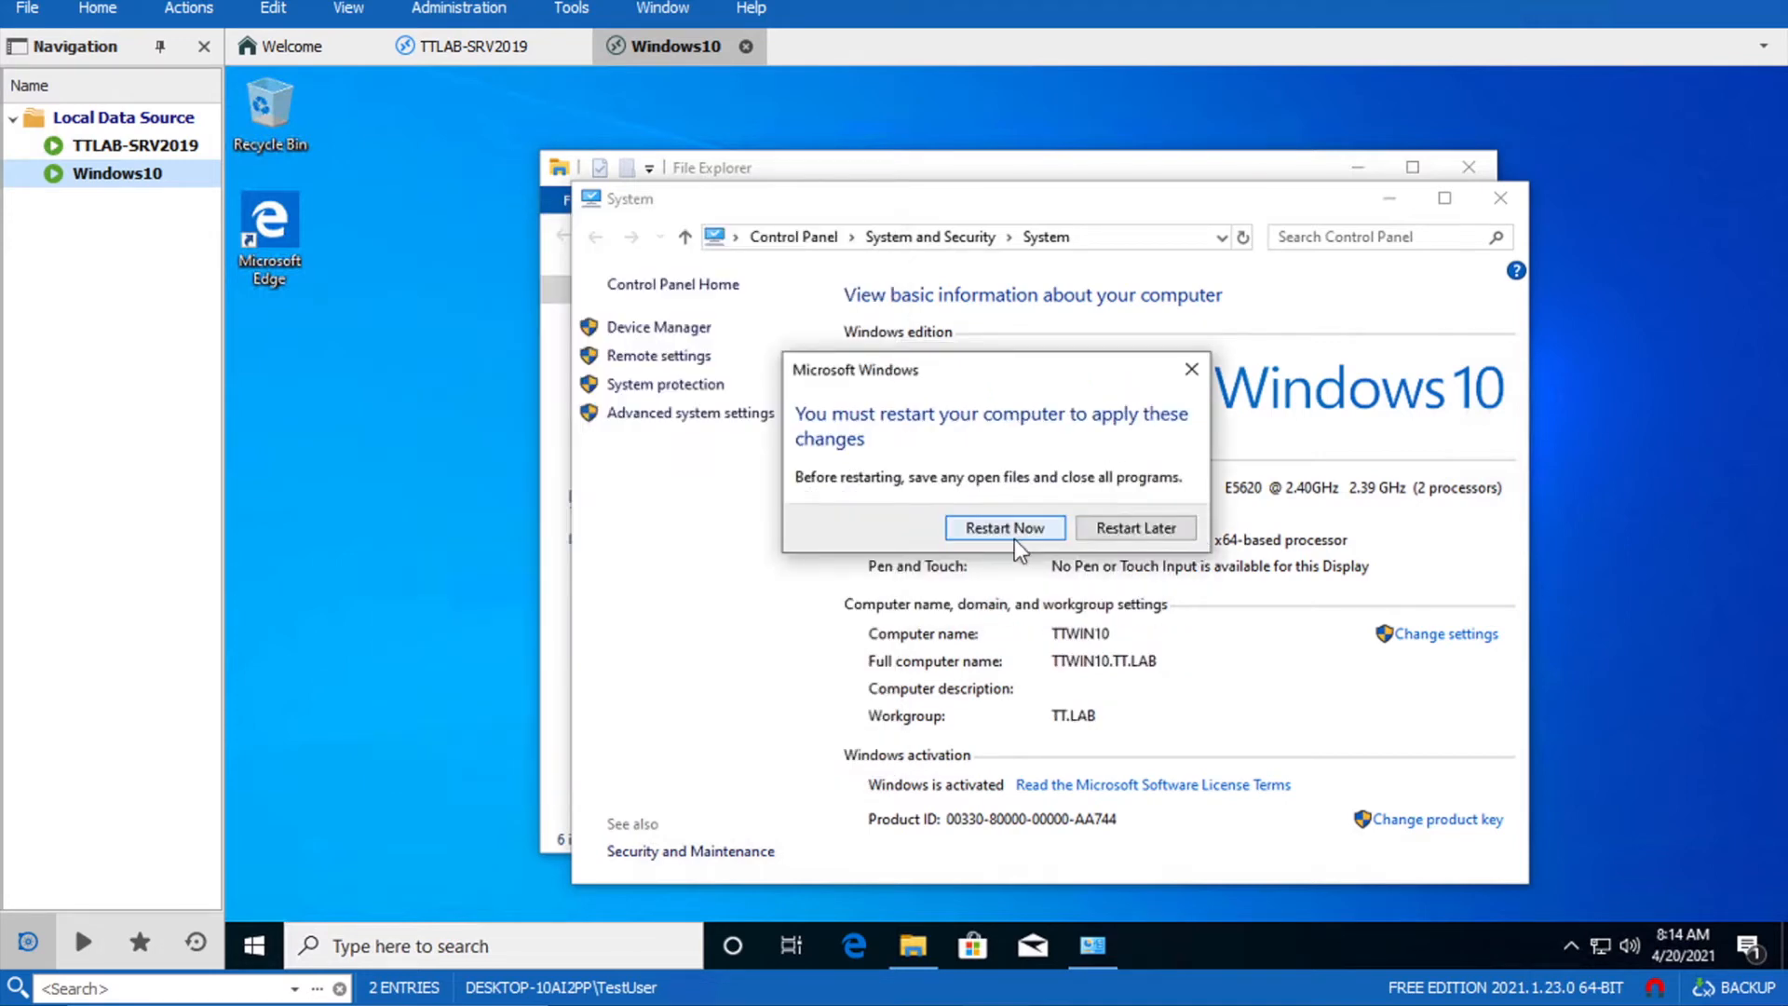
left_click(1004, 527)
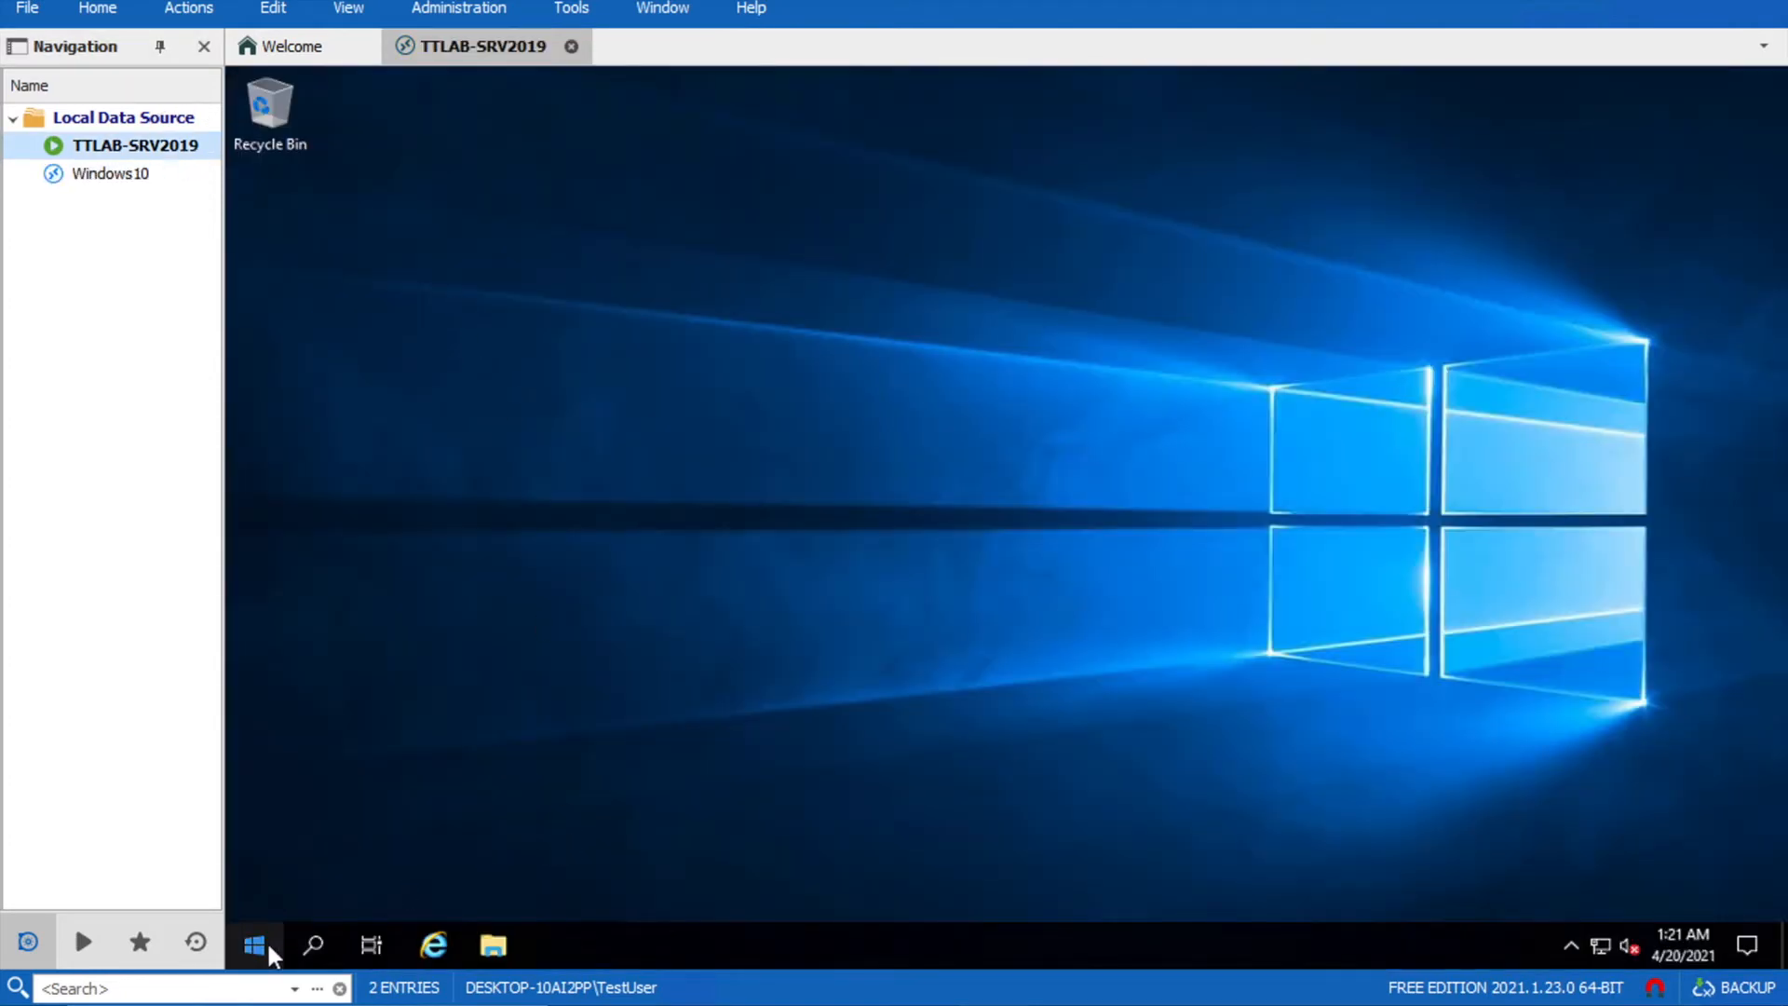
Step: Create a TTUsers organizational unit under TT.LAB in Active Directory Users and Computers
left_click(254, 945)
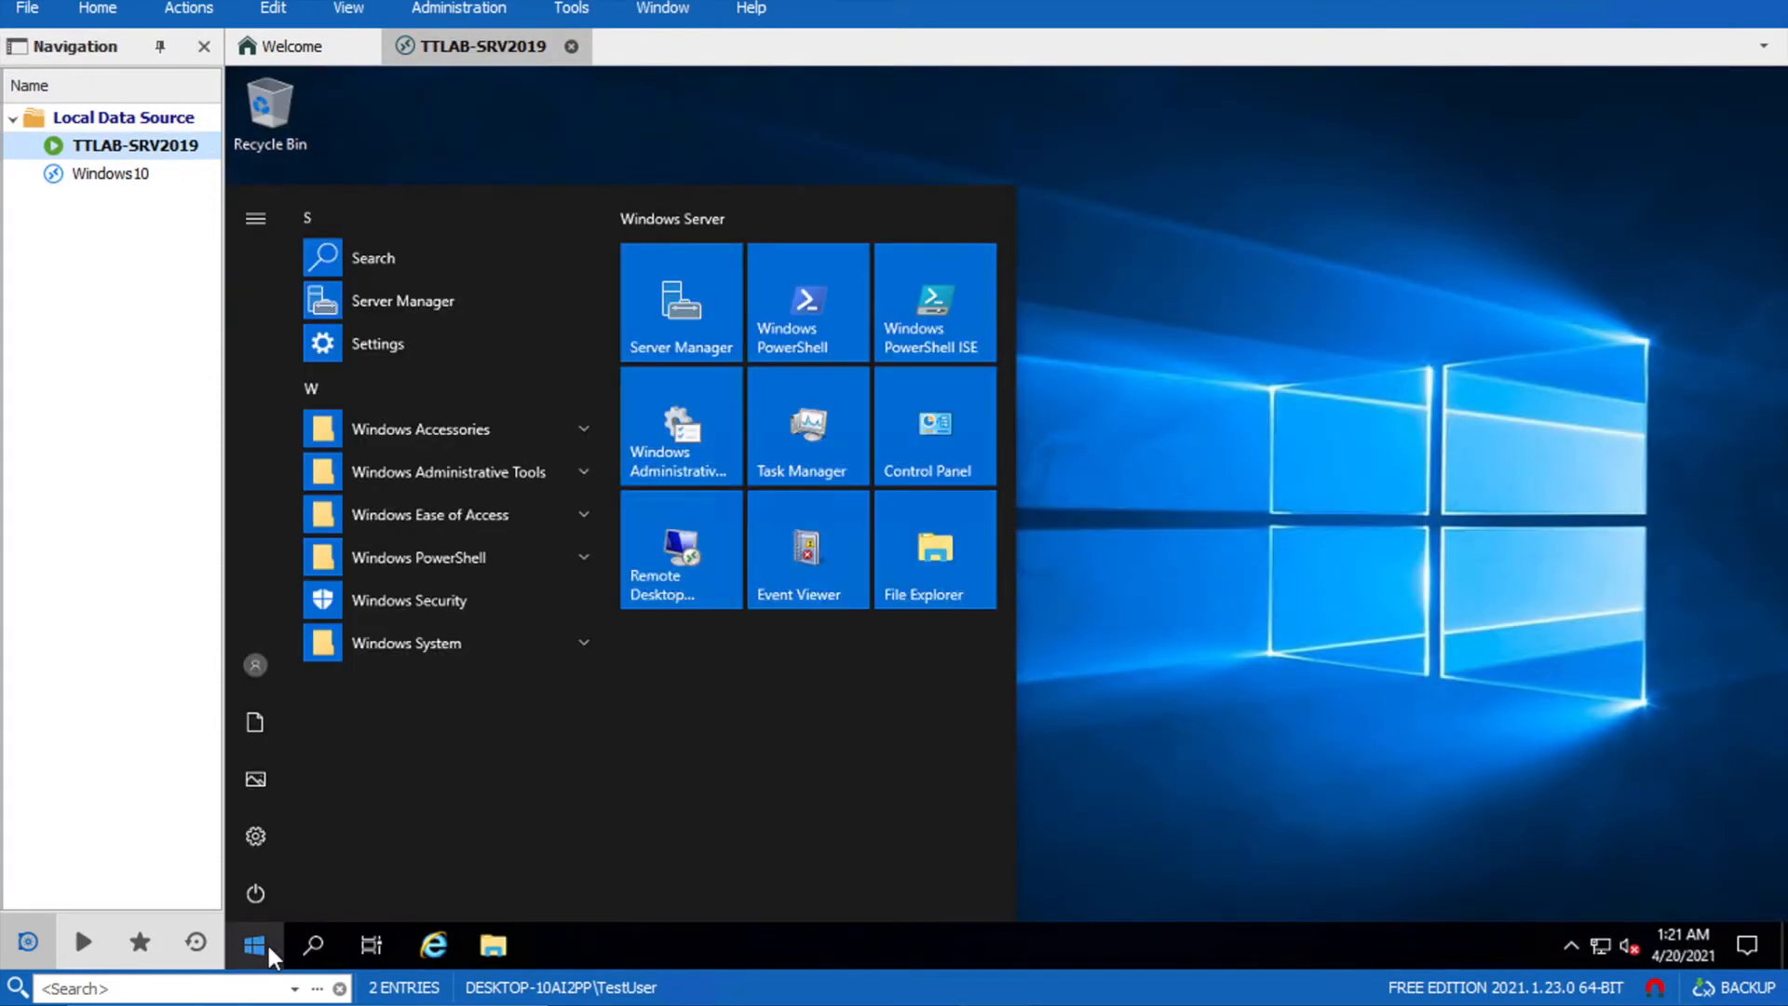
left_click(256, 943)
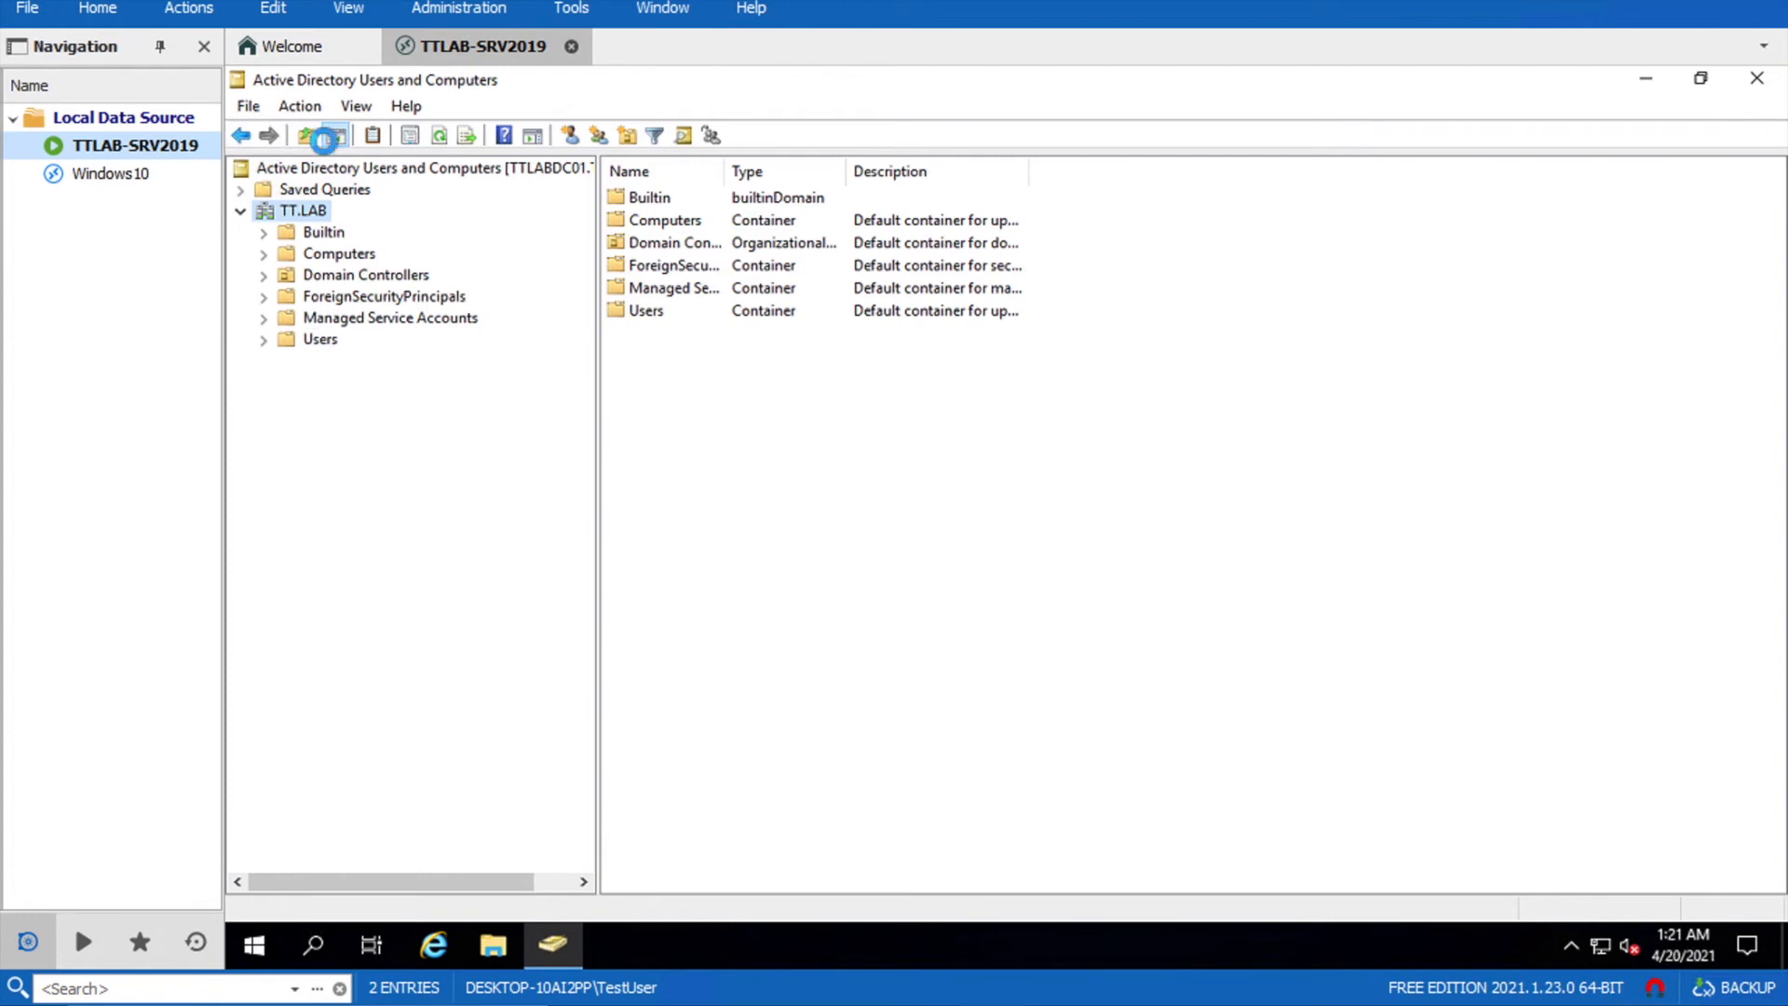
right_click(302, 210)
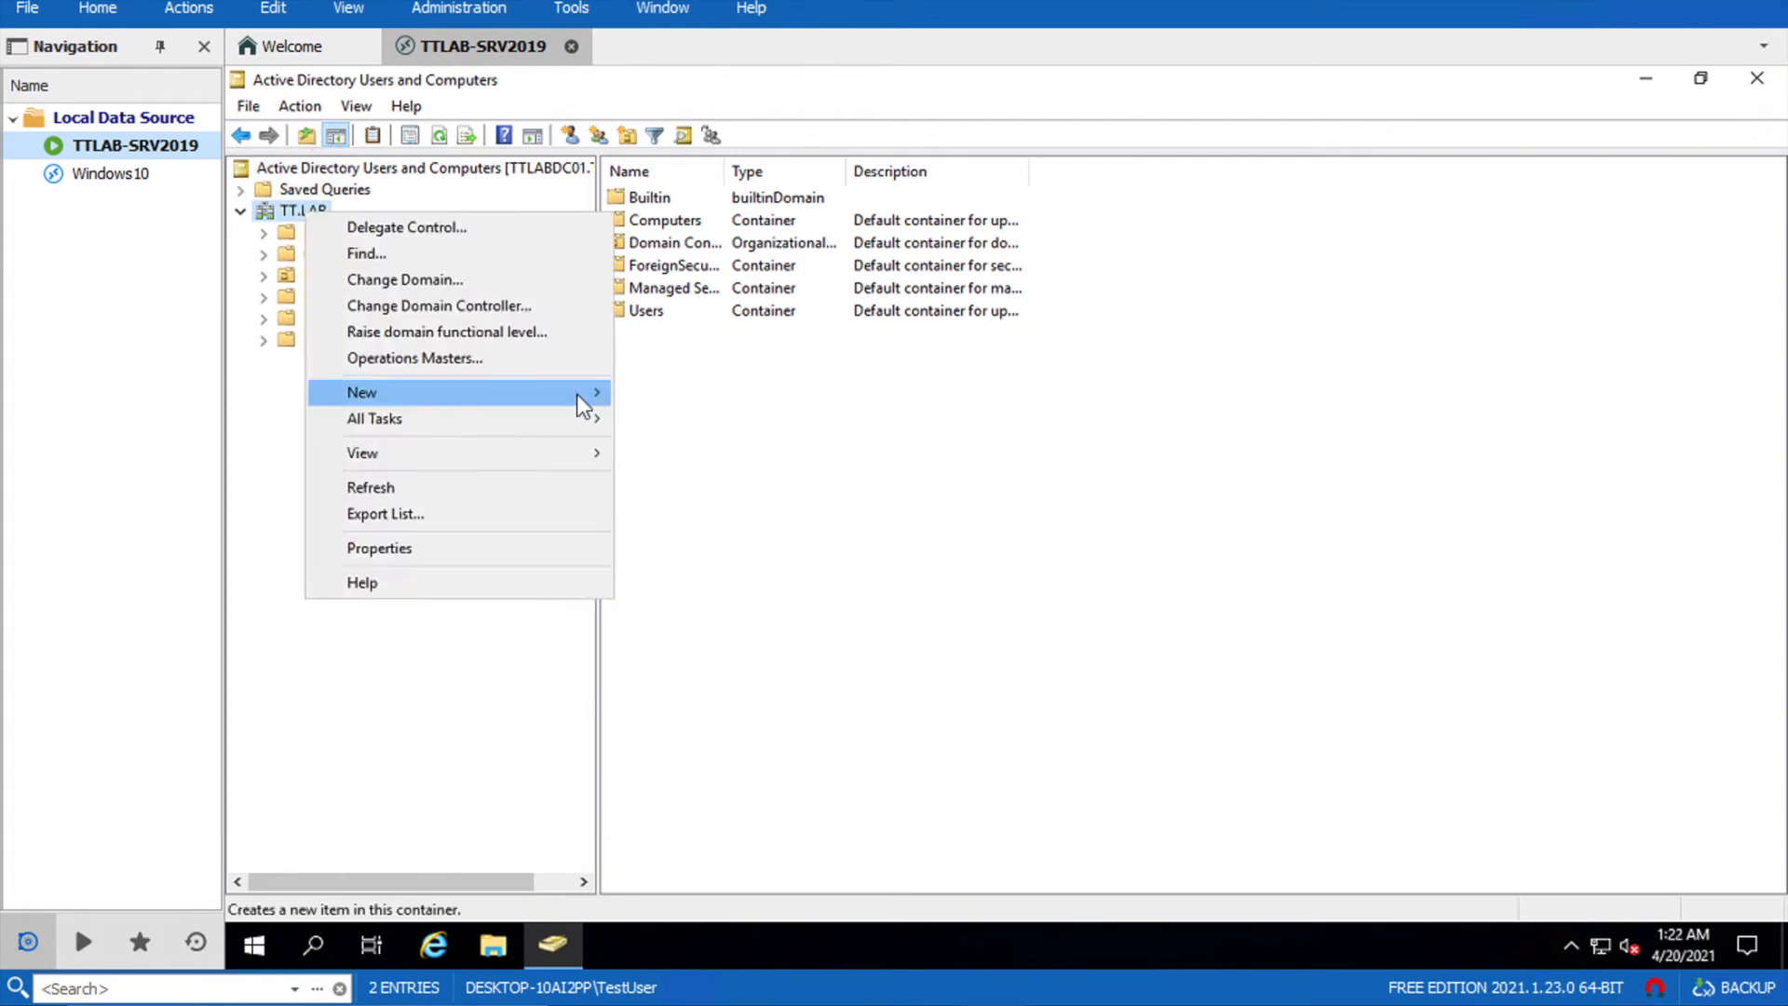
mouse_move(361, 392)
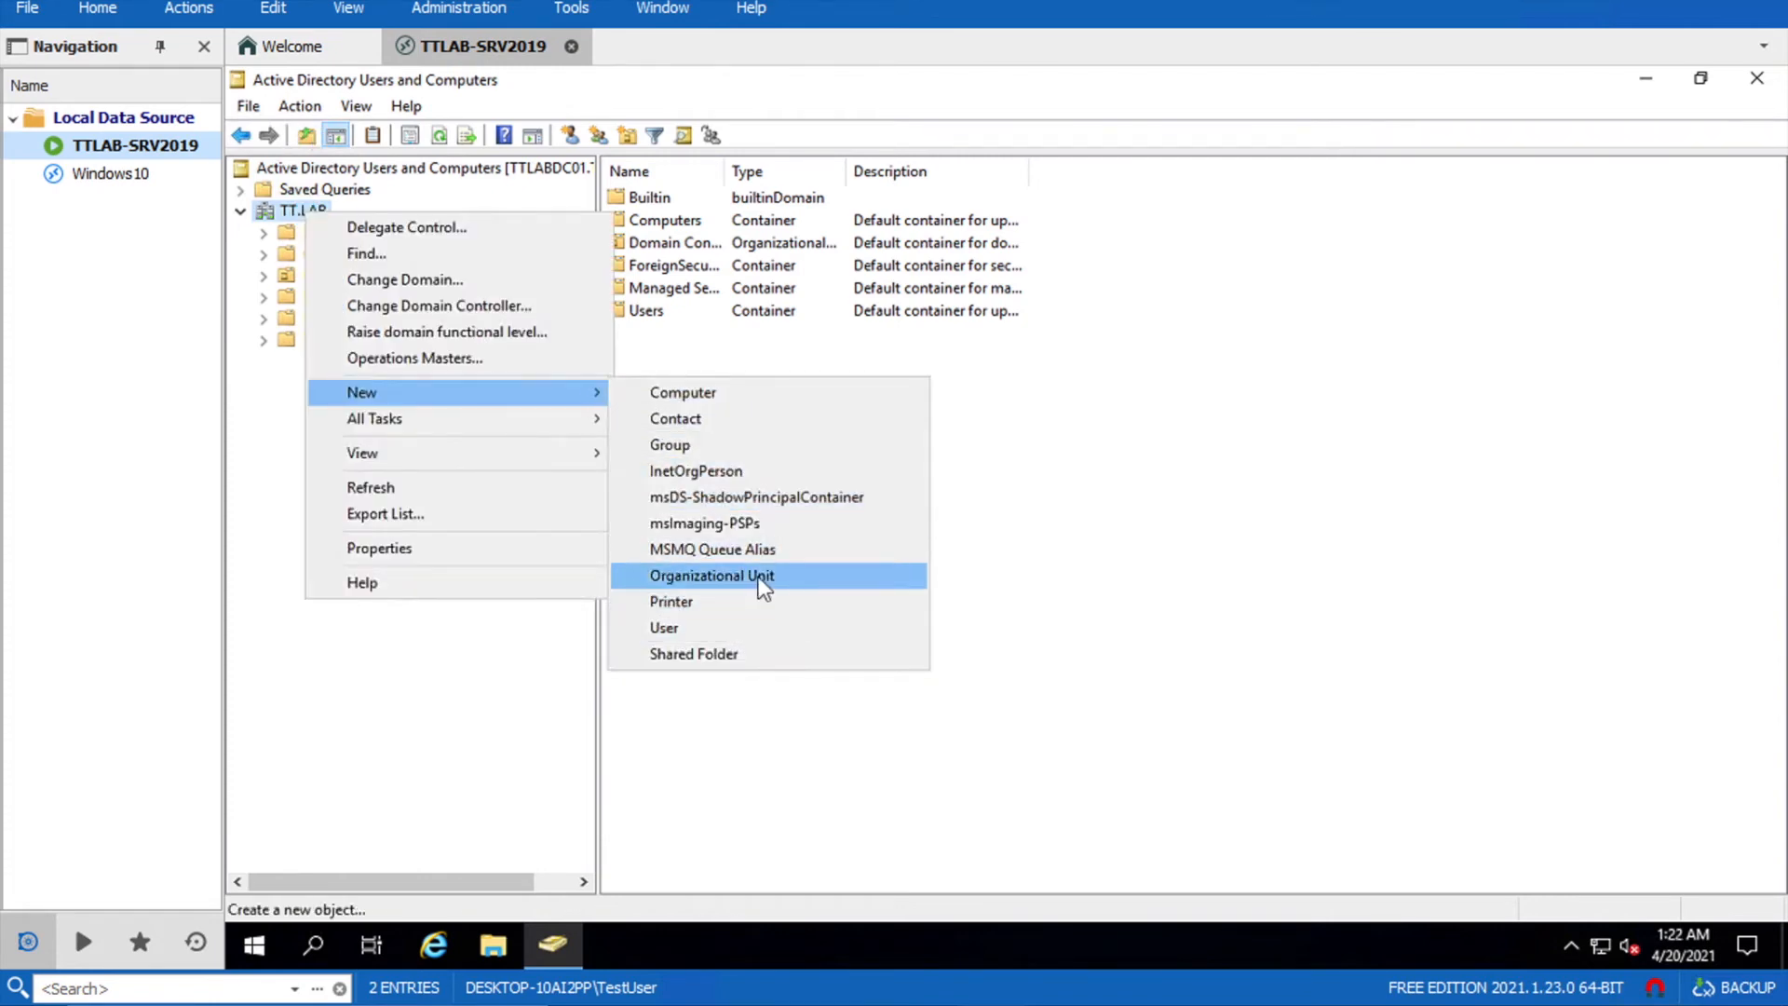
left_click(711, 574)
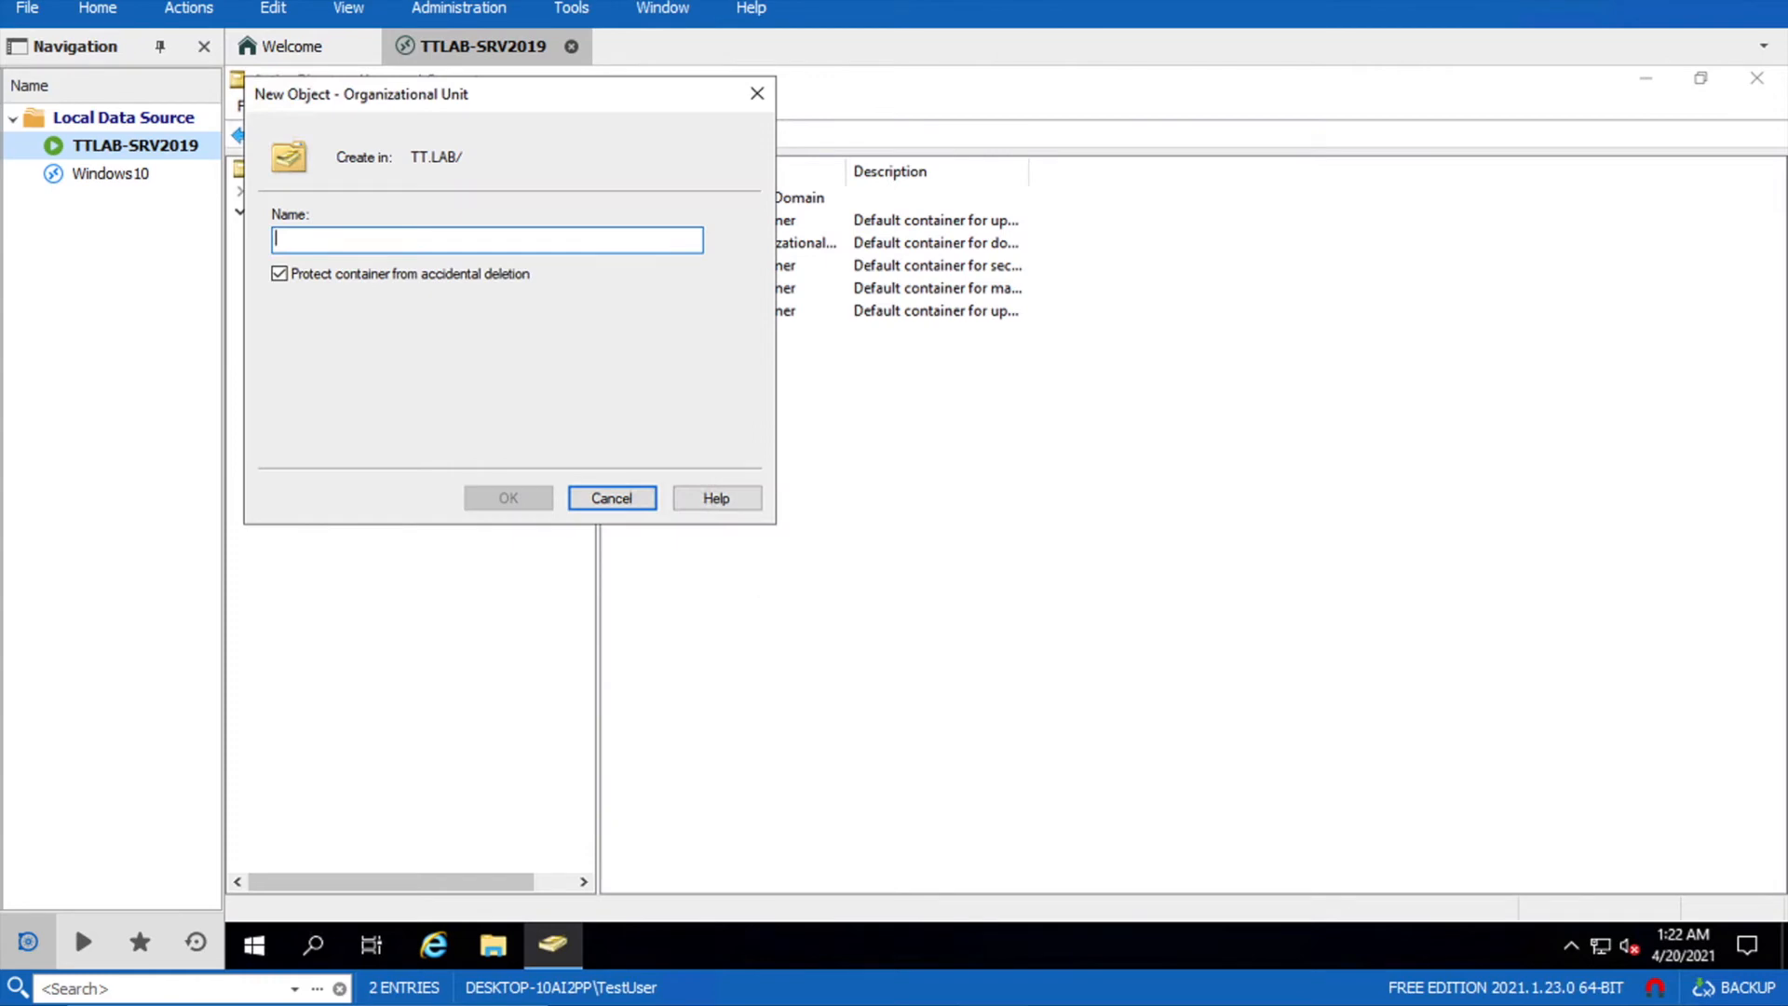
type("TTUsers")
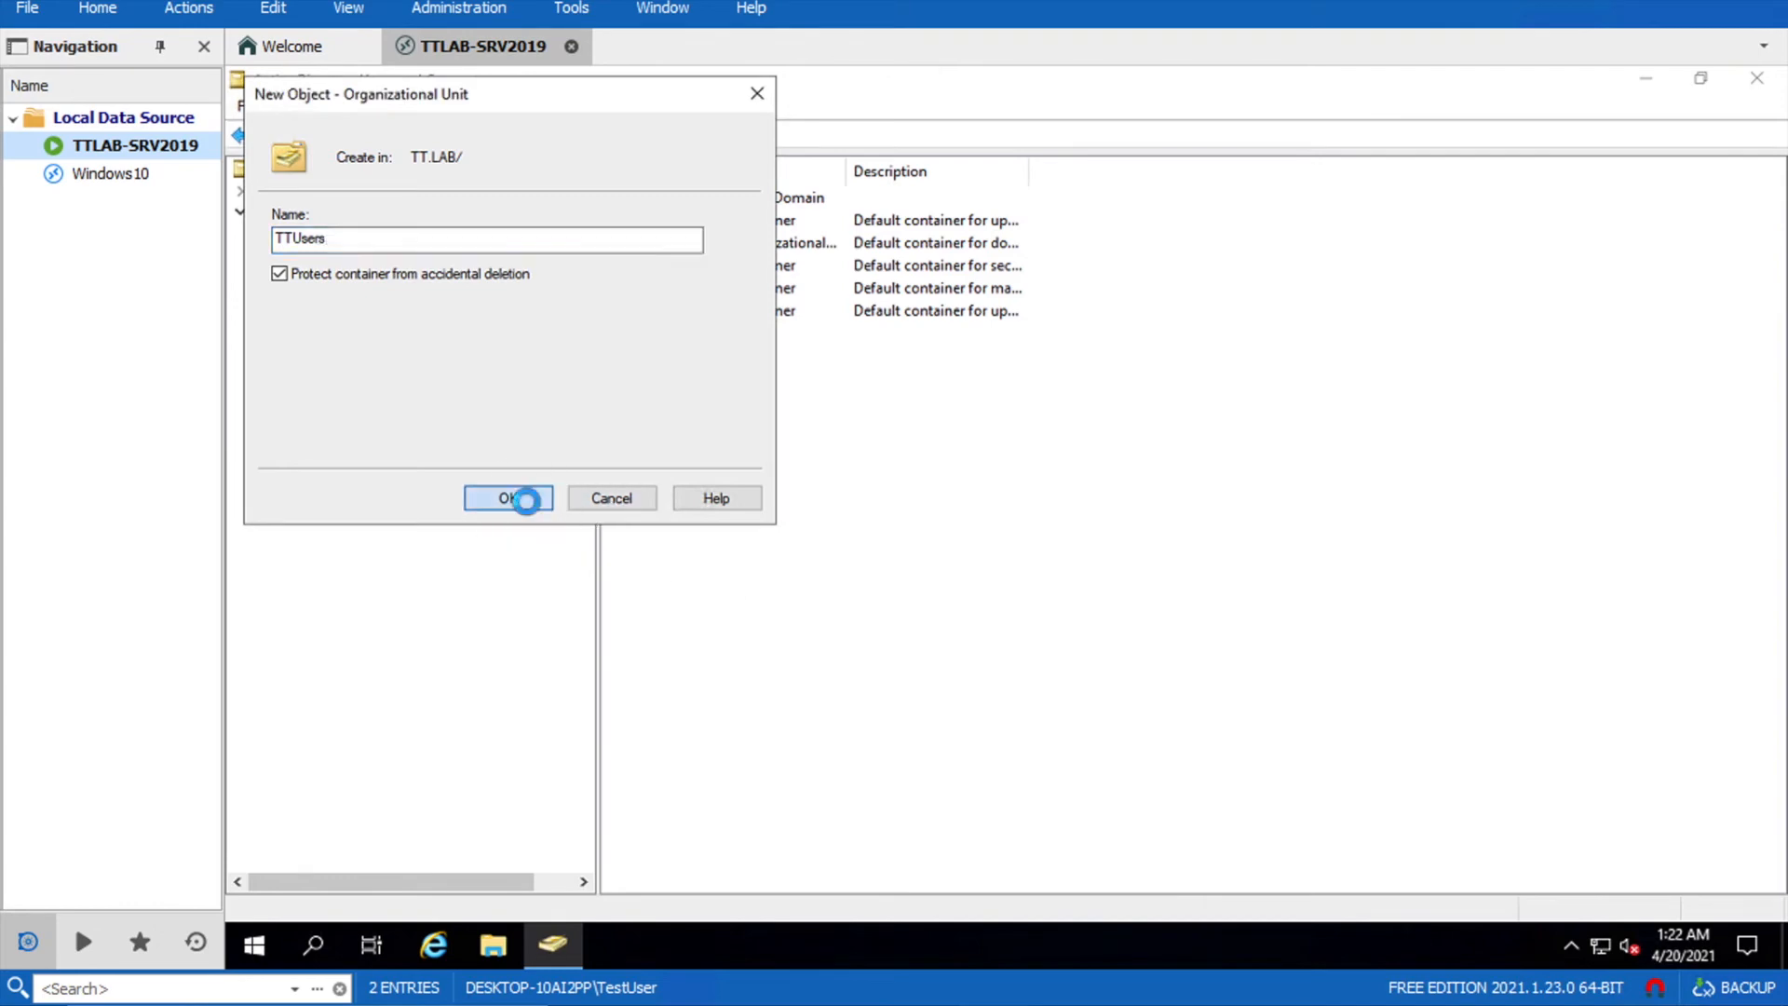
left_click(507, 498)
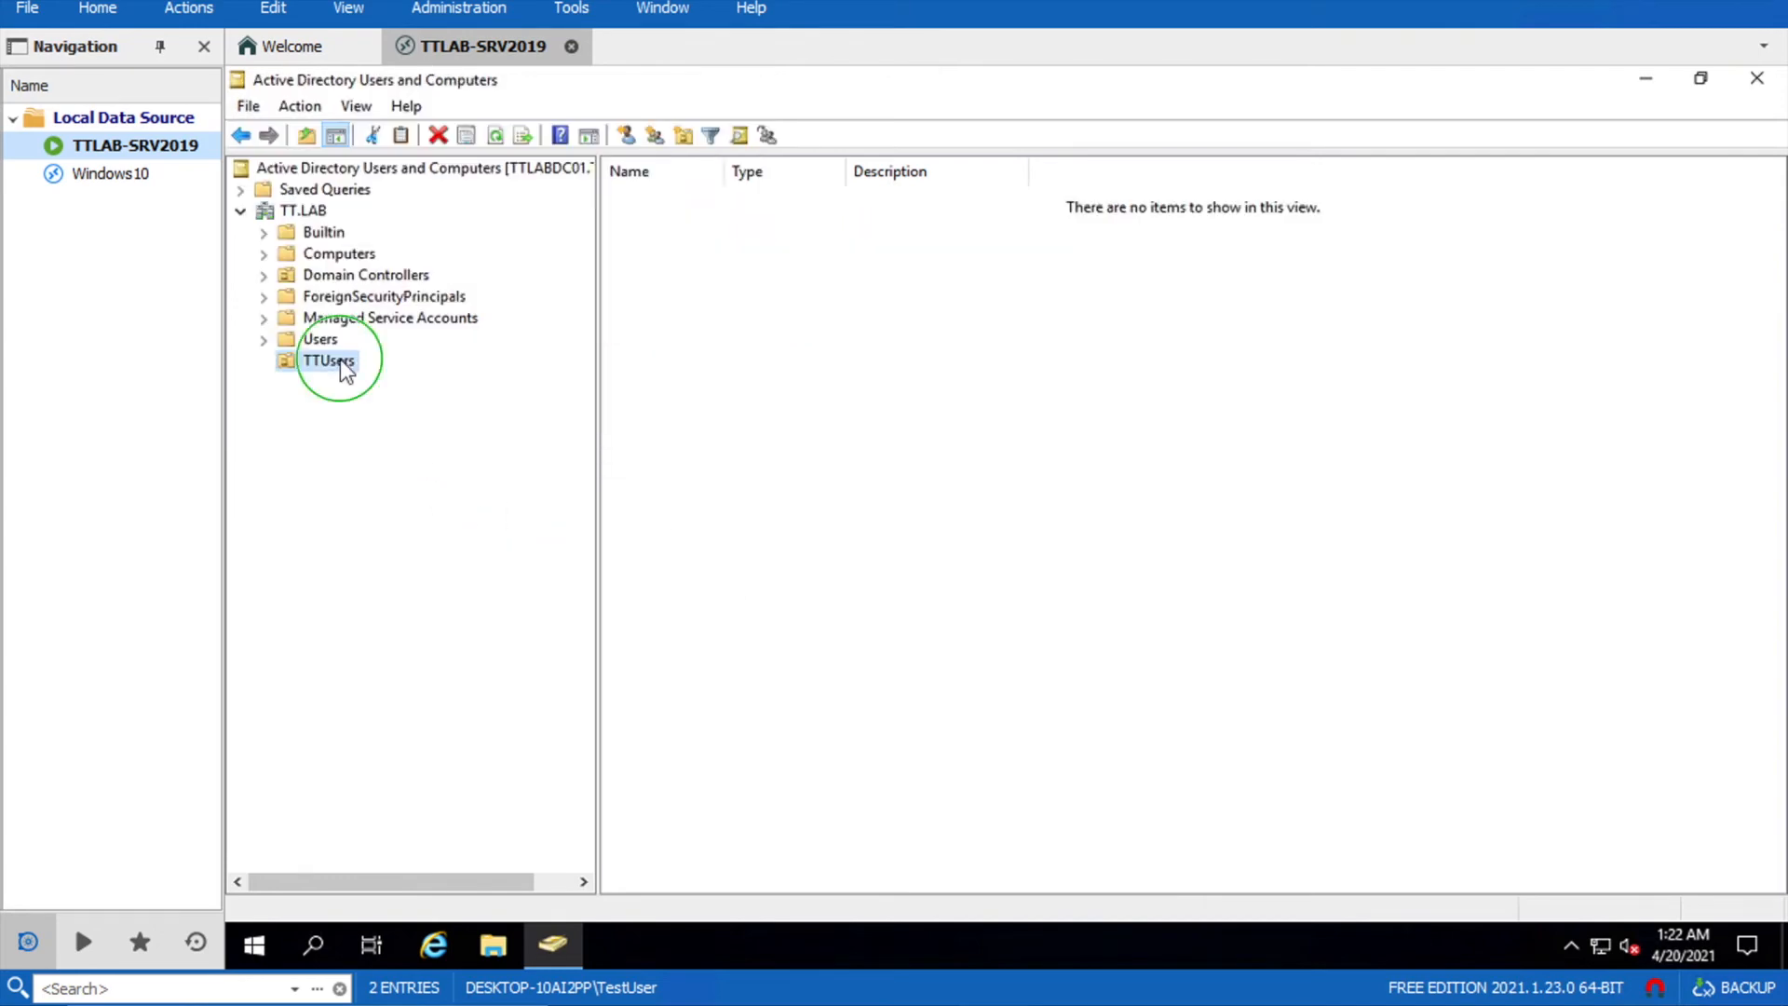
Step: Start a new user in TTUsers named HRUser1 with logon name hruser1
right_click(327, 360)
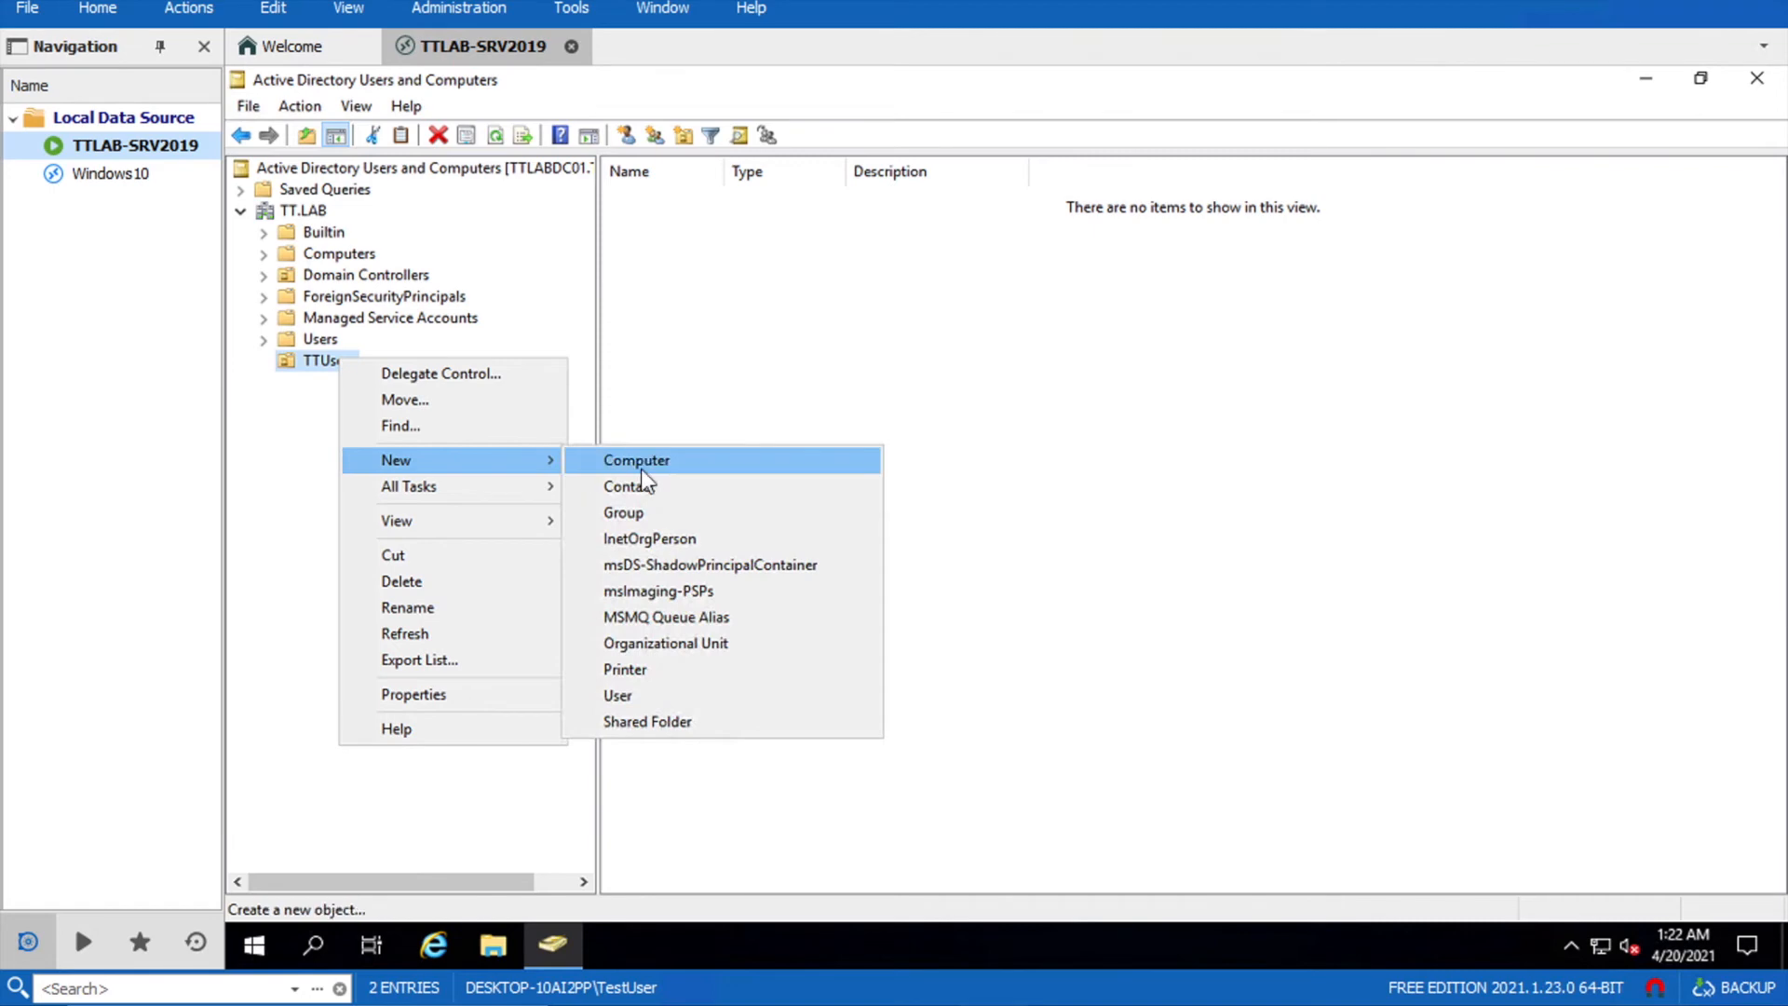
left_click(616, 695)
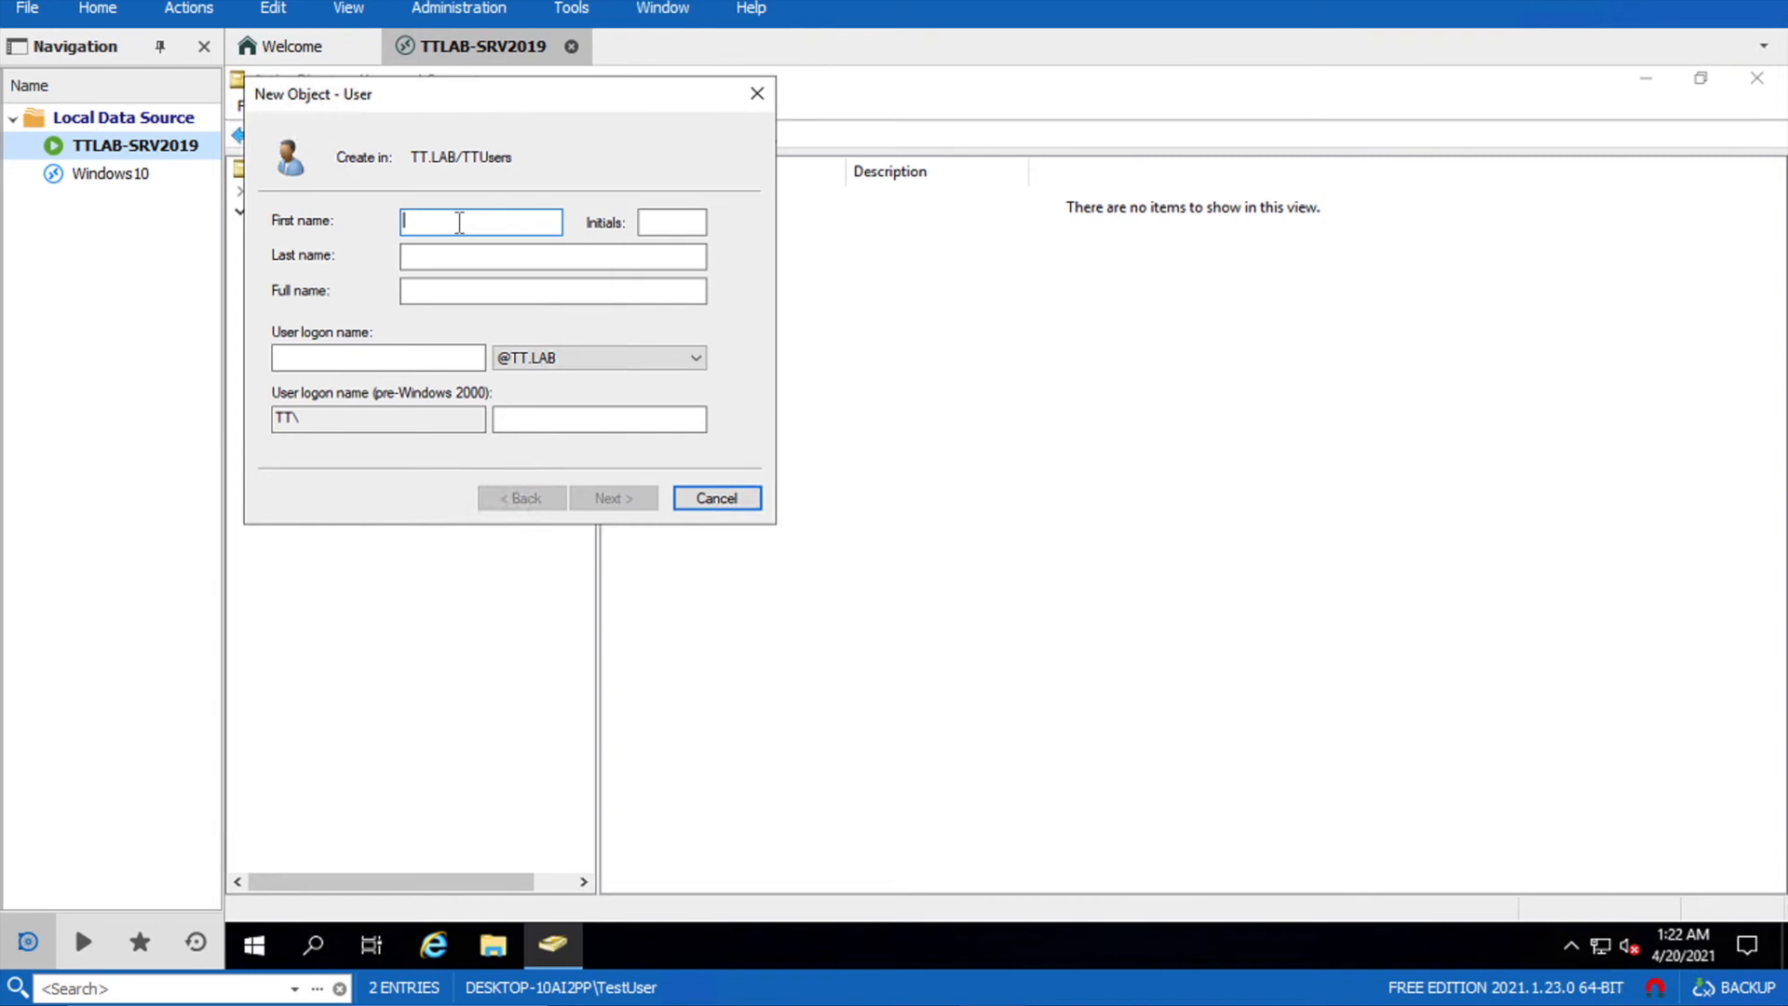
type("H")
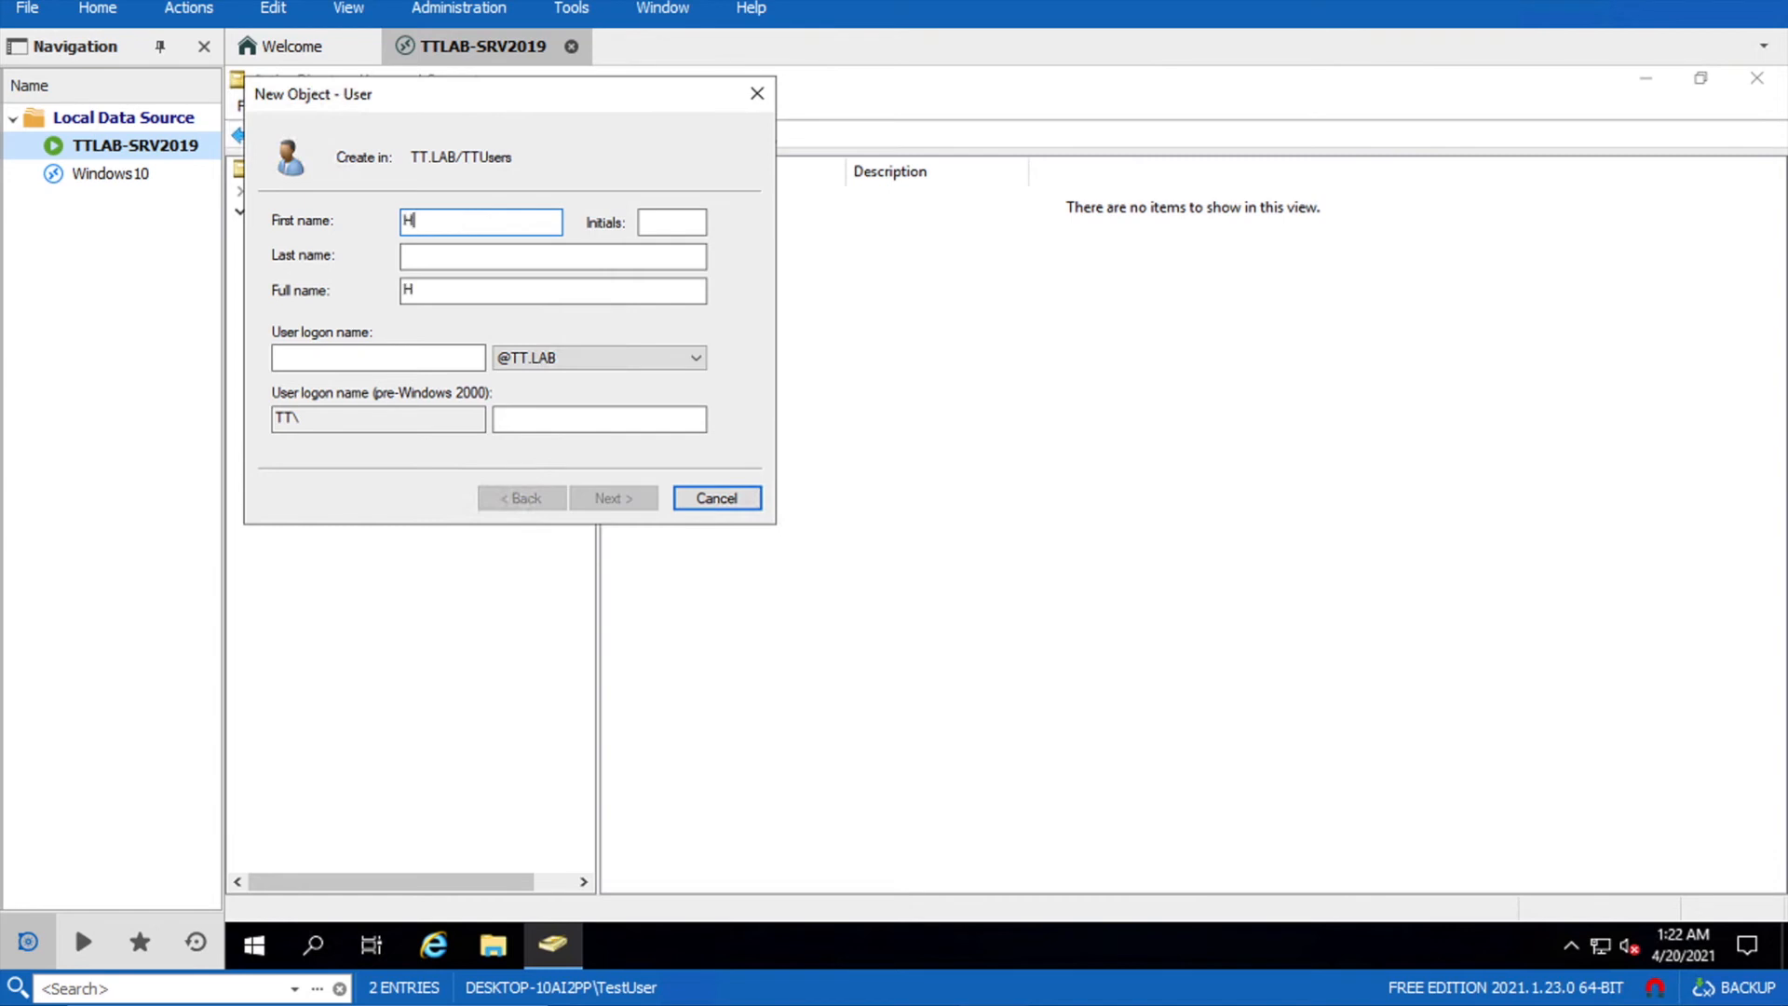
type("R")
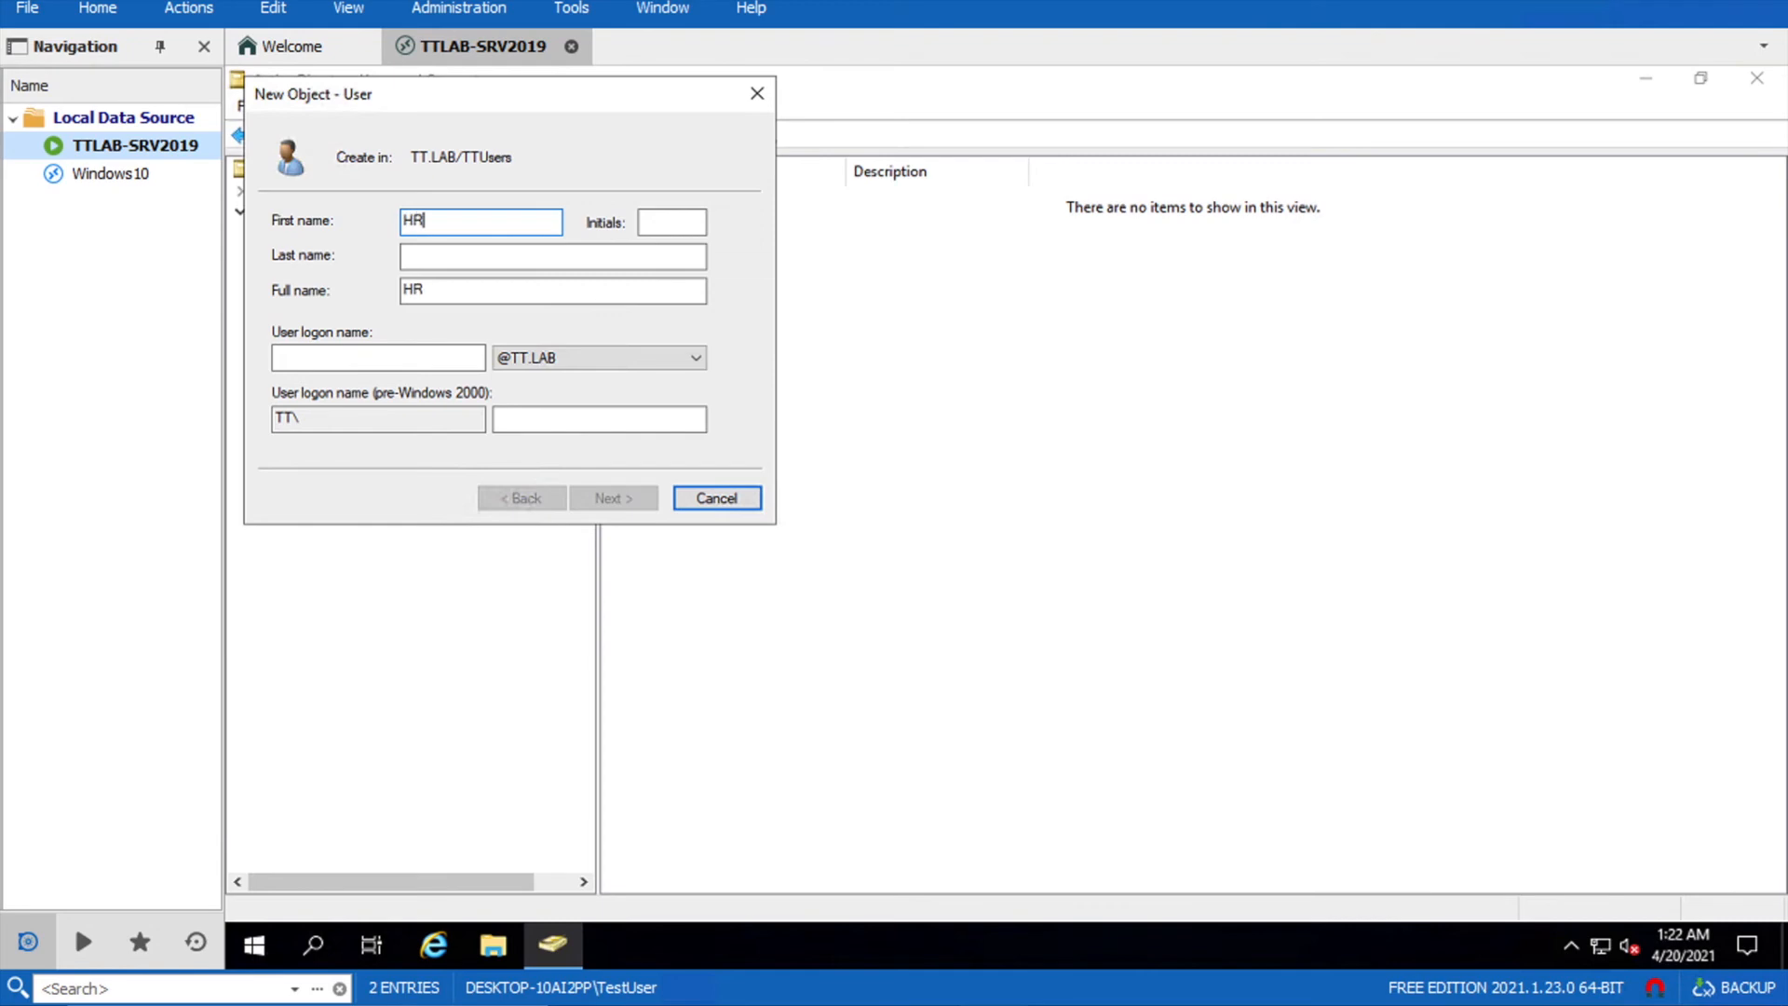
type("User")
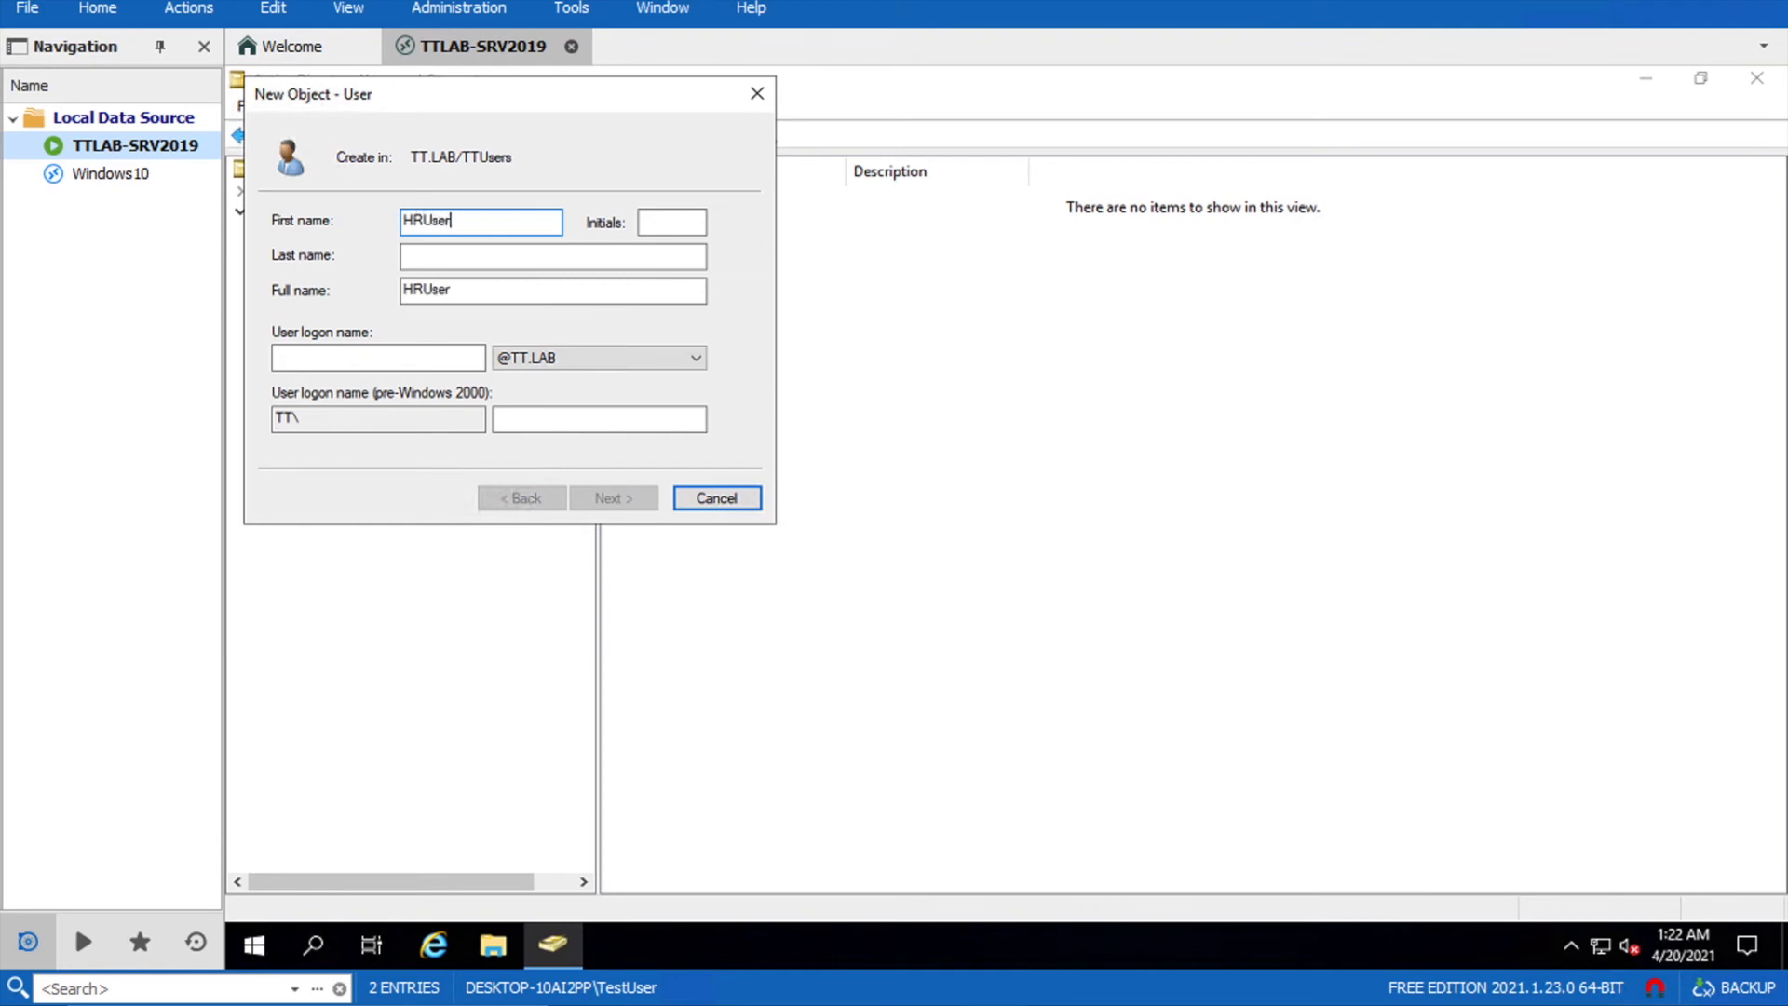
type("1")
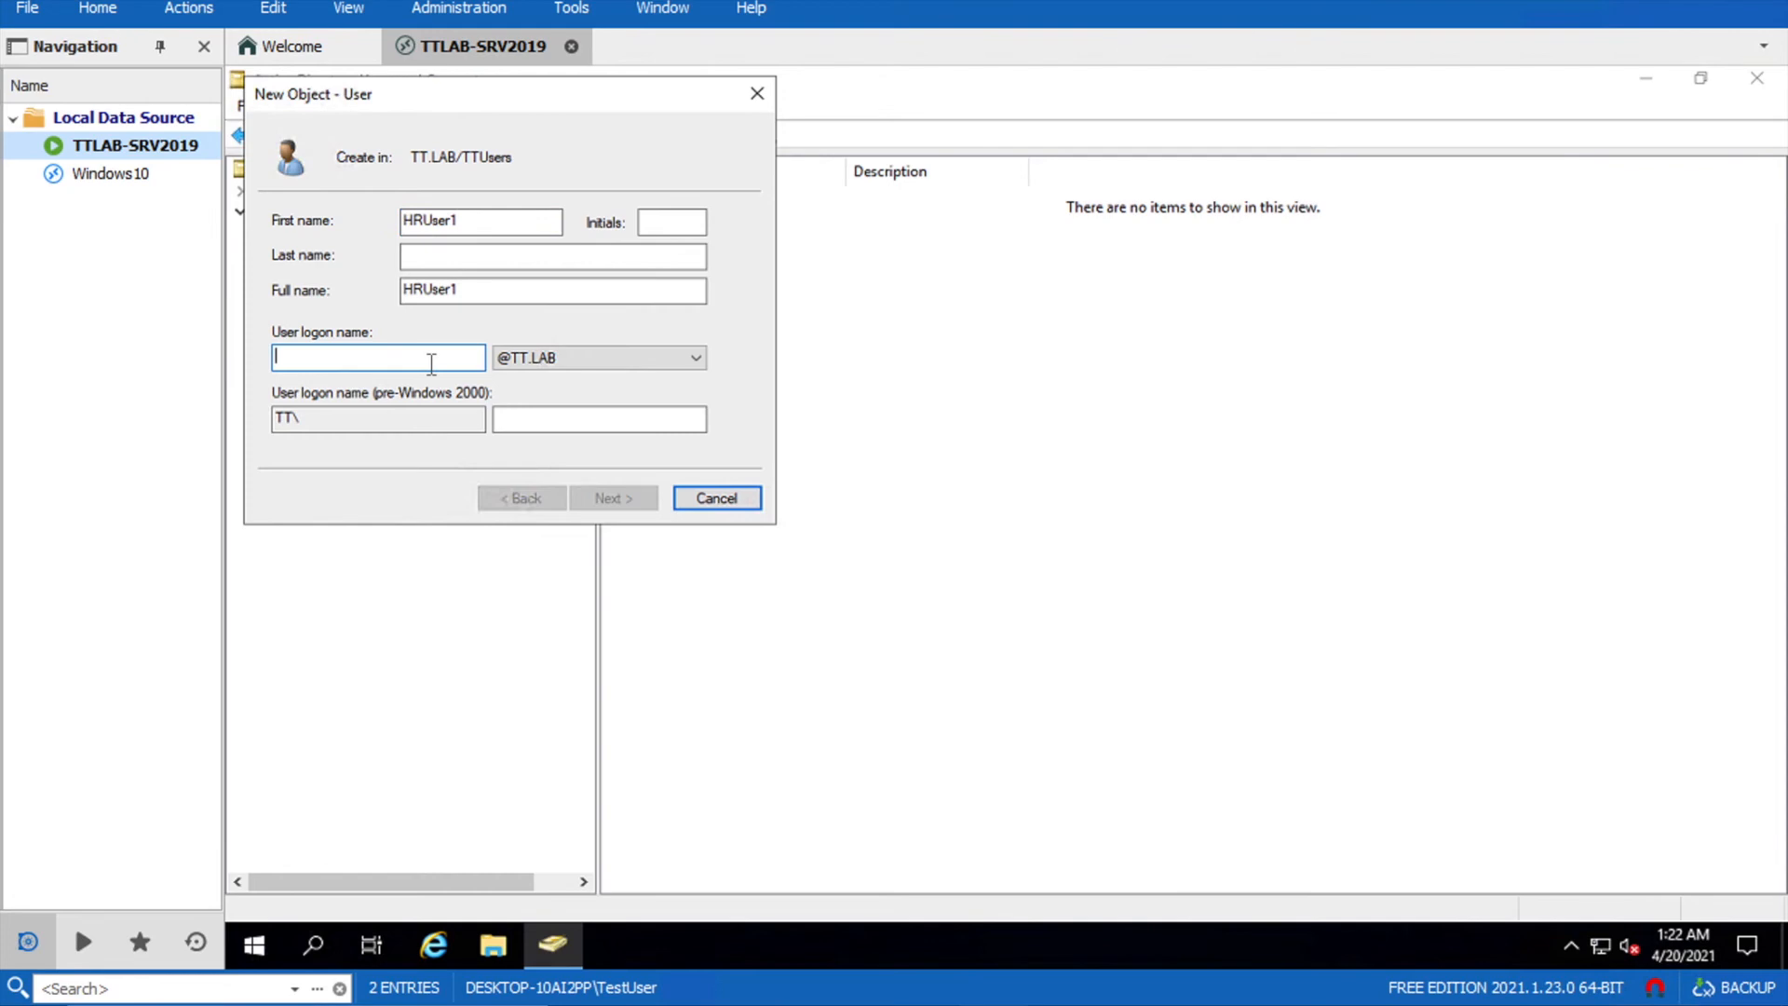
type("hruser1")
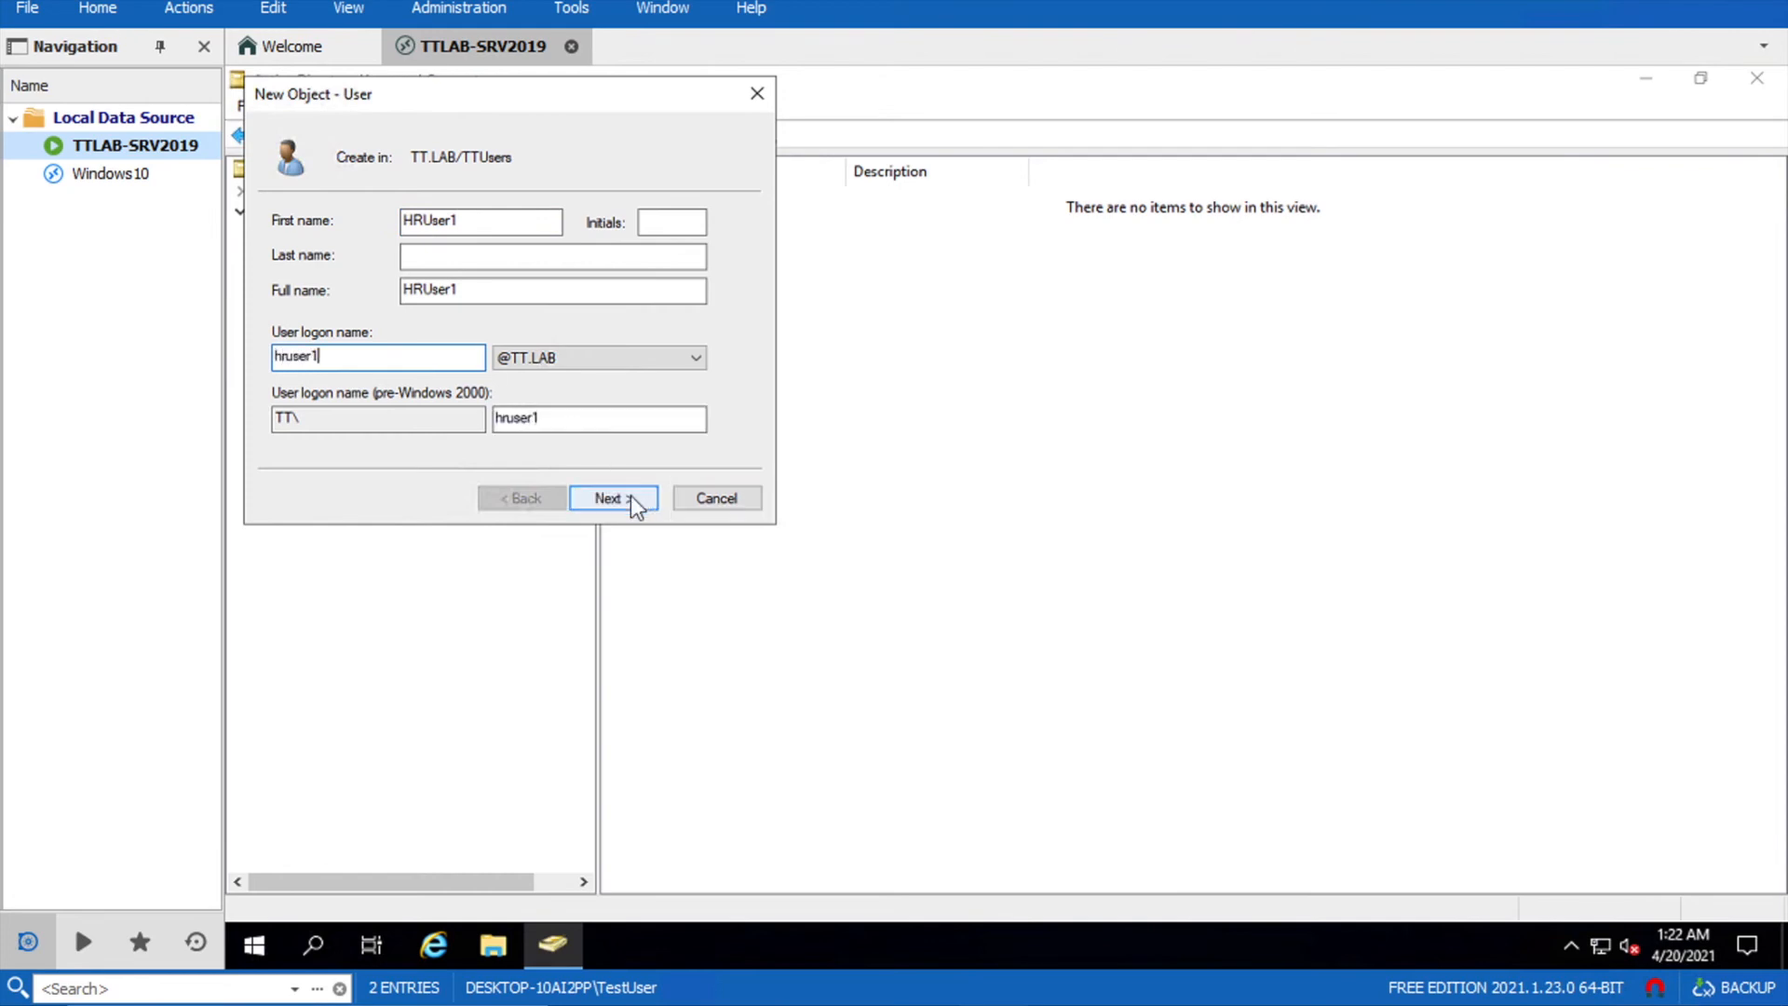
left_click(614, 498)
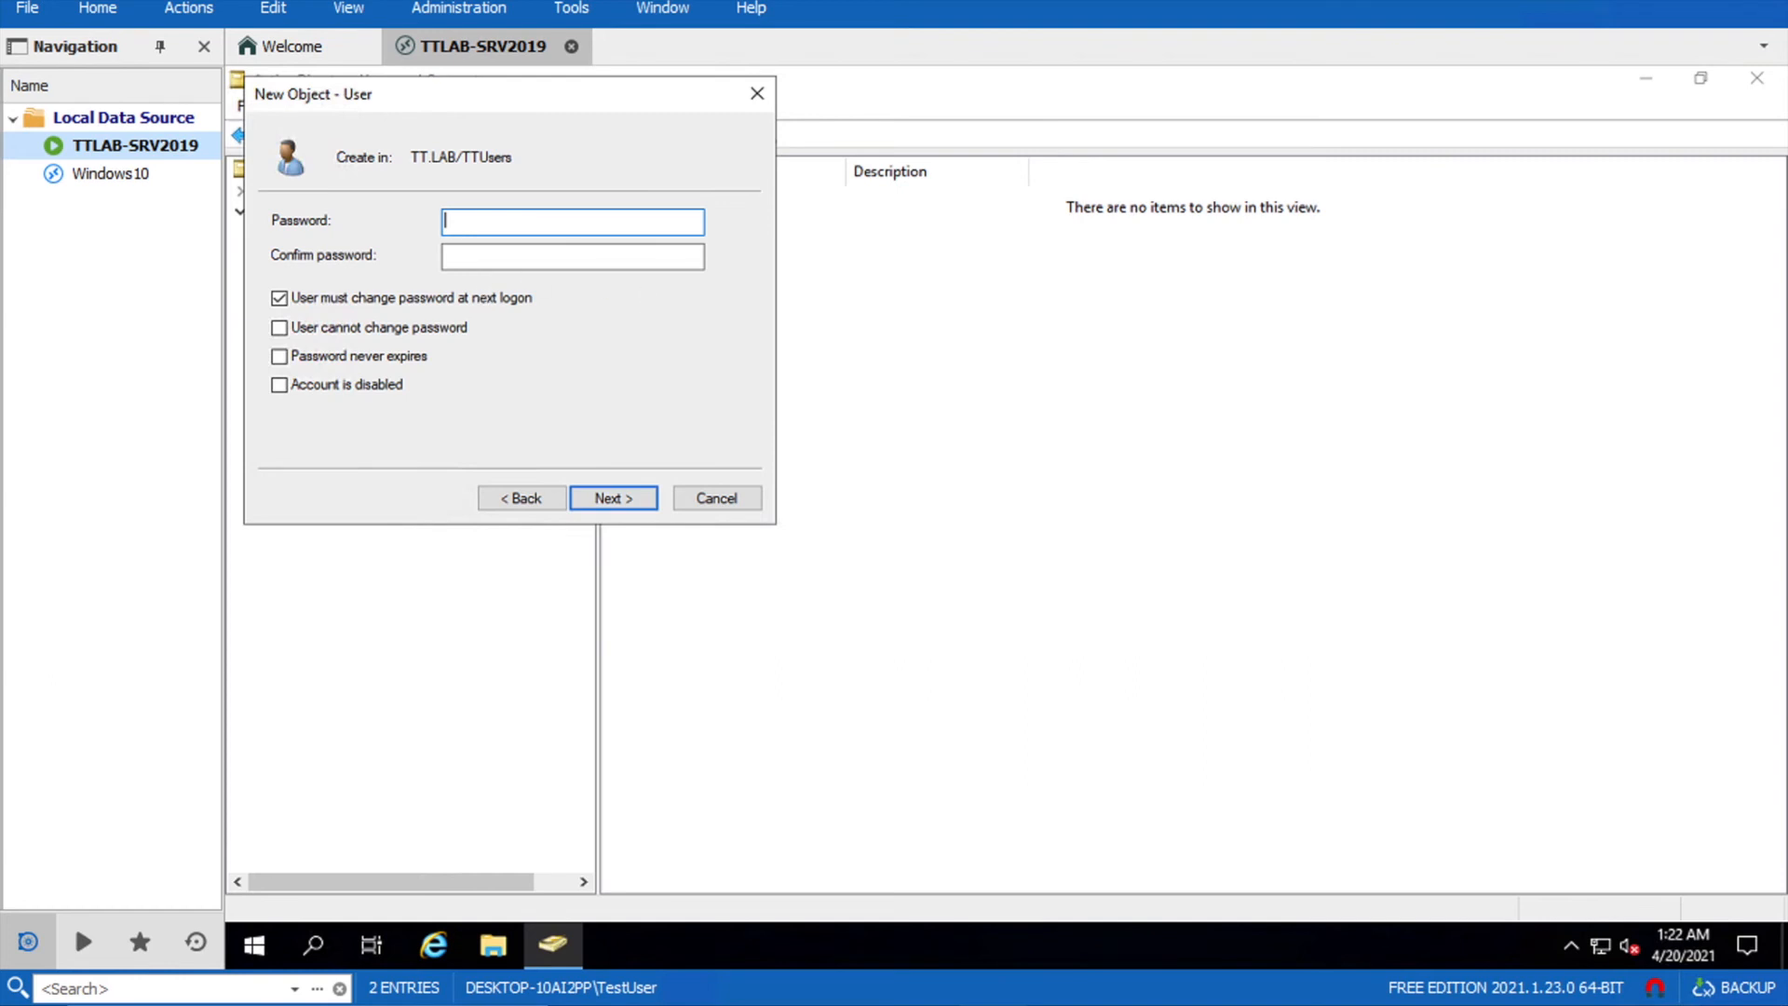
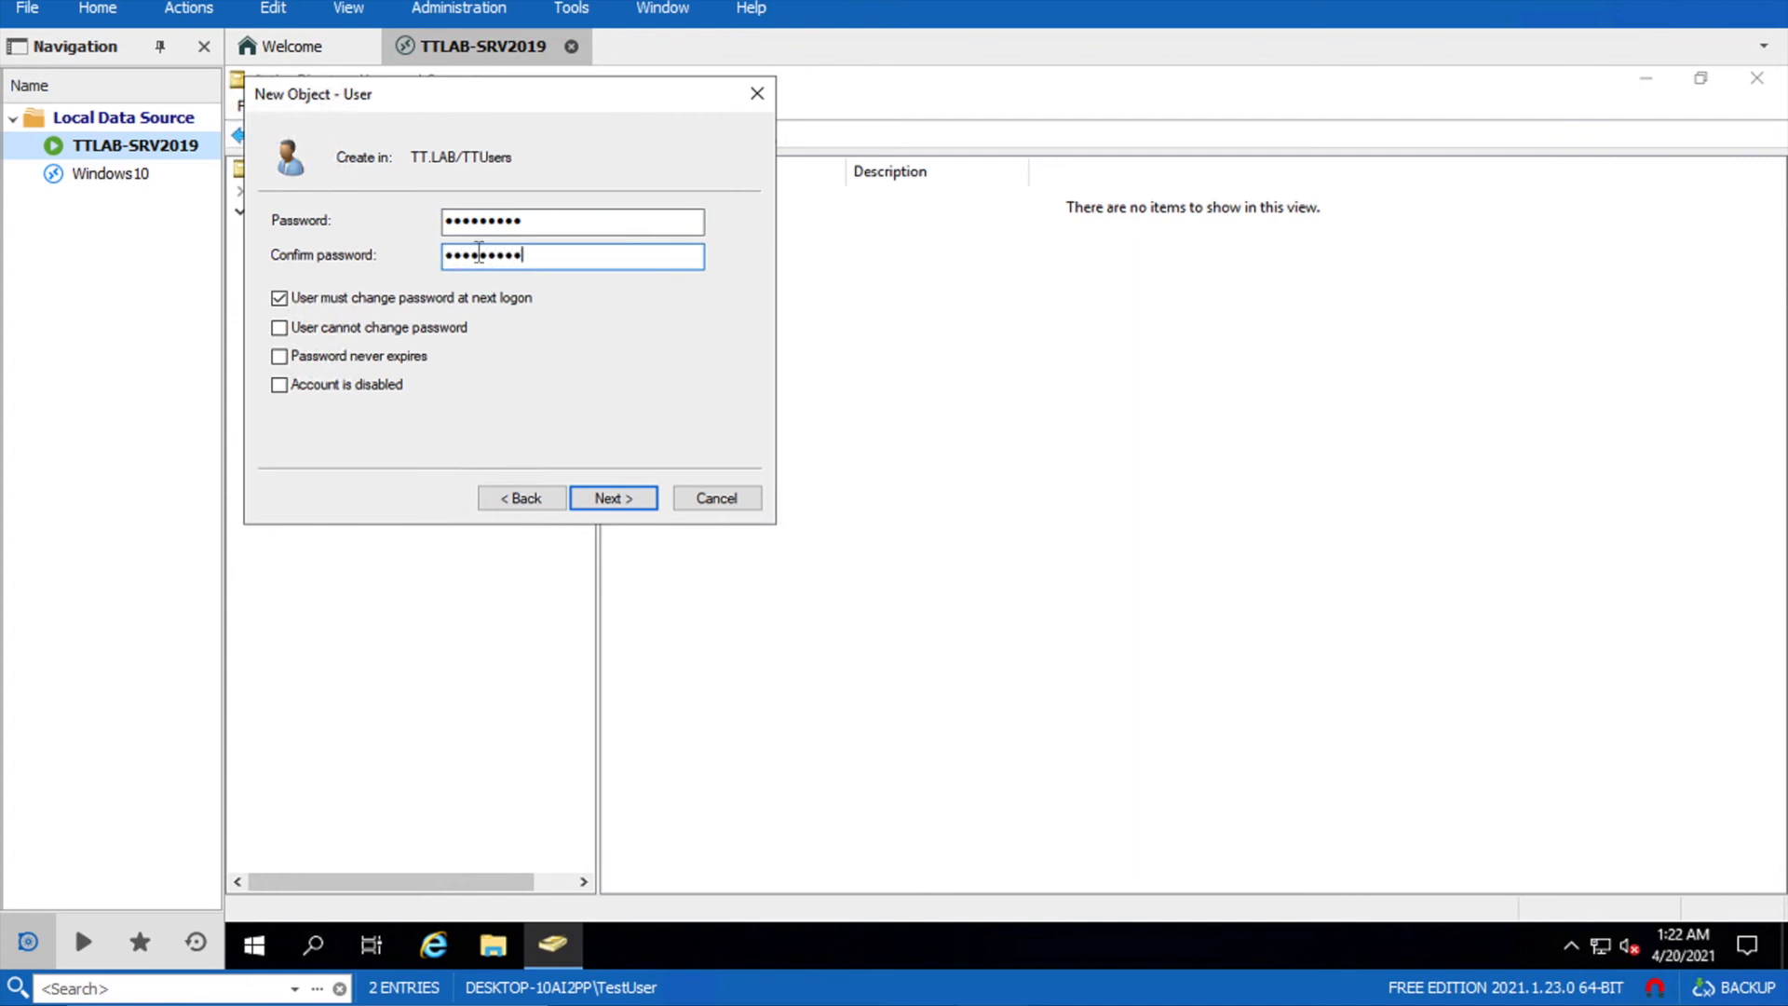
Step: Set HRUser1's password without forcing a change at next logon, and finish creating it
left_click(280, 298)
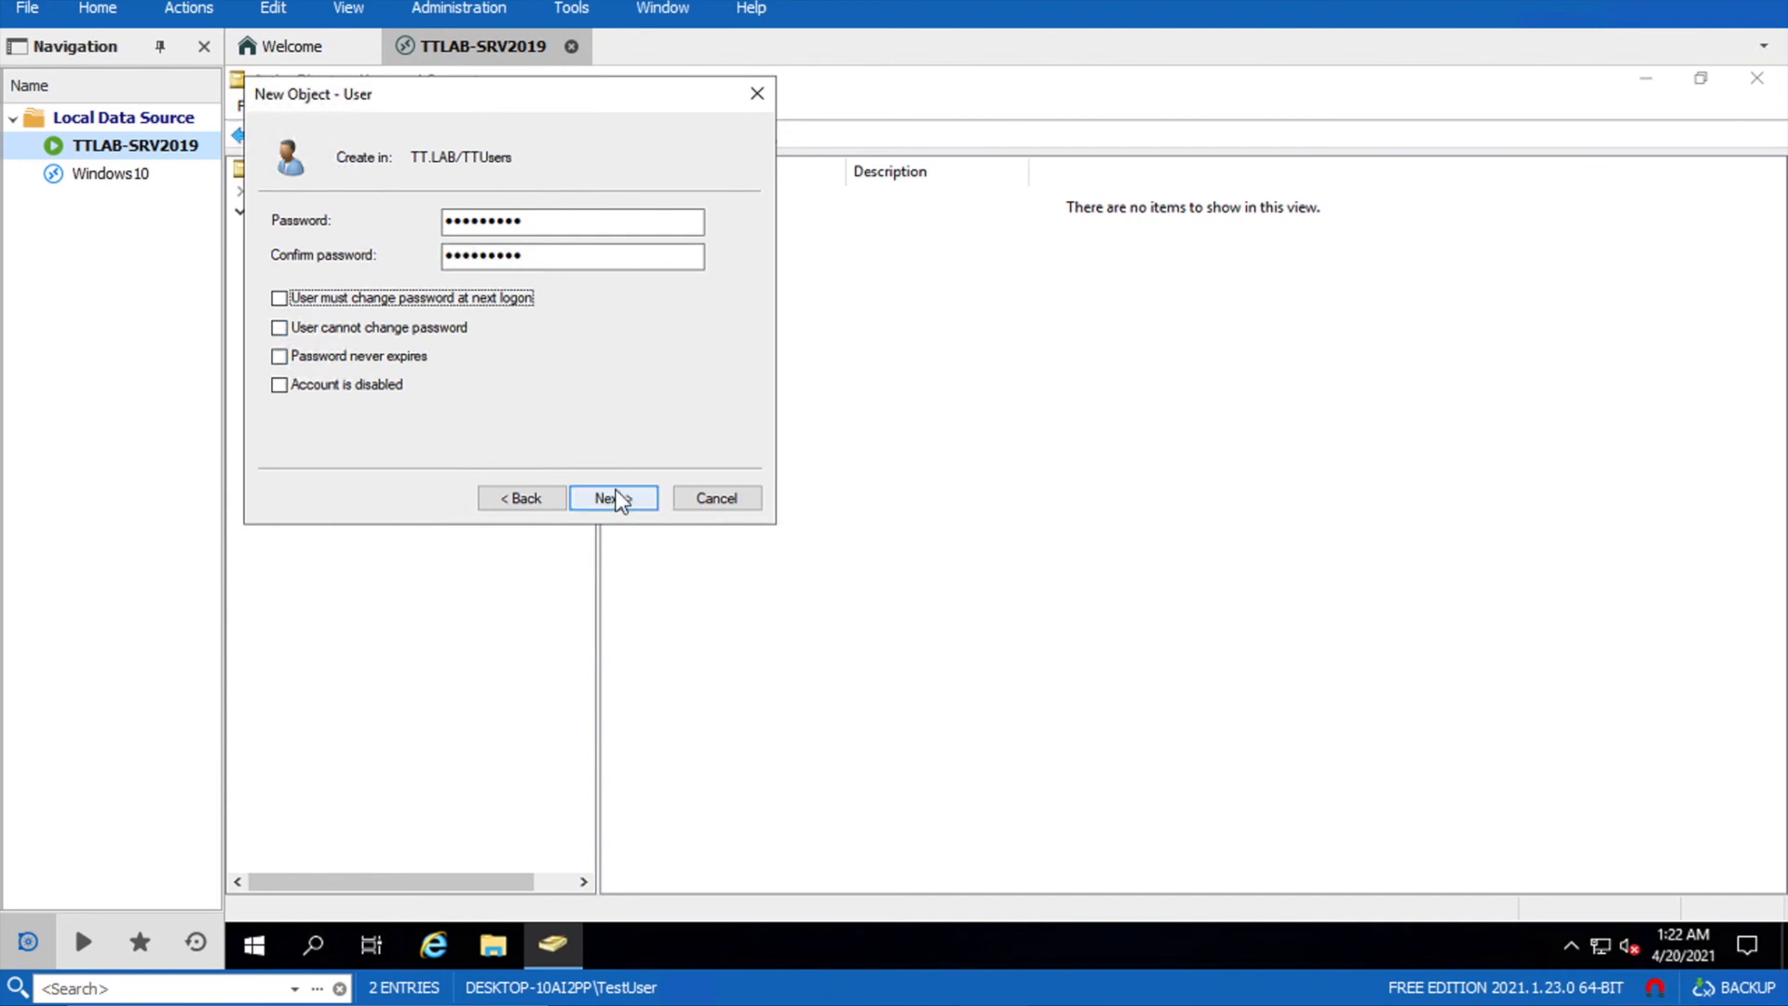
left_click(613, 498)
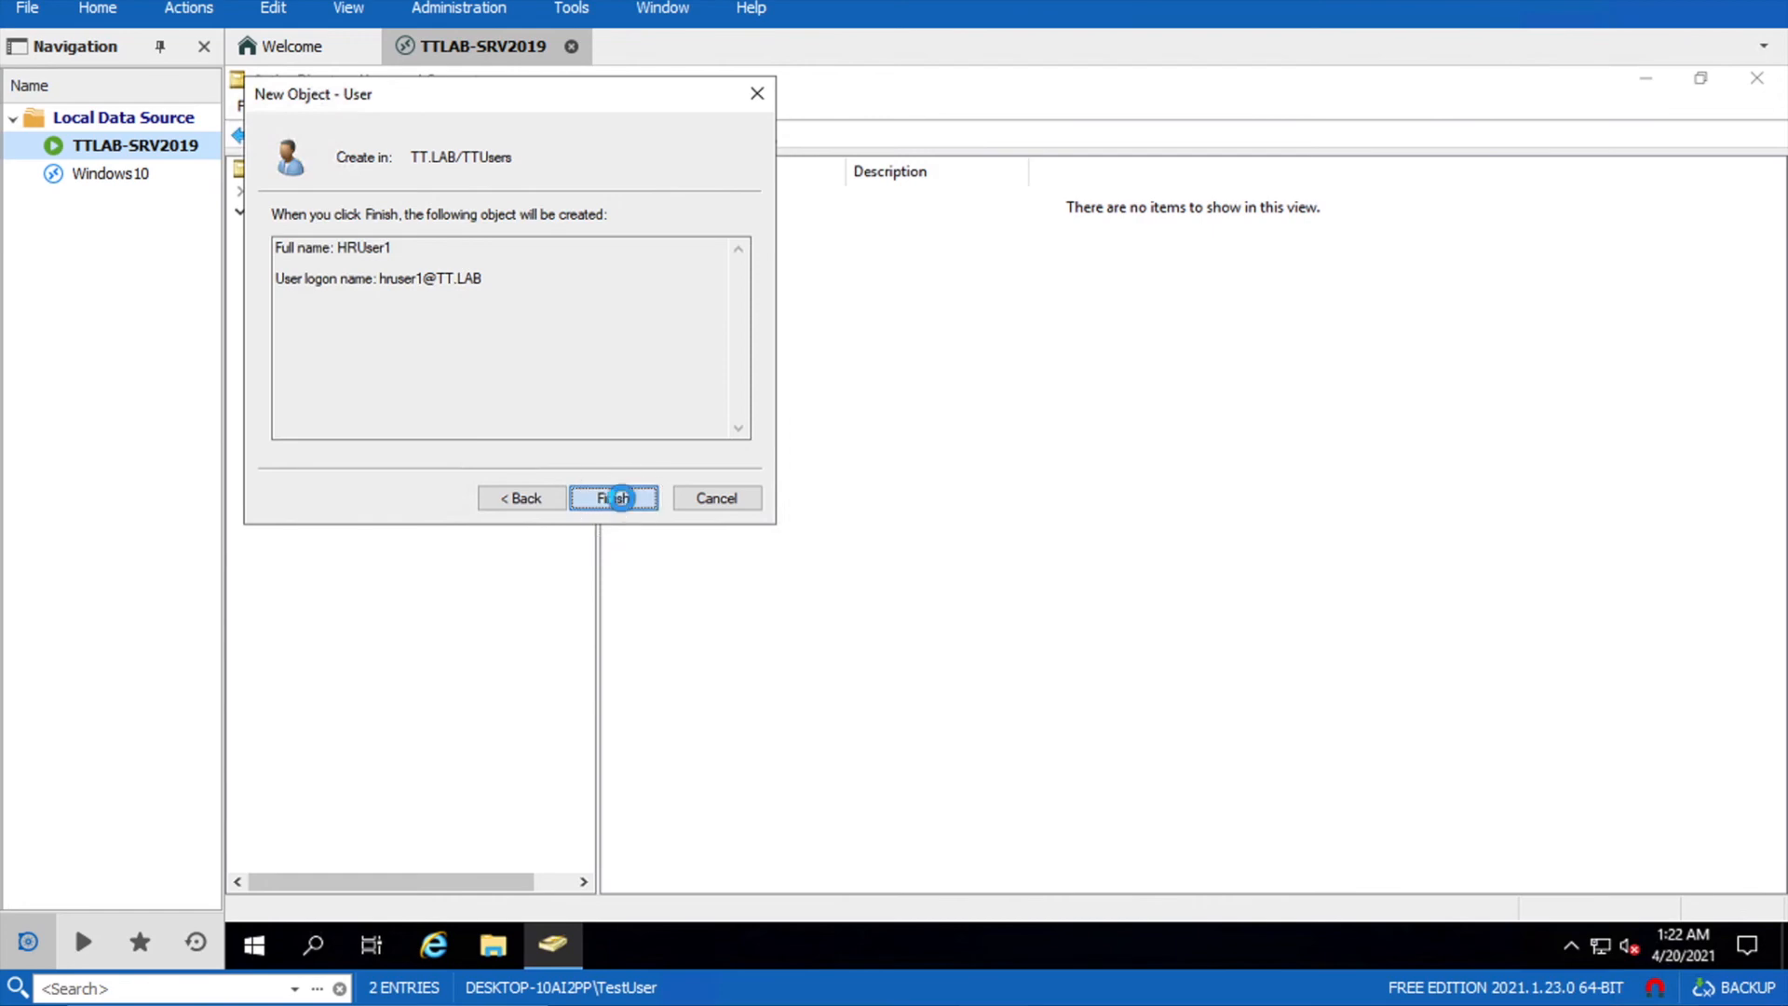
left_click(613, 499)
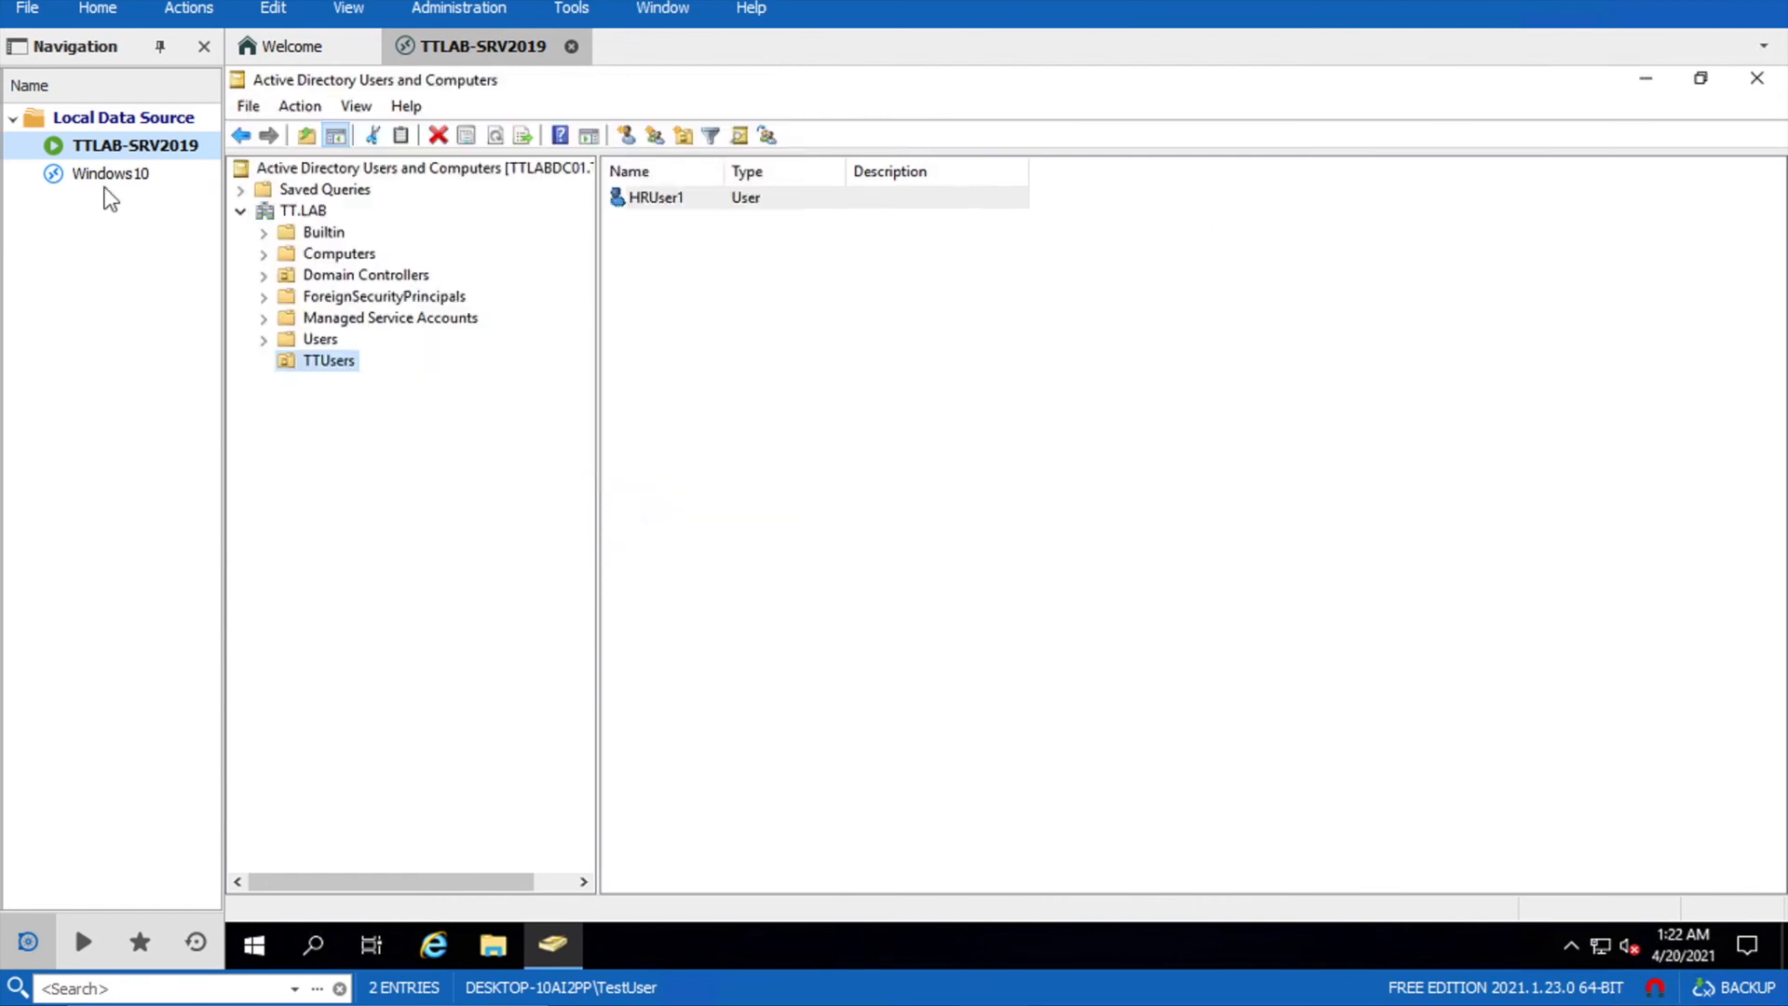
Step: Switch back to the Windows10 session and open File Explorer there
left_click(111, 173)
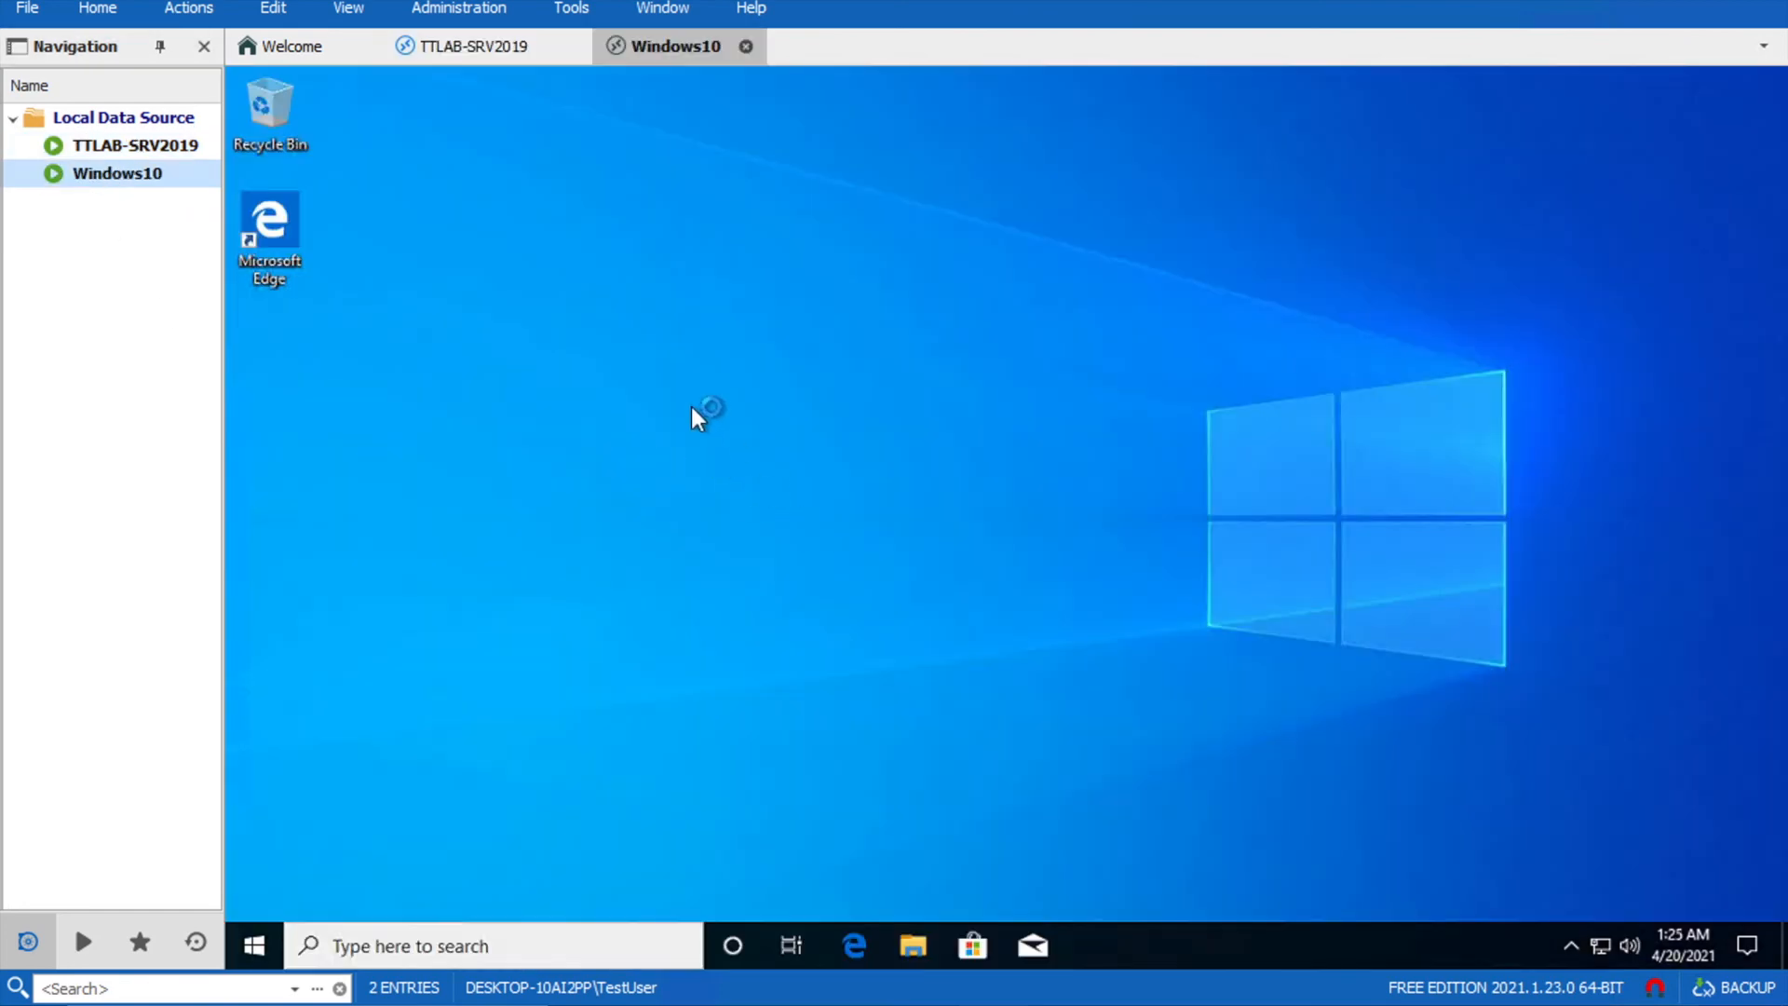
mouse_move(1089, 987)
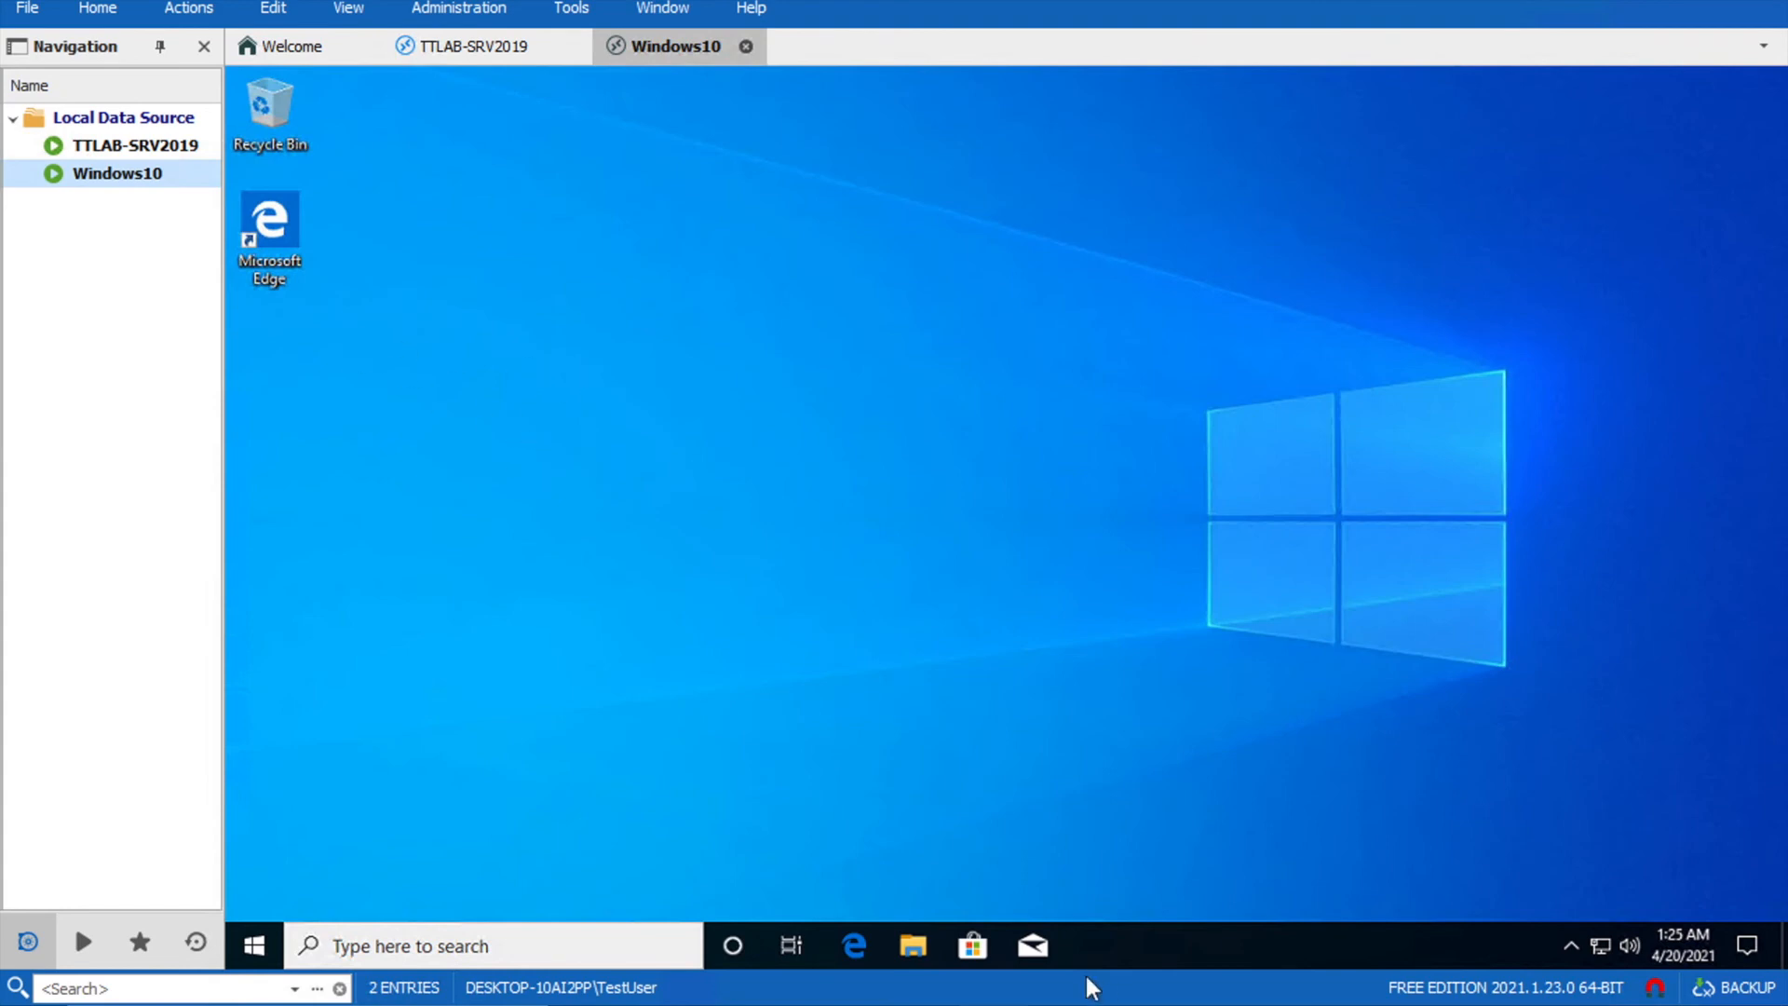
left_click(911, 944)
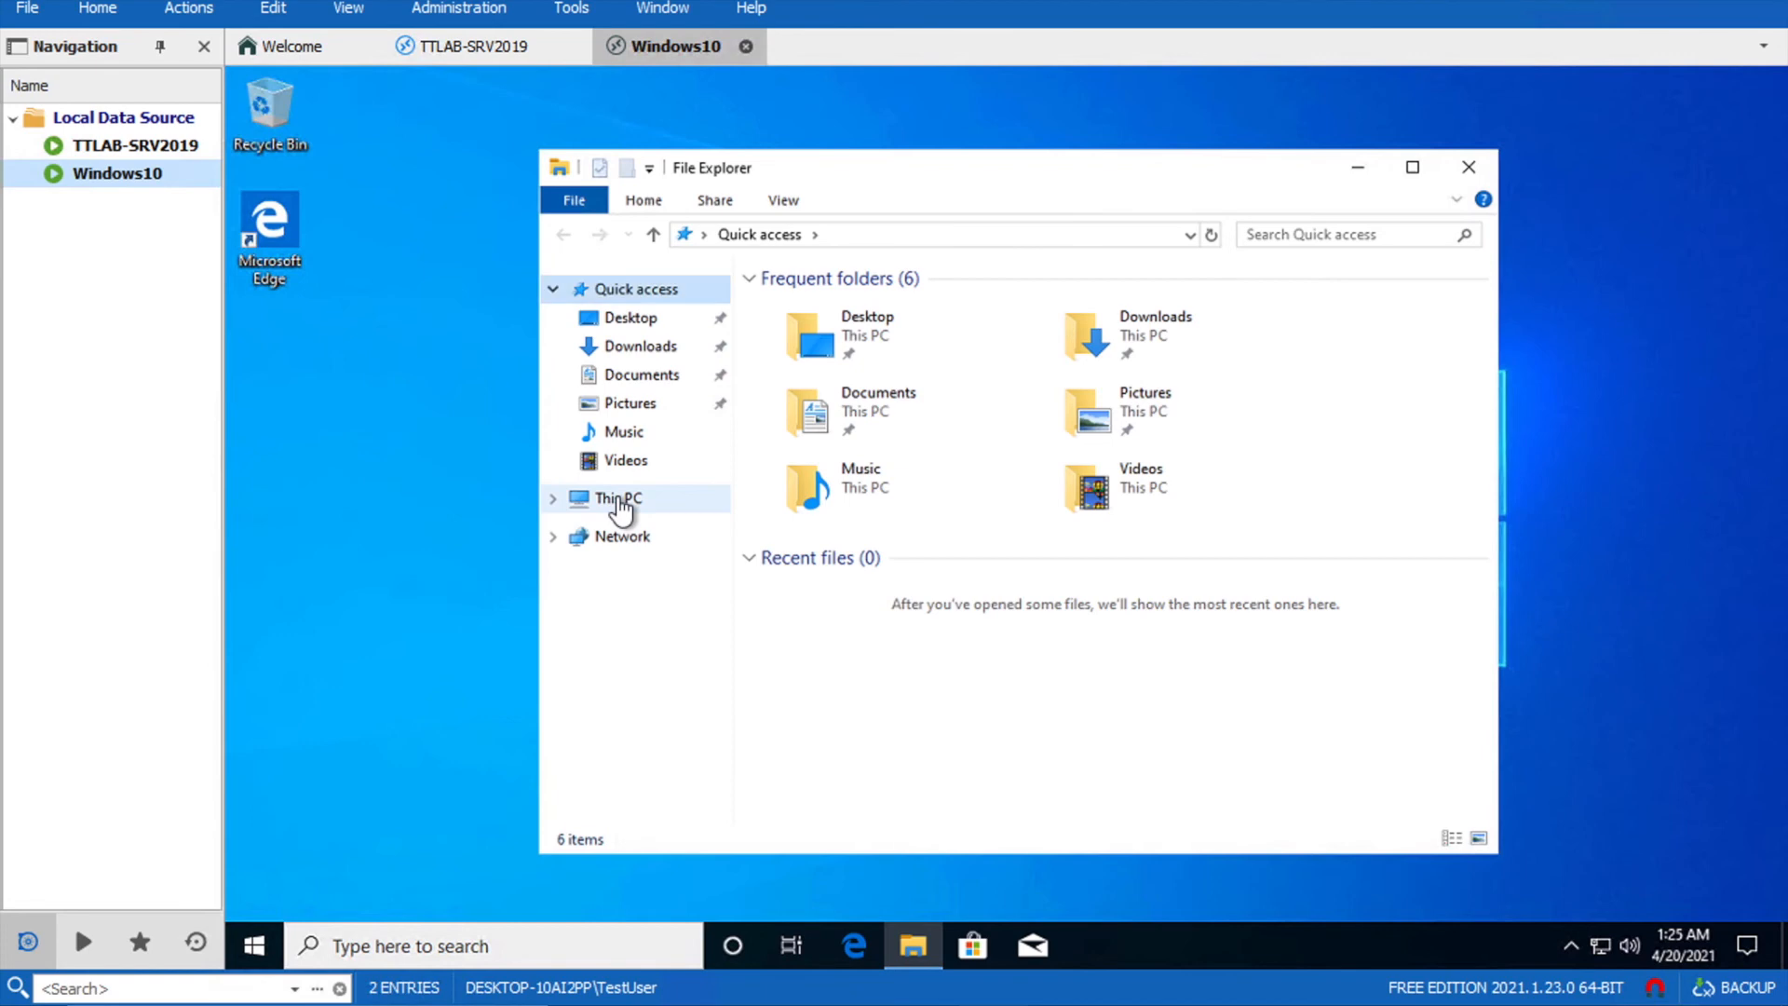
mouse_move(805, 654)
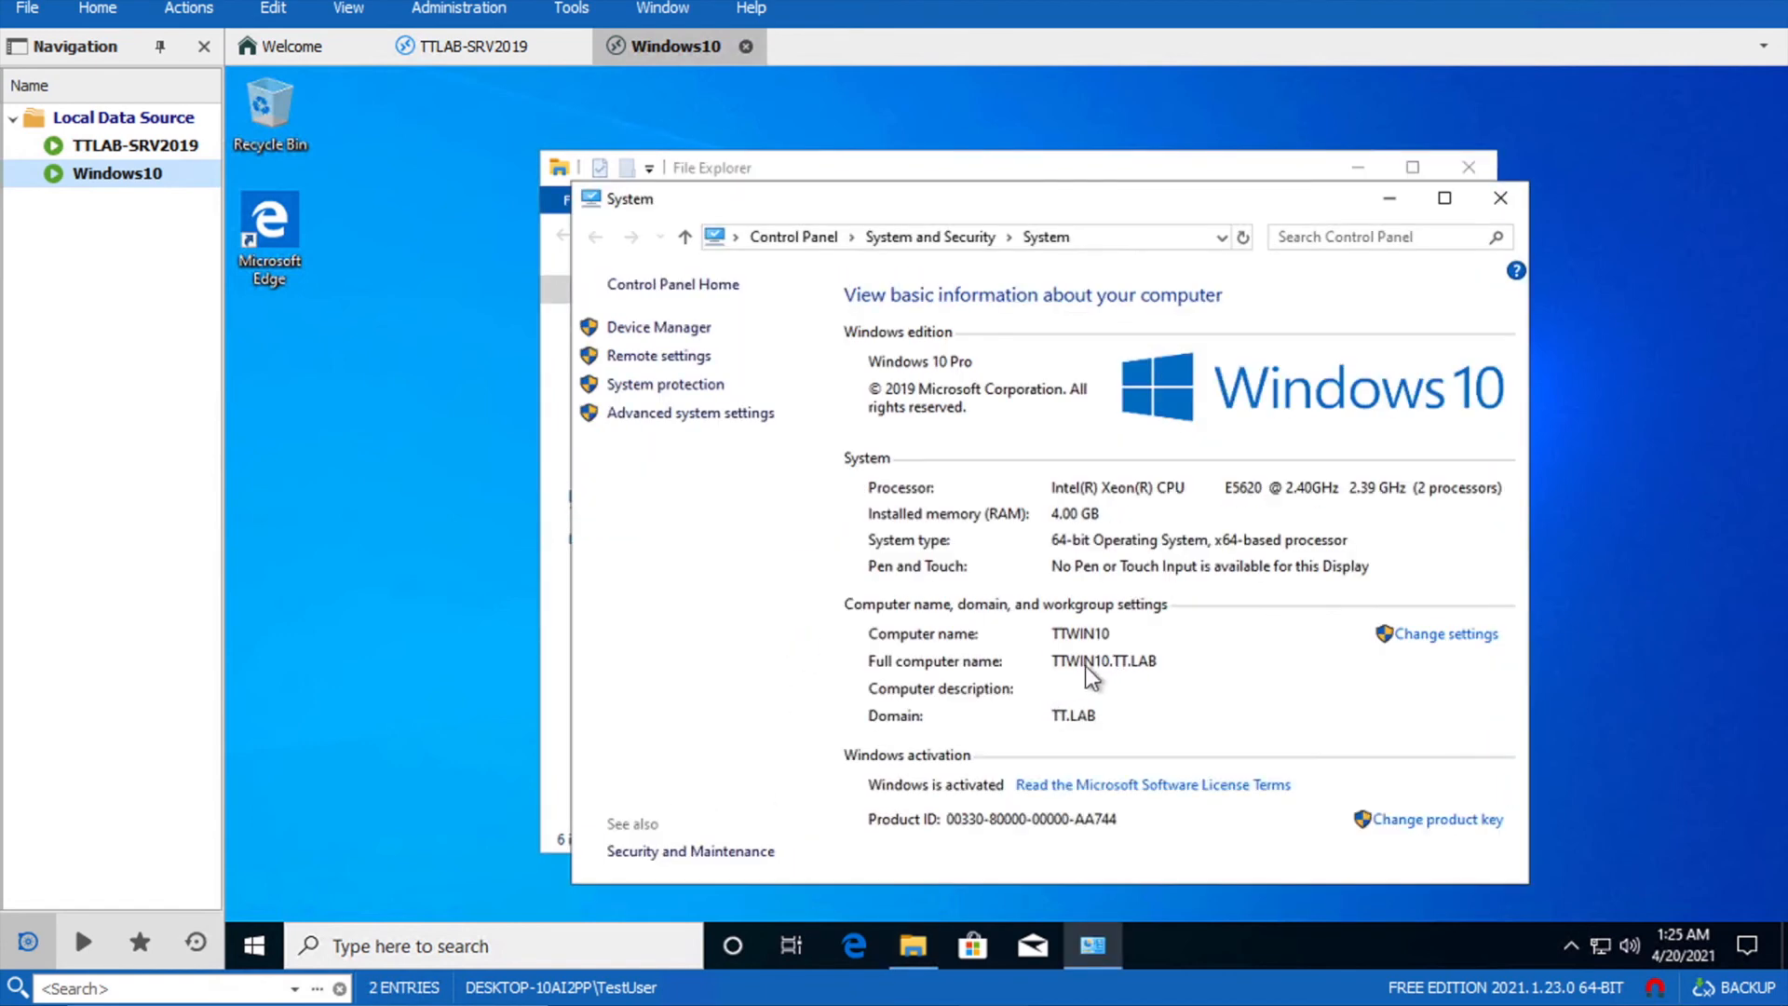
mouse_move(1186, 671)
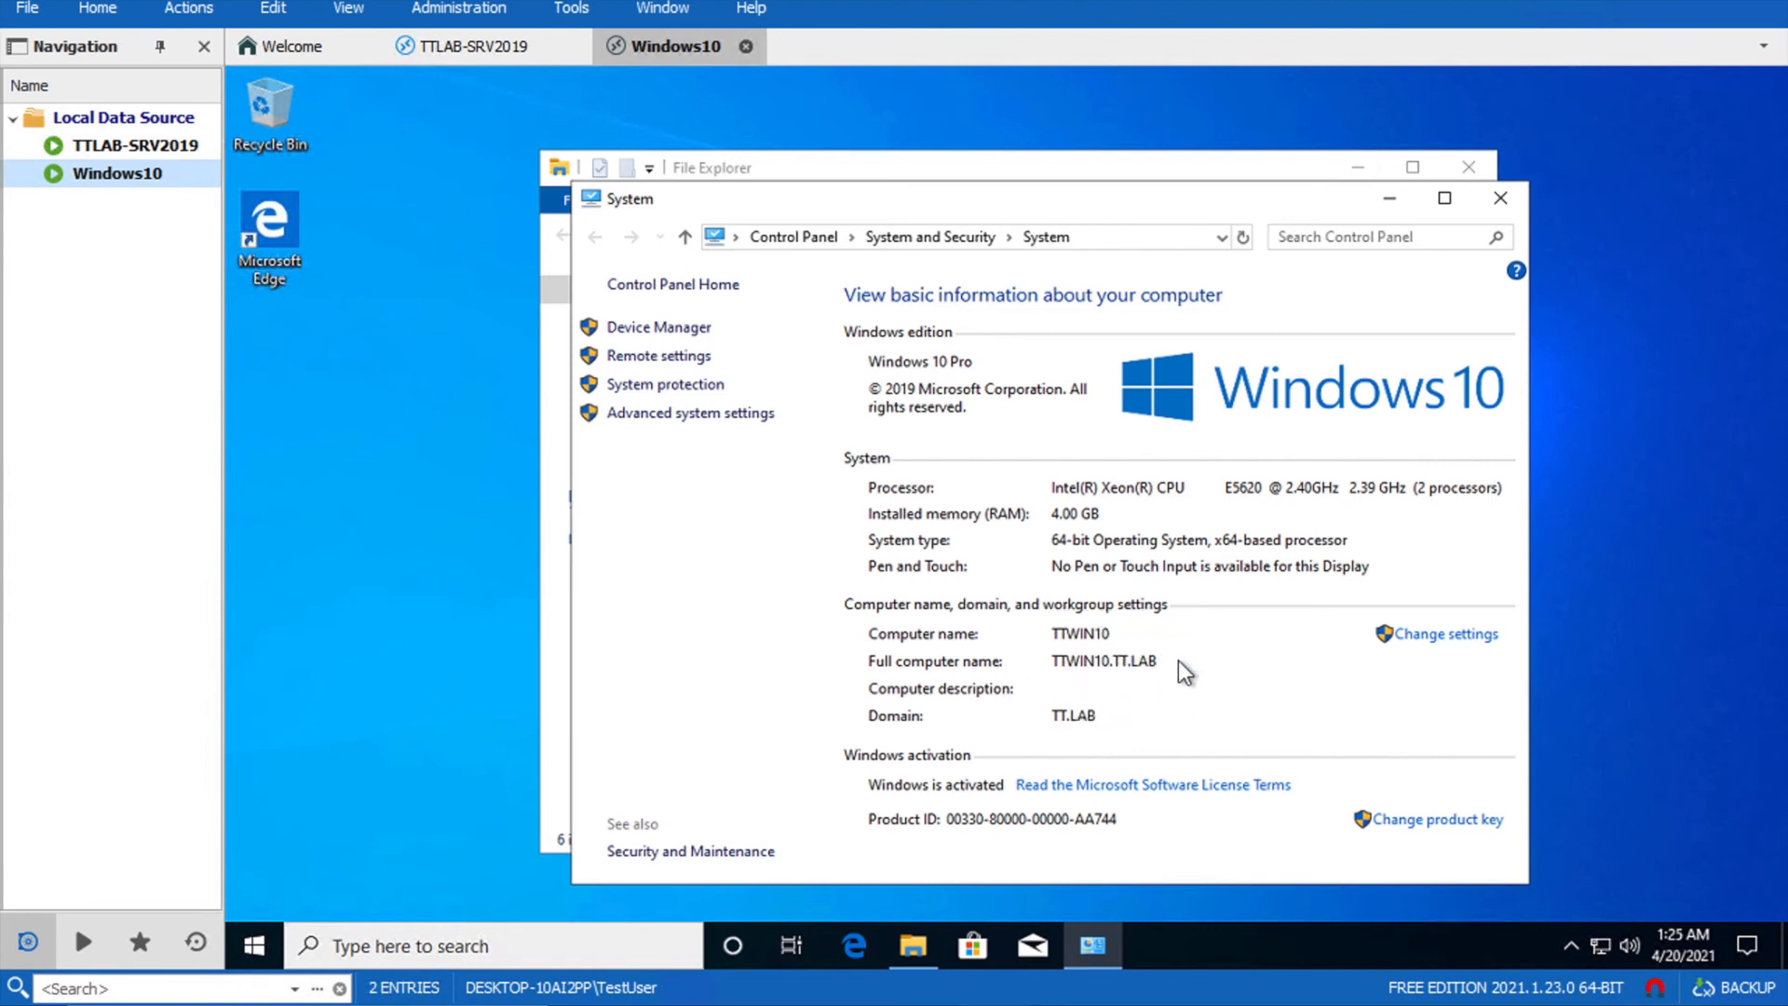
mouse_move(1238, 725)
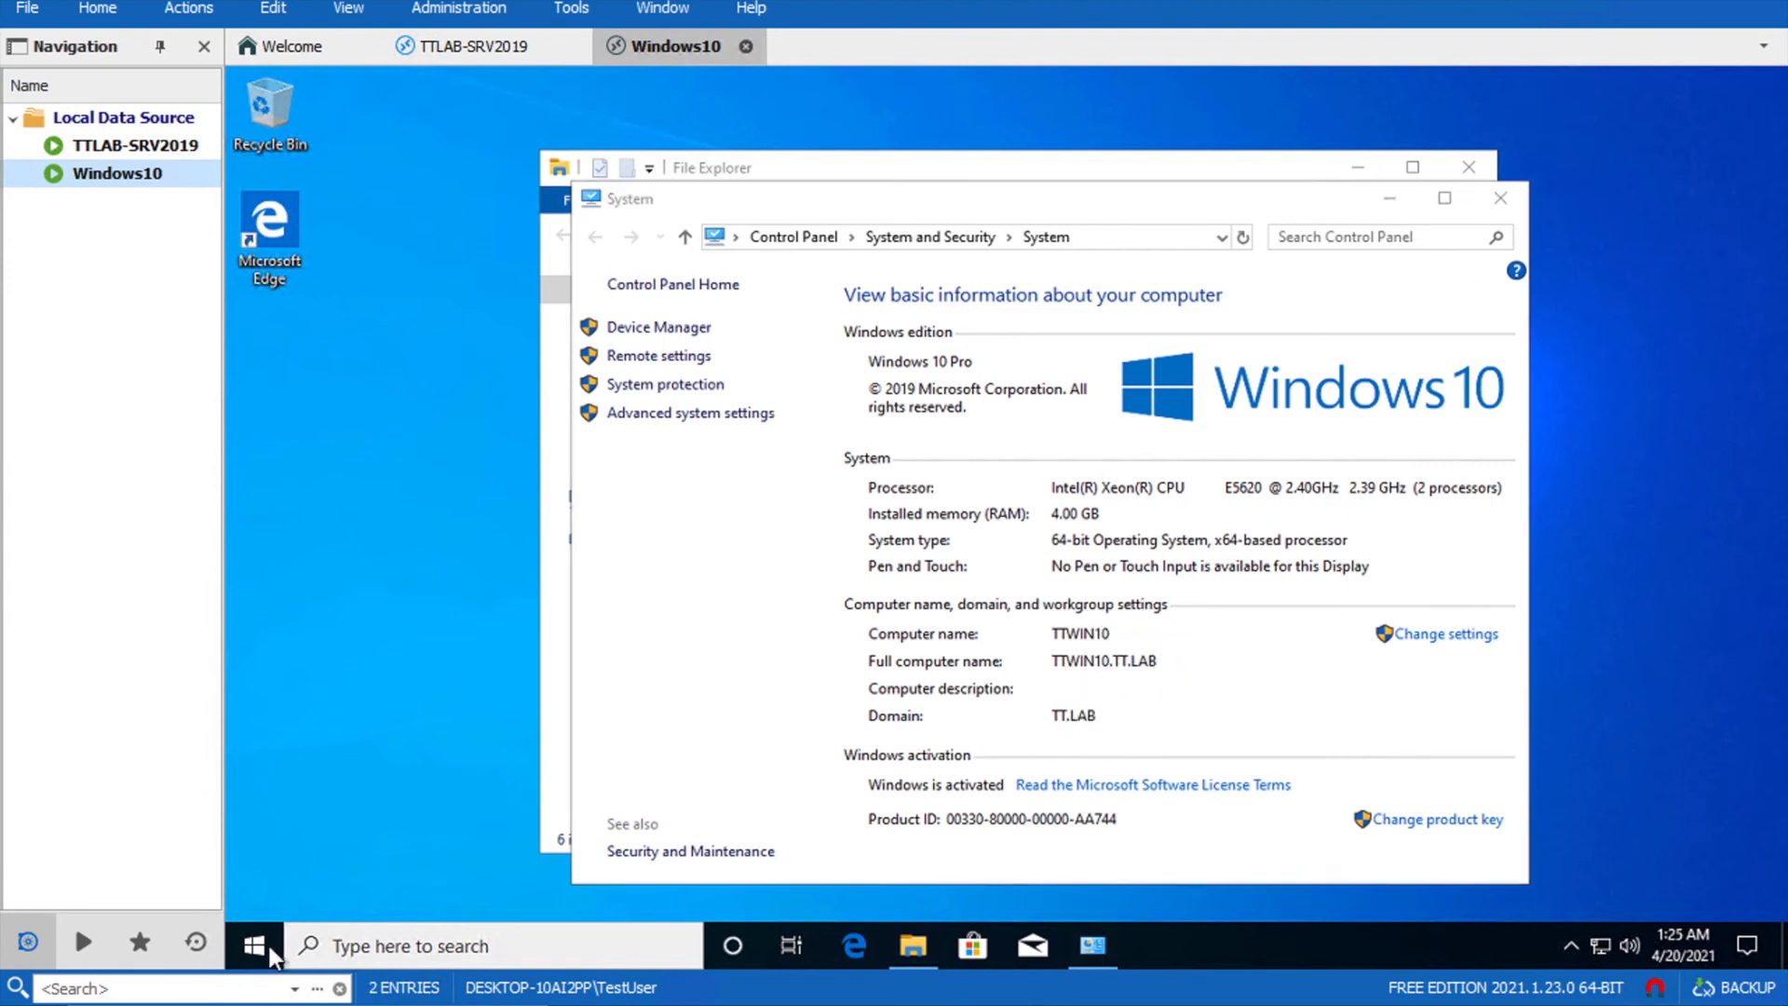
Step: Launch Command Prompt from a Start search for 'cmd' and run whoami to confirm tt\hruser1
type("cmd")
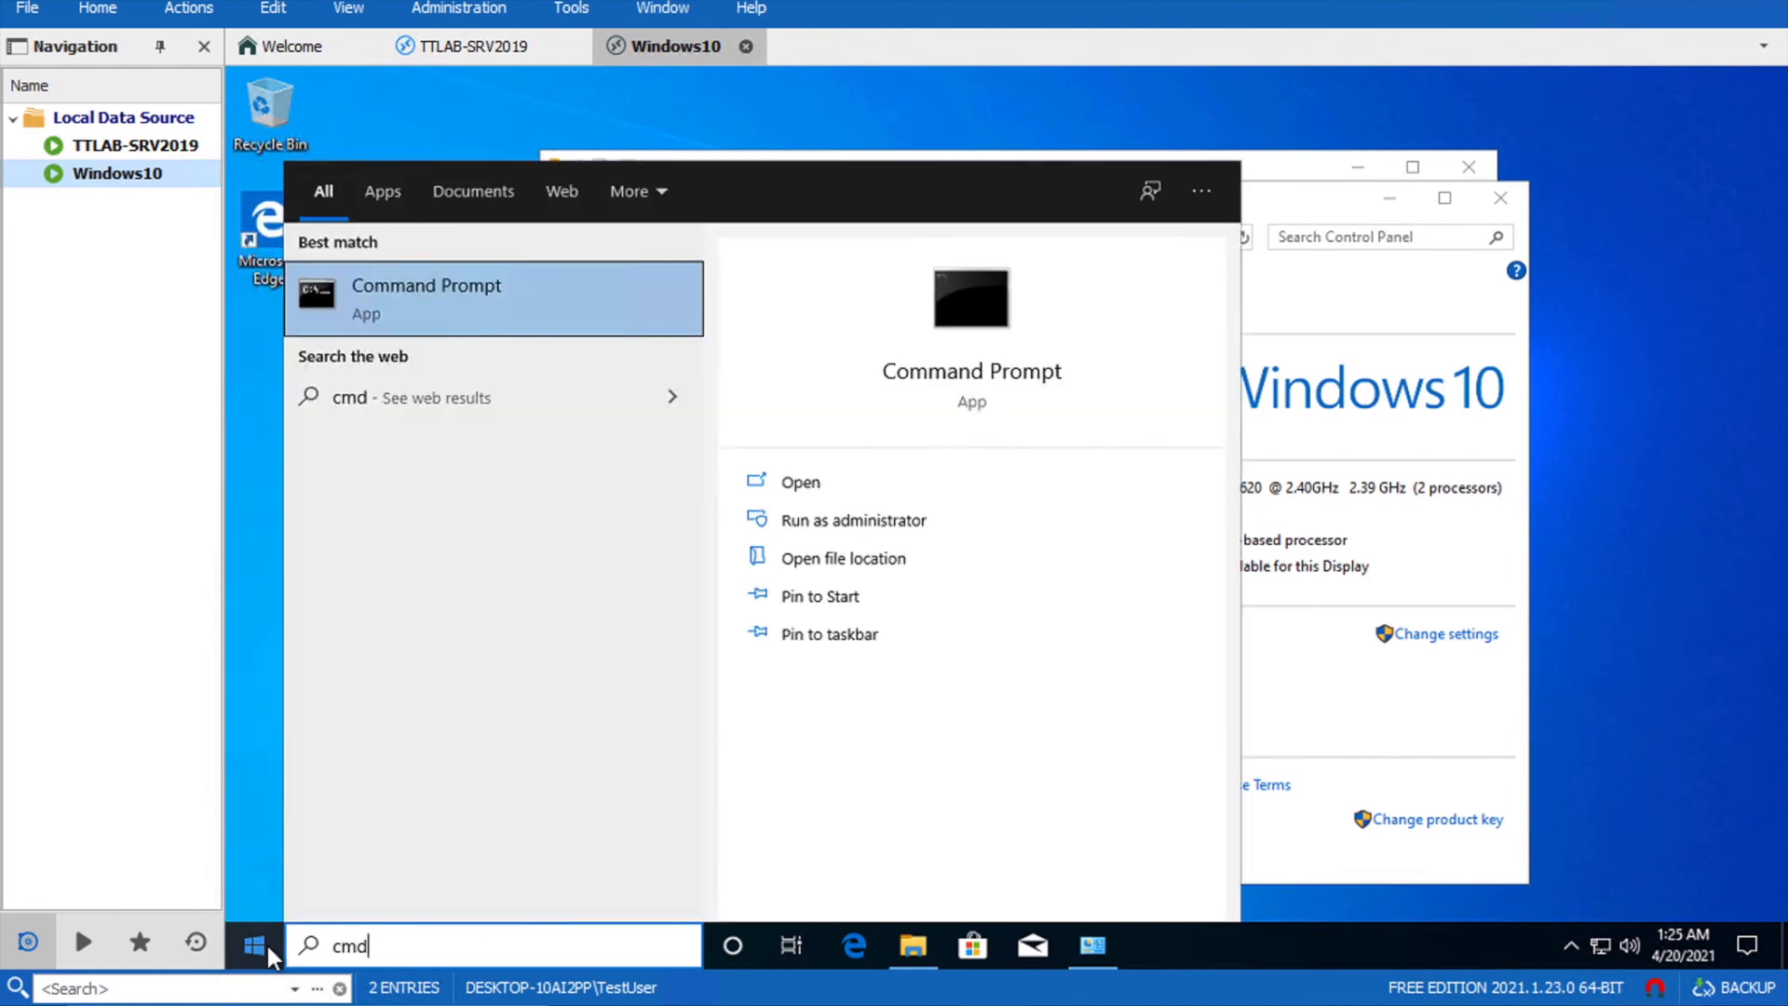
left_click(426, 298)
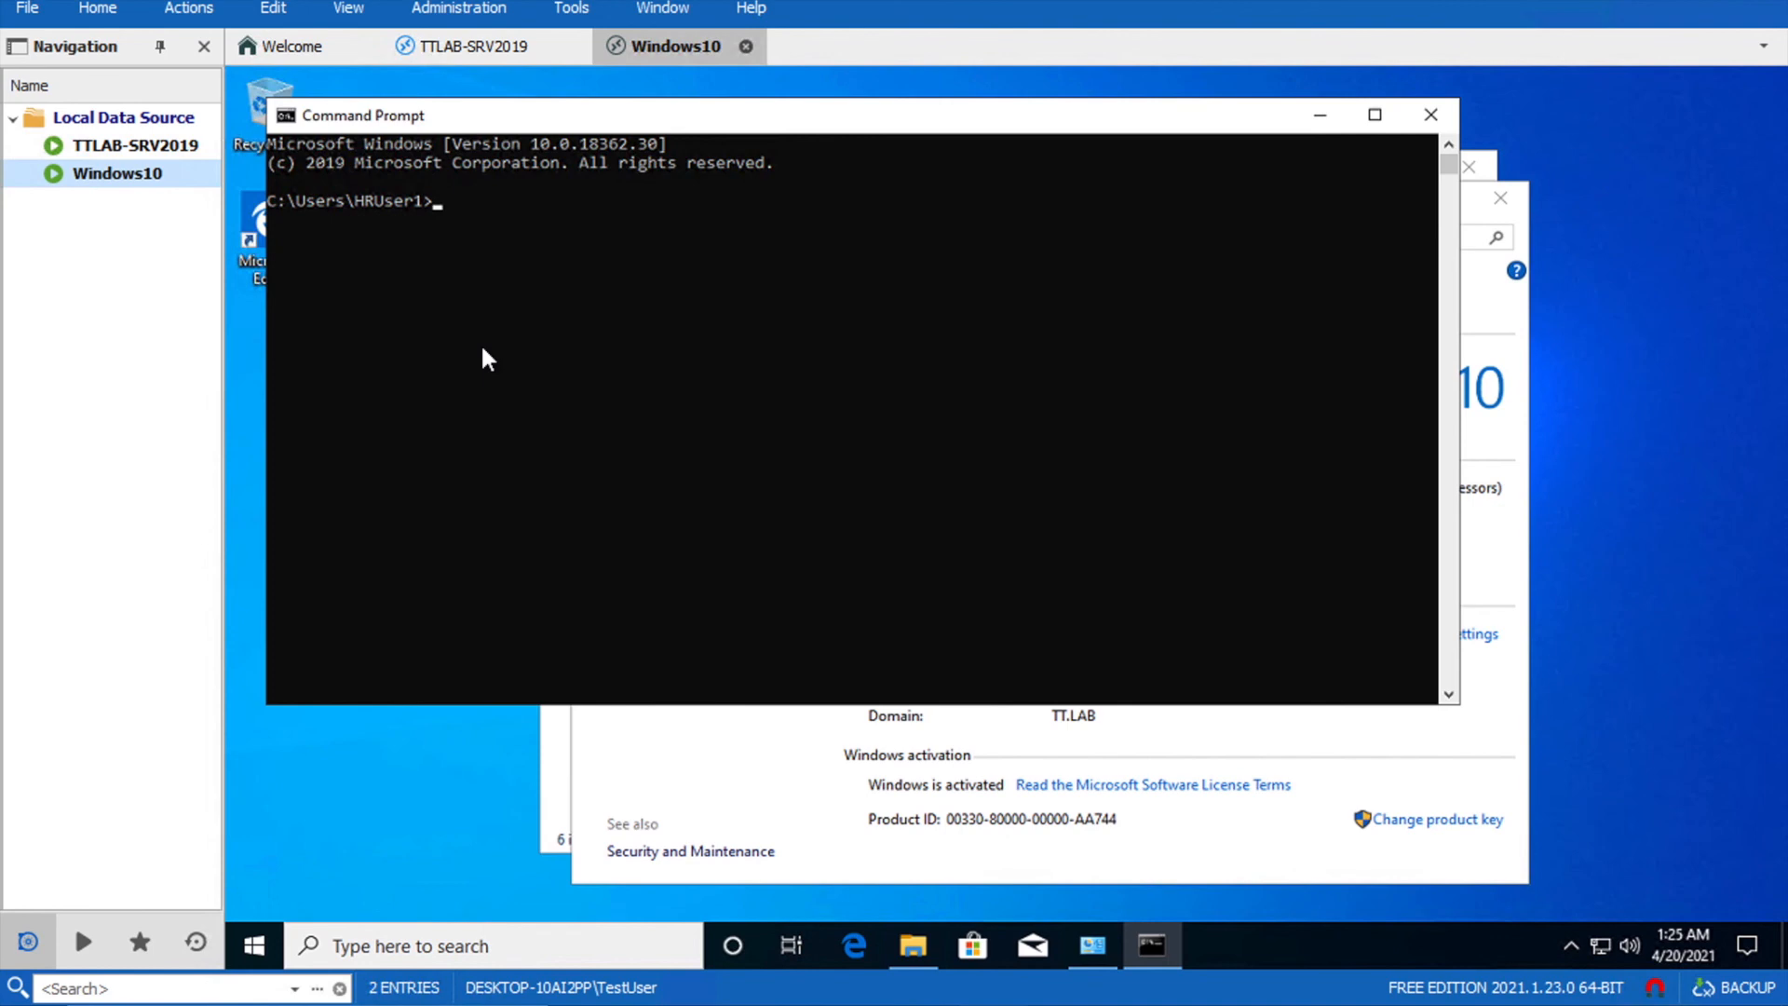
type("whoami")
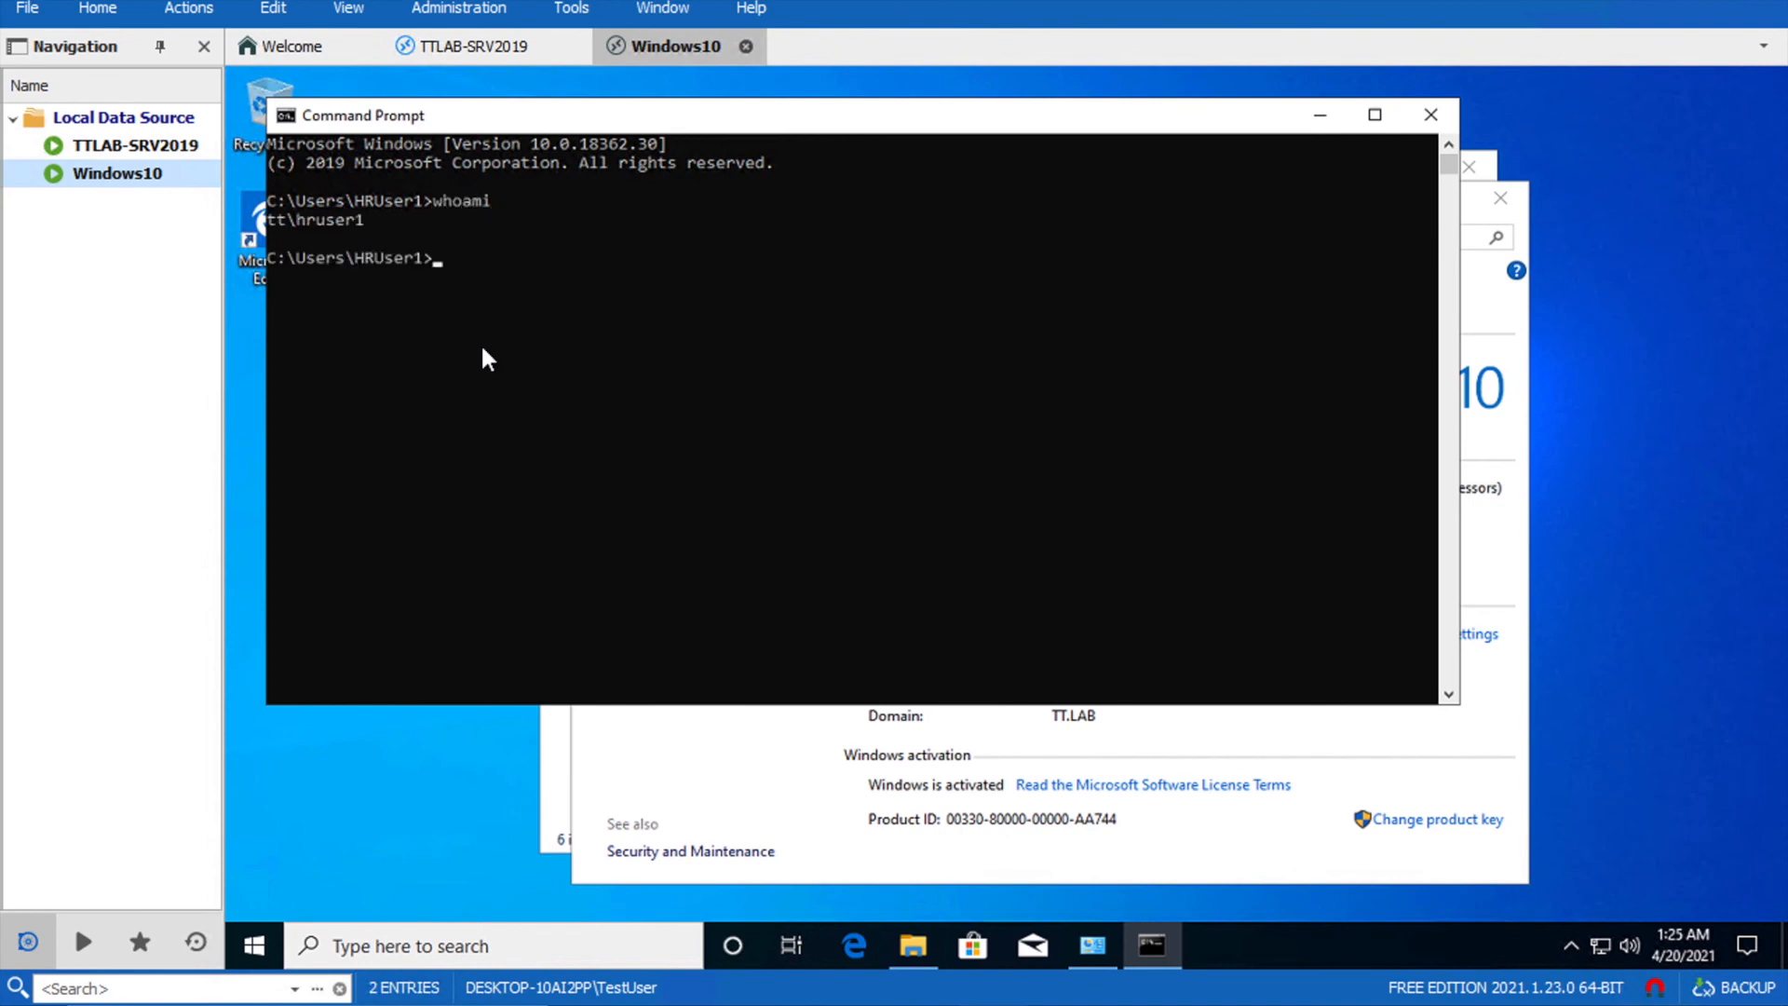
mouse_move(314, 242)
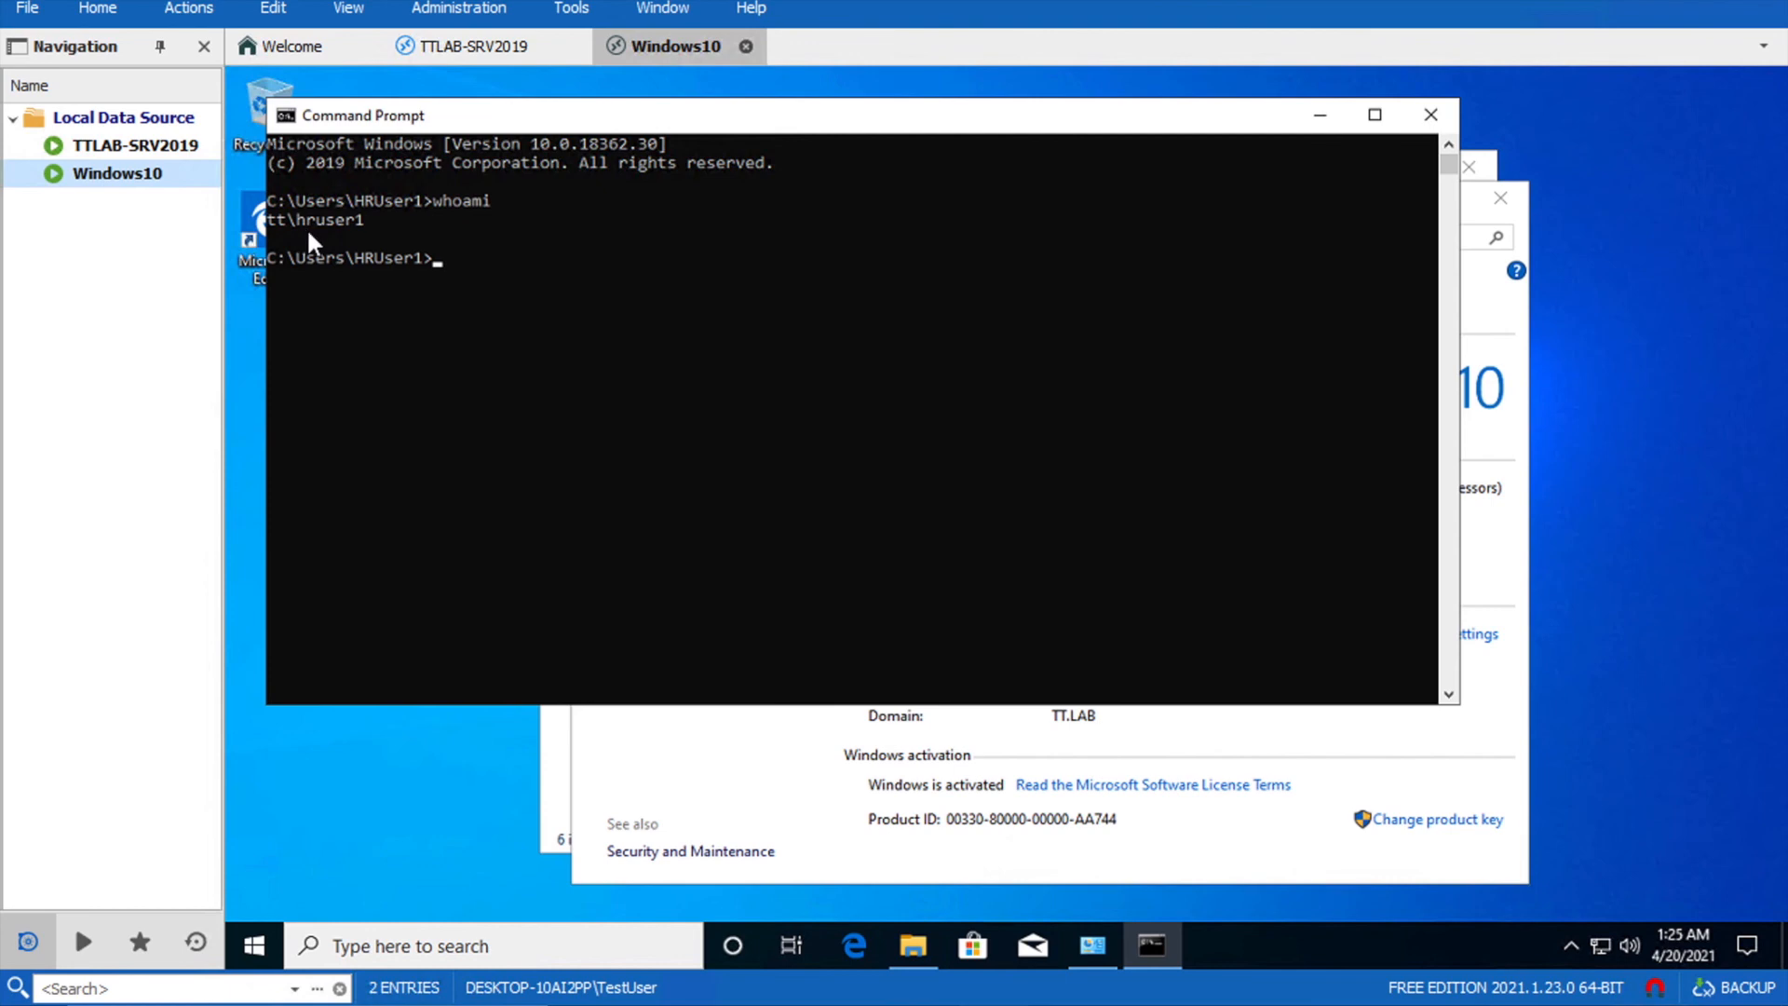